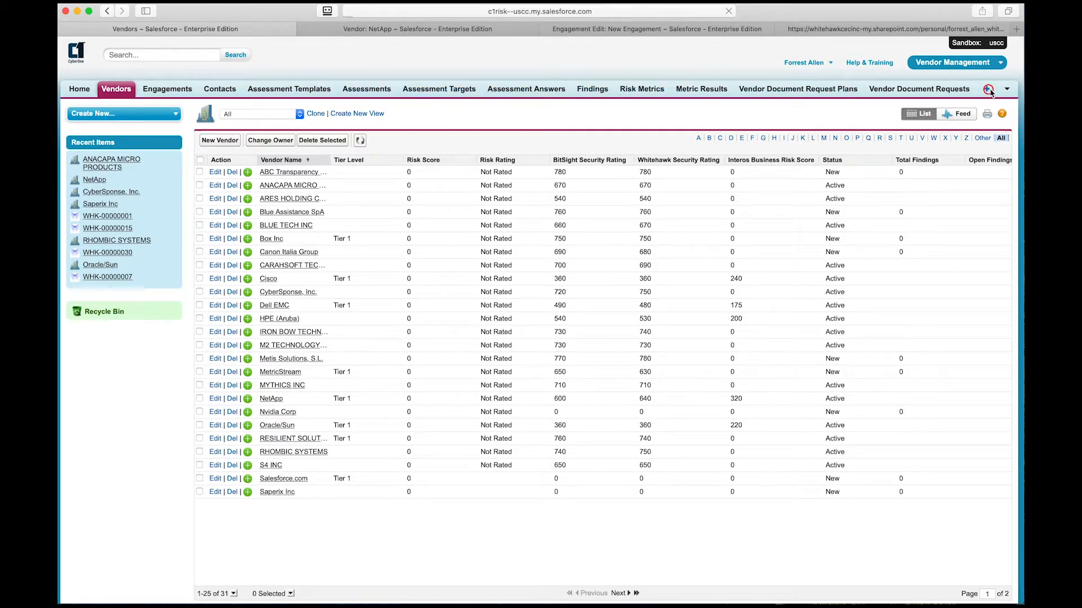
- Return to the vendor list and open Anacapa Micro Products' record, scrolling to Whitehawk
{"action": "left_click", "coordinate": [989, 90]}
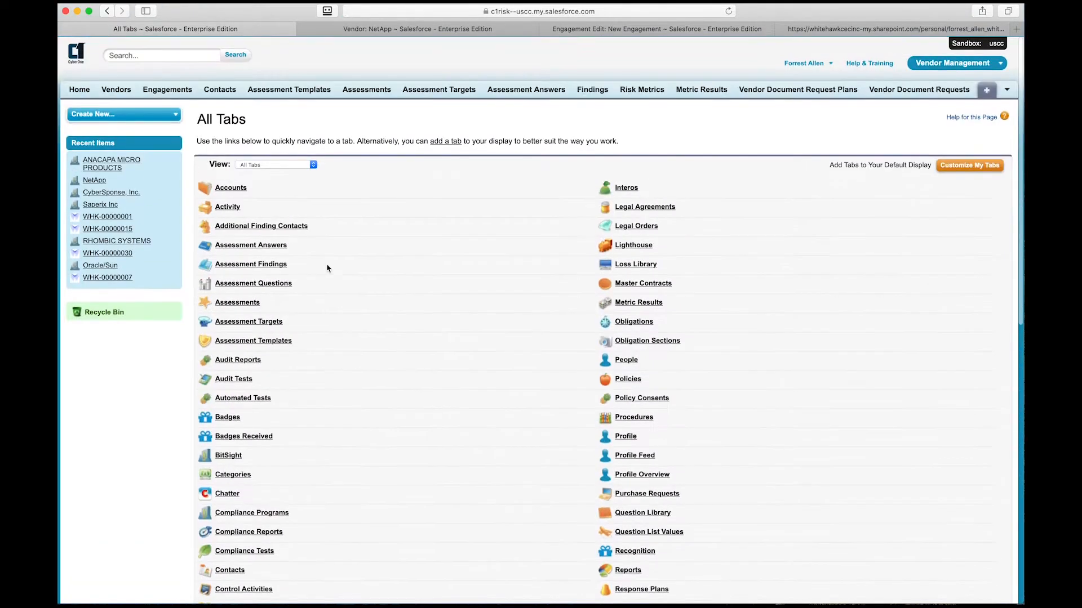
{"action": "left_click", "coordinate": [116, 89]}
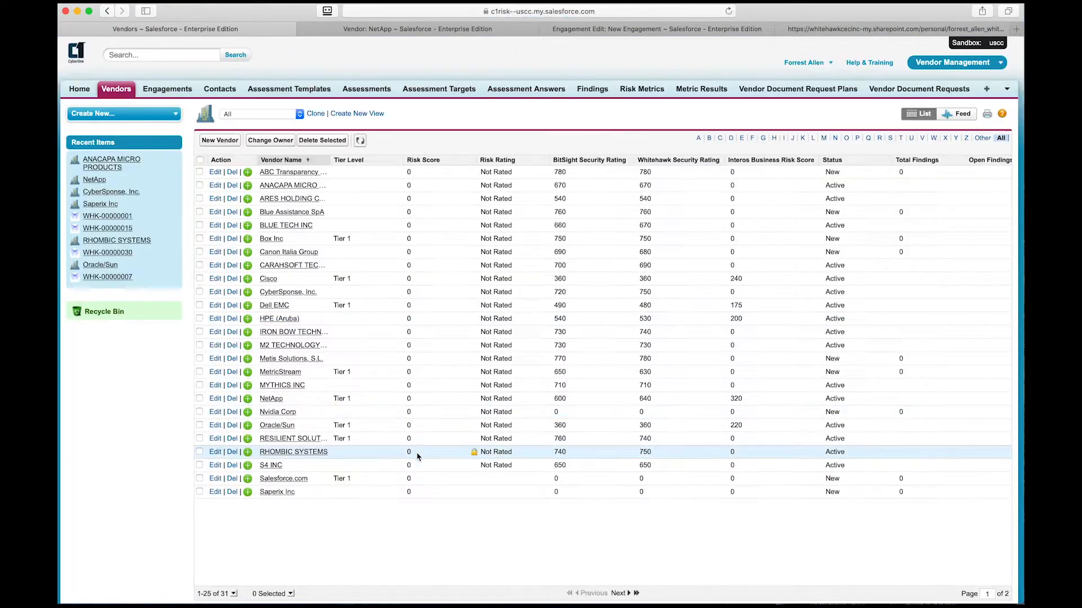
{"action": "mouse_move", "coordinate": [279, 372]}
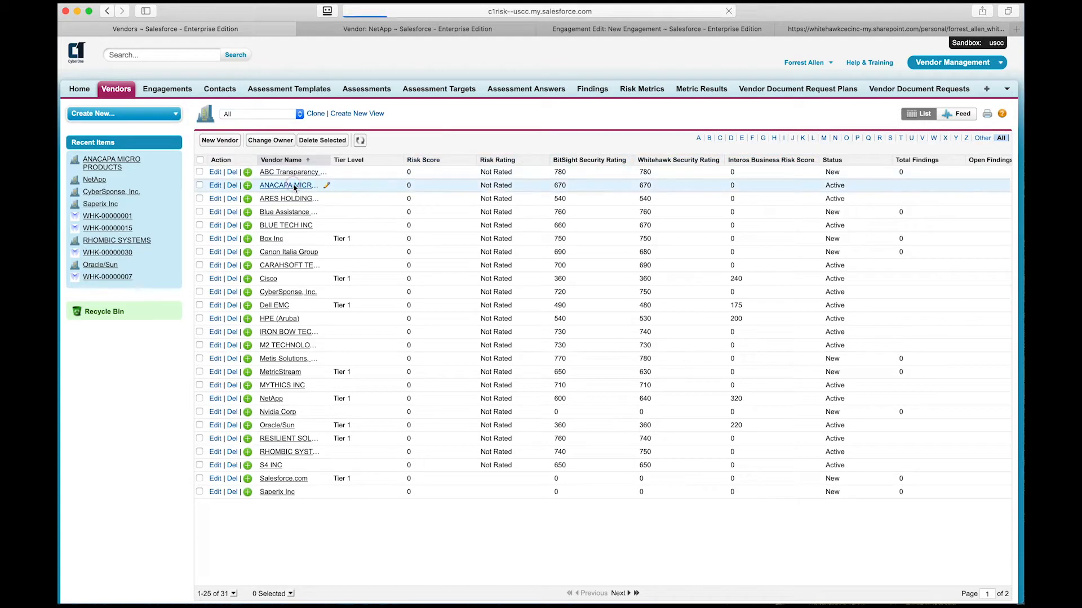
{"action": "left_click", "coordinate": [287, 185]}
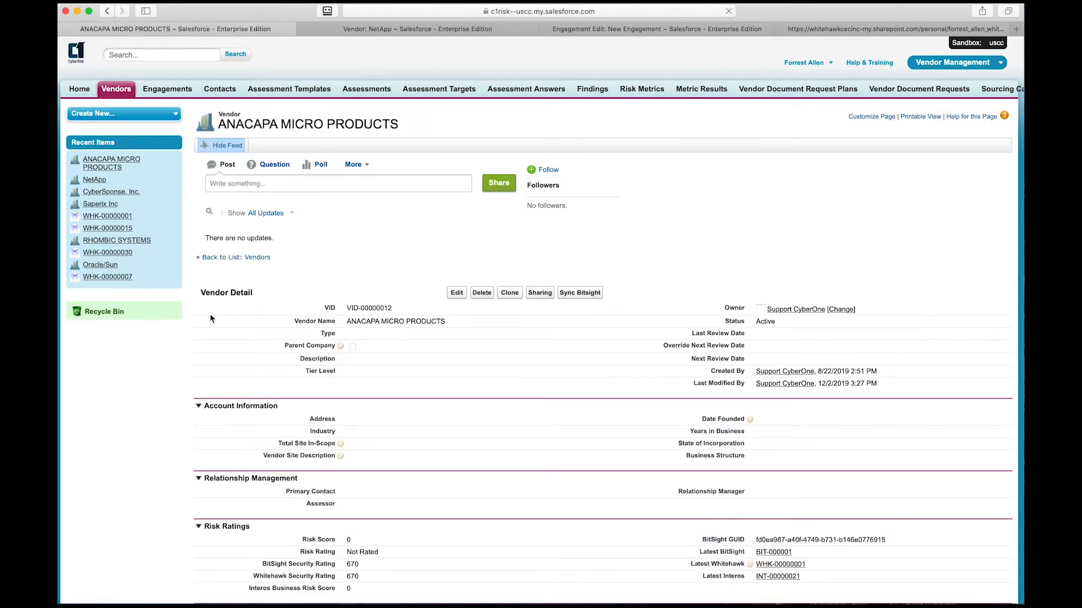
{"action": "scroll", "scroll_direction": "down", "scroll_amount": 3}
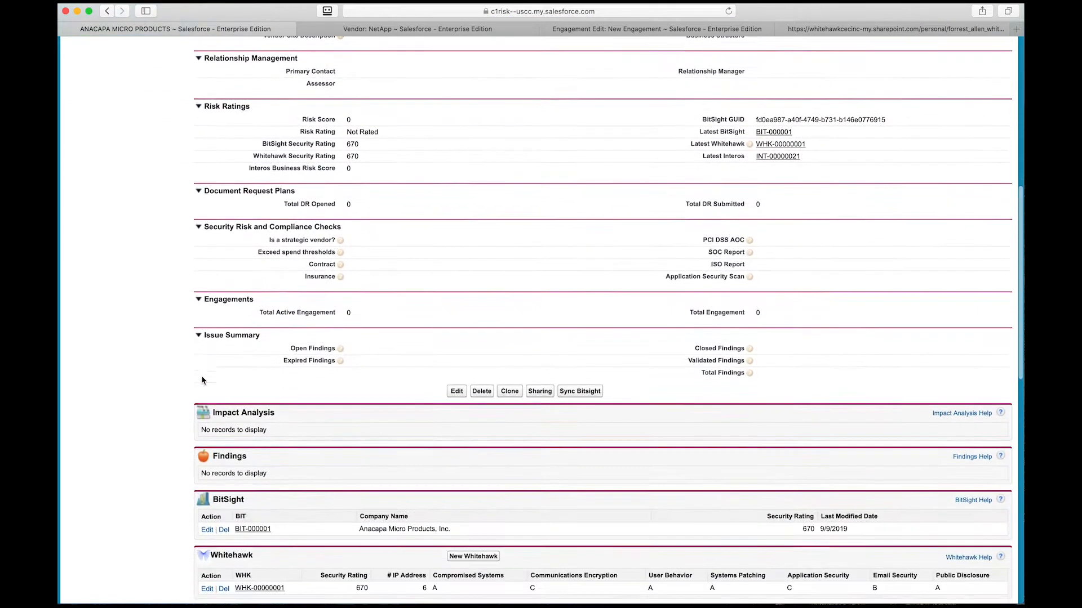
{"action": "scroll", "scroll_direction": "down", "scroll_amount": 3}
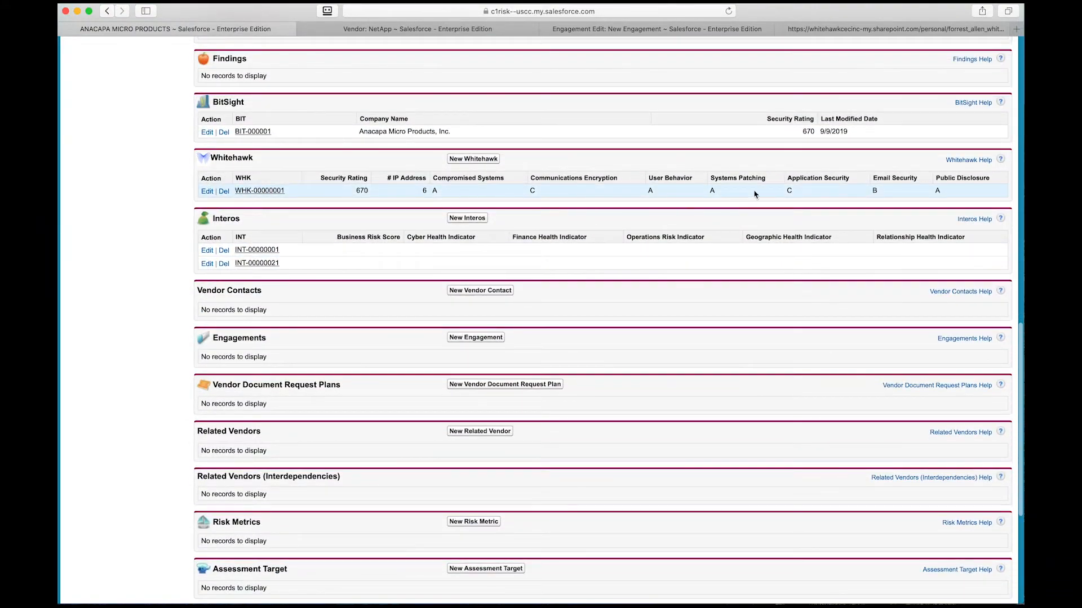
- Open WhiteHawk record WHK-00000001 and scroll its Cyber Risk Scorecard Results Summary
{"action": "left_click", "coordinate": [259, 190]}
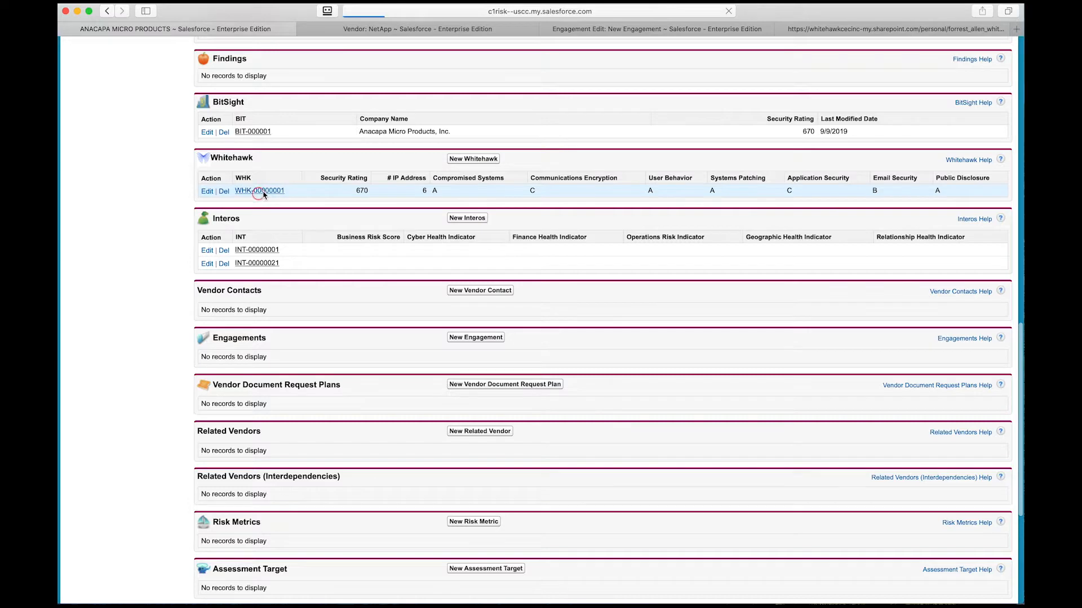
{"action": "left_click", "coordinate": [258, 190]}
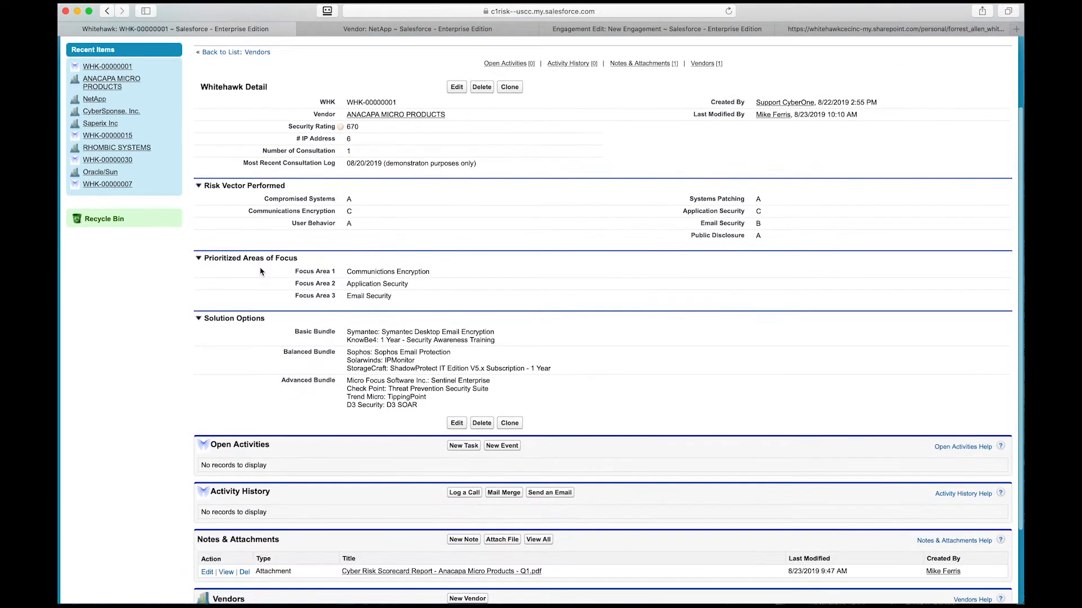
{"action": "left_click", "coordinate": [890, 29]}
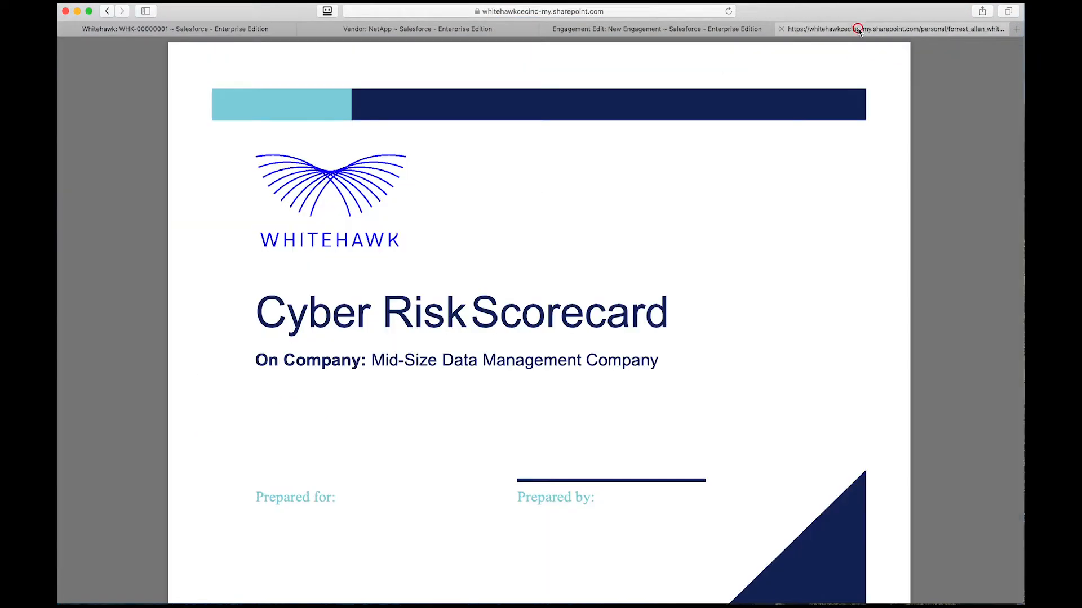
{"action": "scroll", "scroll_direction": "down", "scroll_amount": 3}
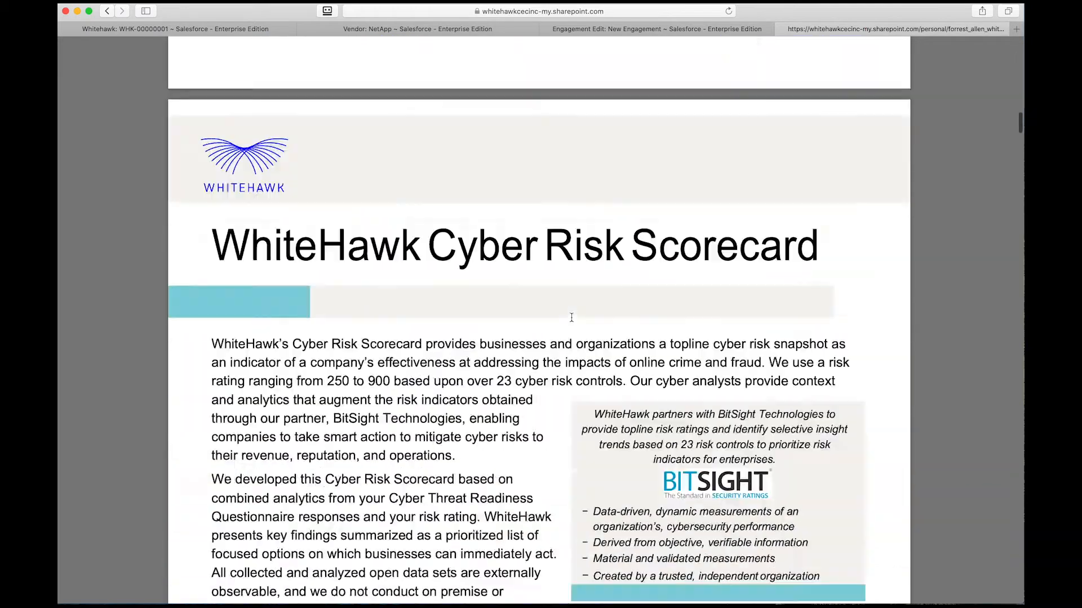
{"action": "scroll", "scroll_direction": "down", "scroll_amount": 3}
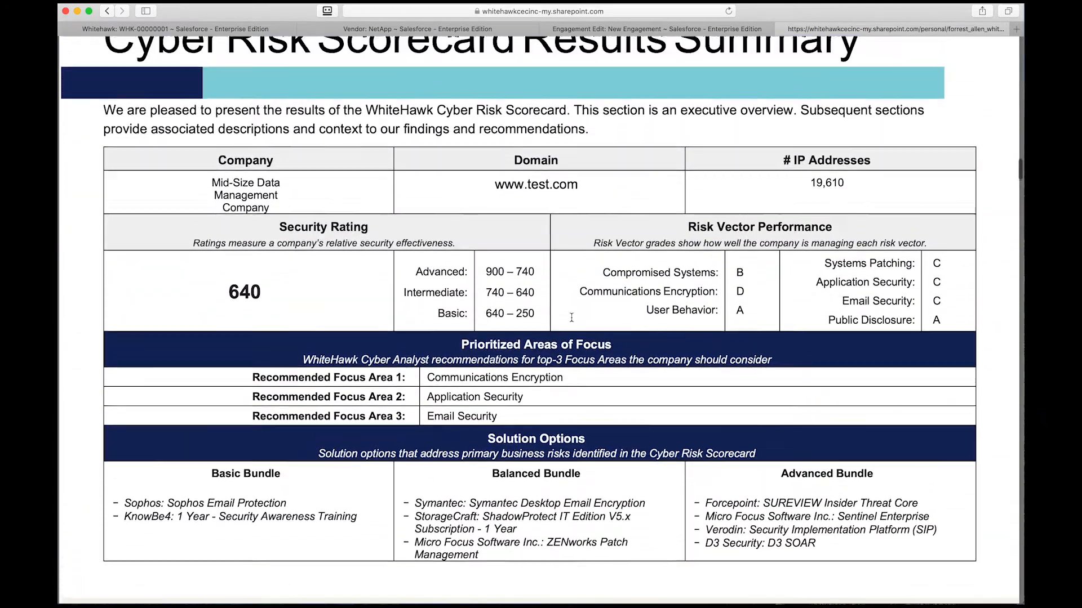
- Review NetApp's WhiteHawk ratings, then enter 'Howdy partner!' as the Saperix engagement description
{"action": "left_click", "coordinate": [414, 29]}
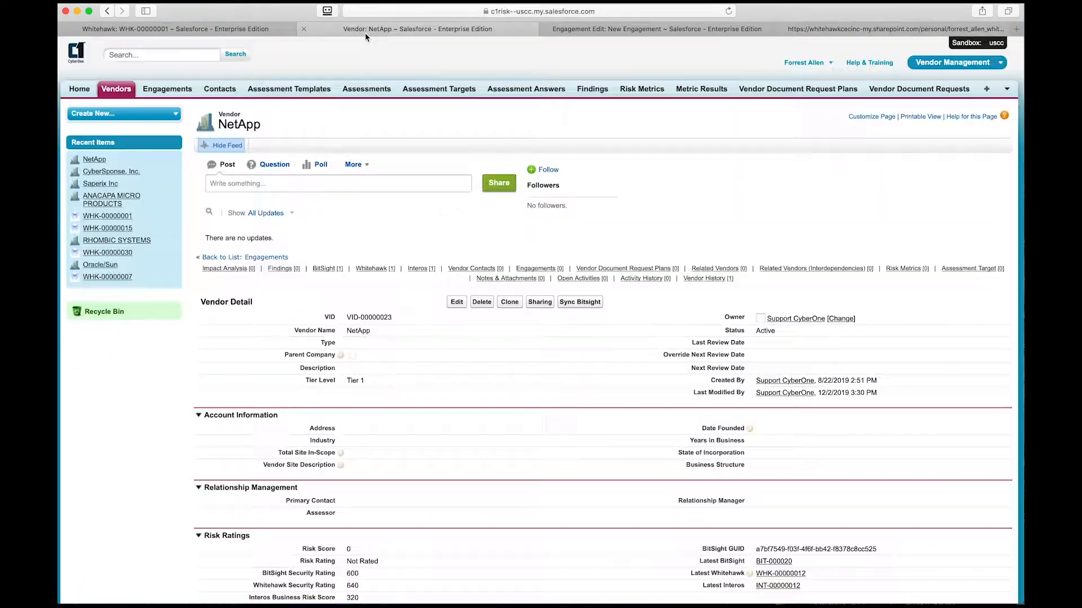
{"action": "scroll", "scroll_direction": "down", "scroll_amount": 3}
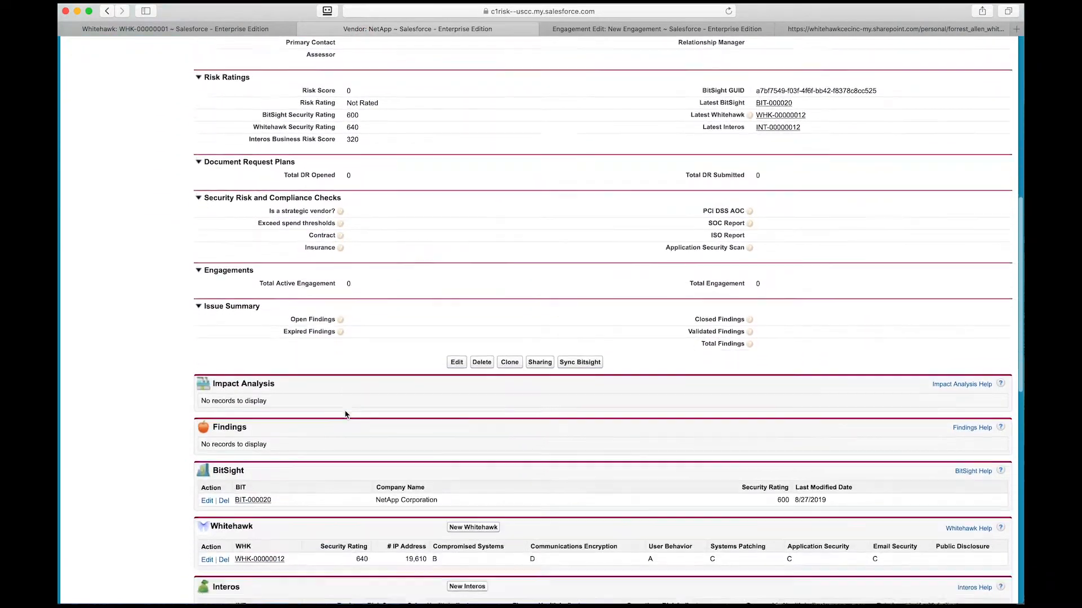
{"action": "scroll", "scroll_direction": "down", "scroll_amount": 3}
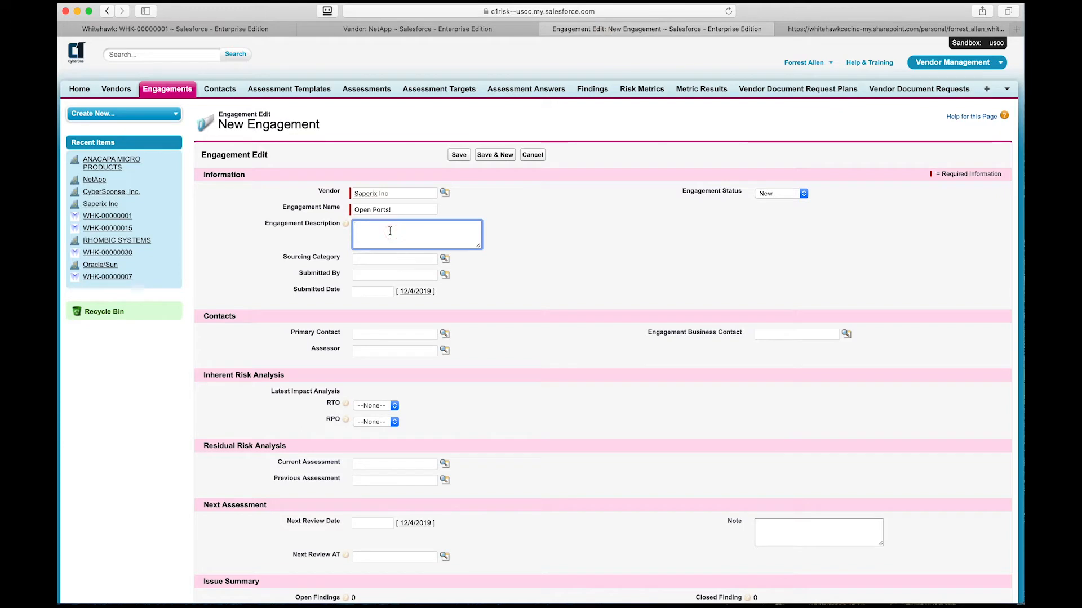
{"action": "type", "text": "Howdy"}
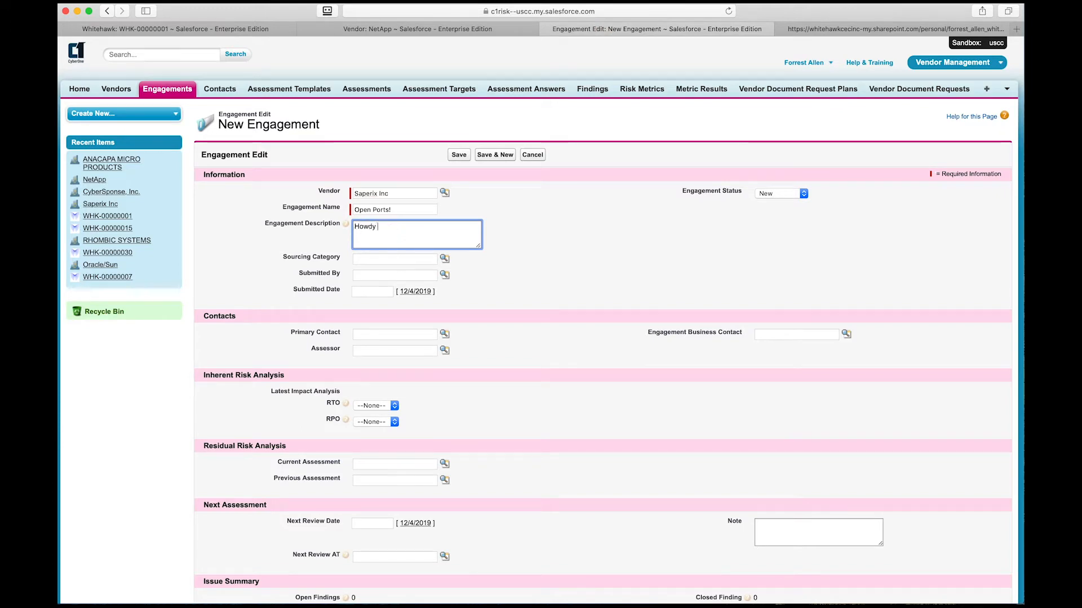
{"action": "type", "text": "partner!"}
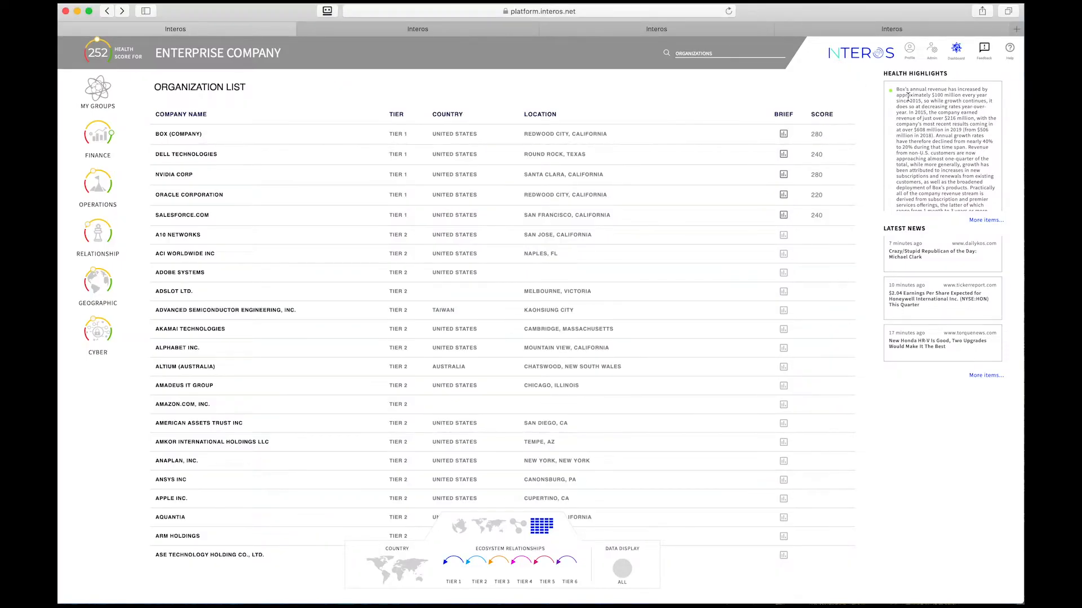
{"action": "scroll", "scroll_direction": "down", "scroll_amount": 3}
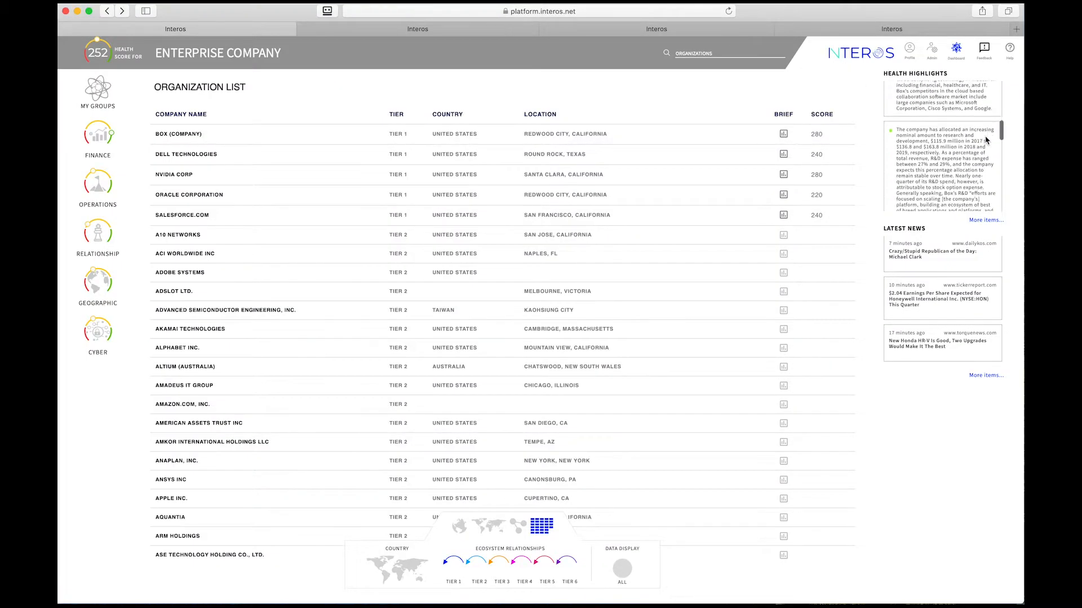
{"action": "scroll", "scroll_direction": "down", "scroll_amount": 3}
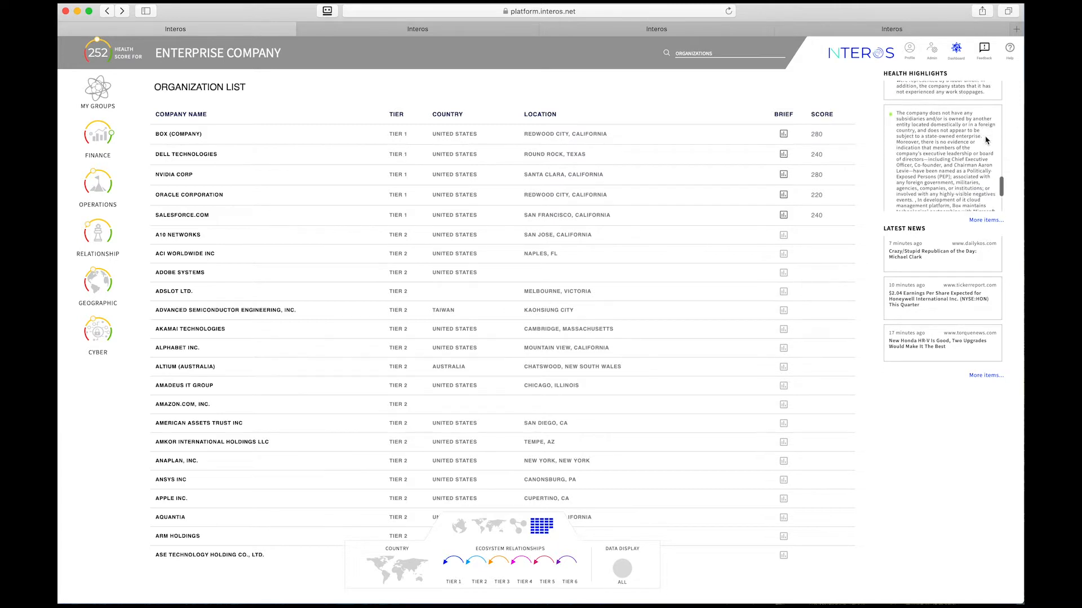
{"action": "scroll", "scroll_direction": "down", "scroll_amount": 3}
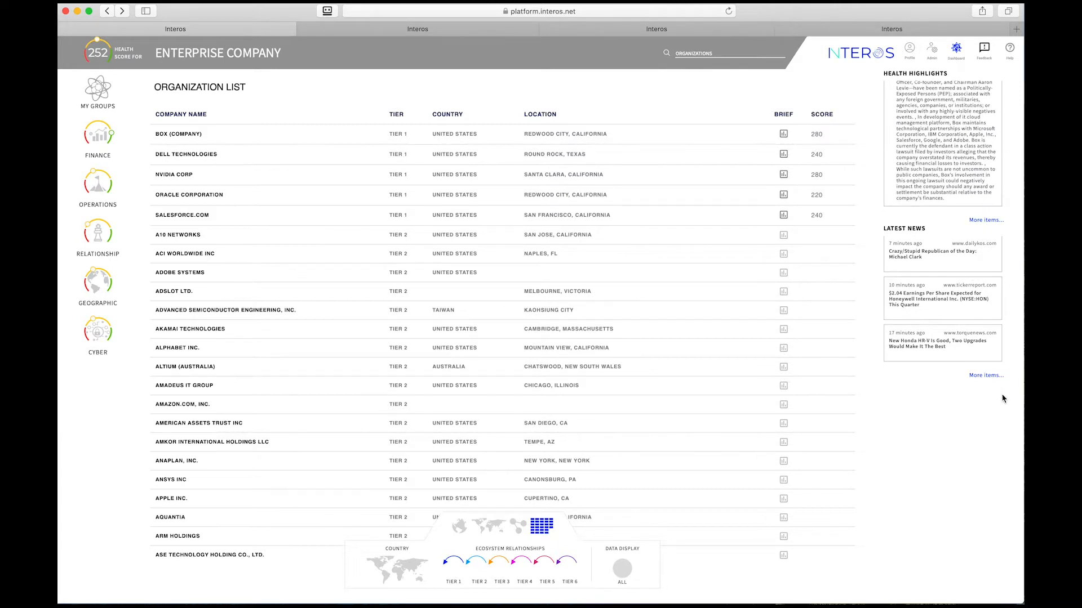
{"action": "mouse_move", "coordinate": [688, 144]}
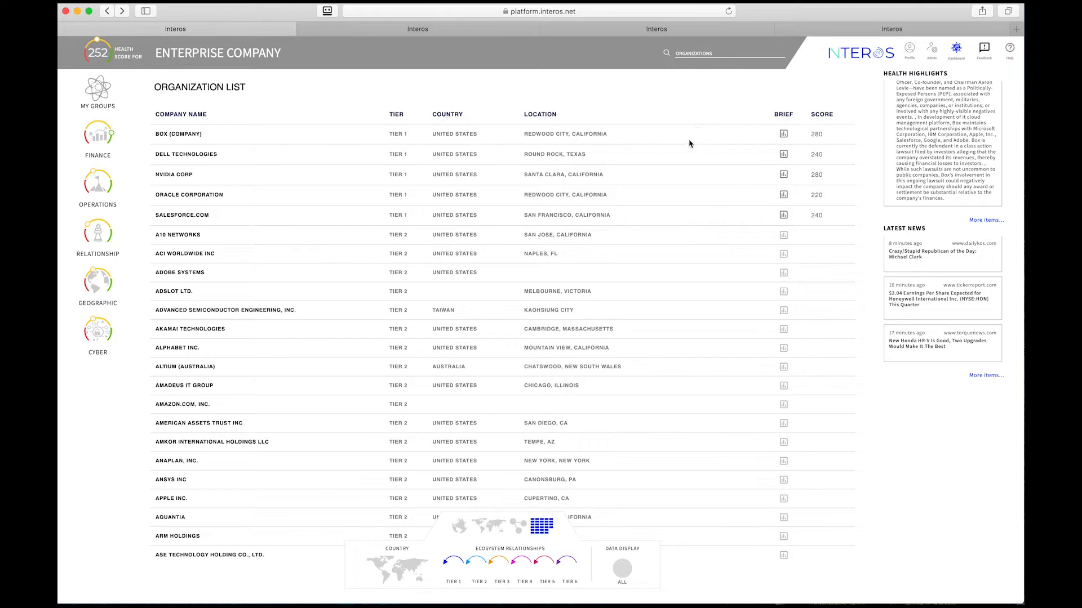
{"action": "scroll", "scroll_direction": "down", "scroll_amount": 3}
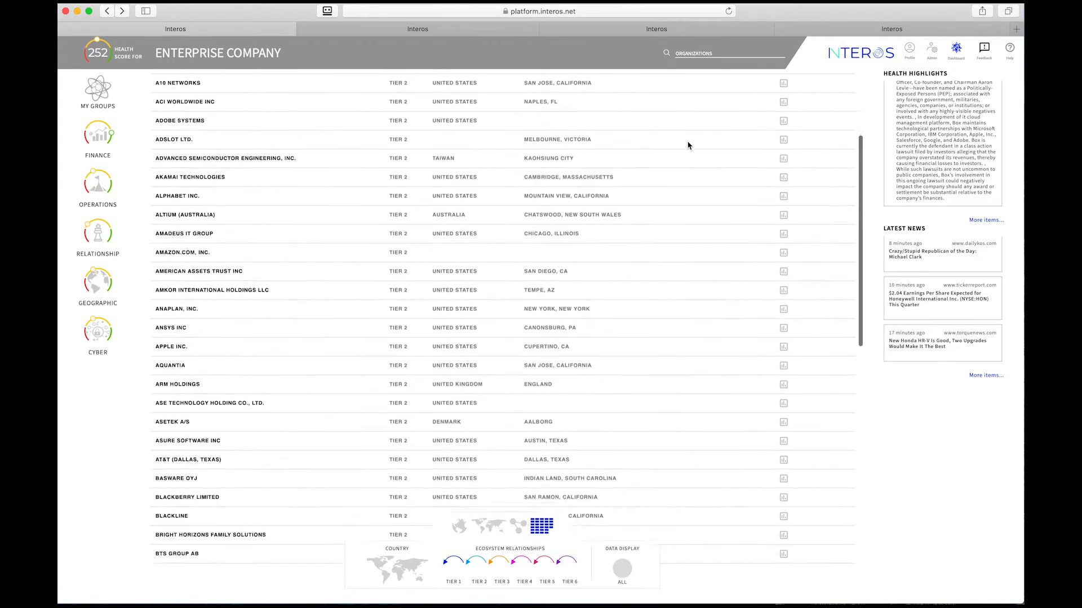
{"action": "scroll", "scroll_direction": "down", "scroll_amount": 3}
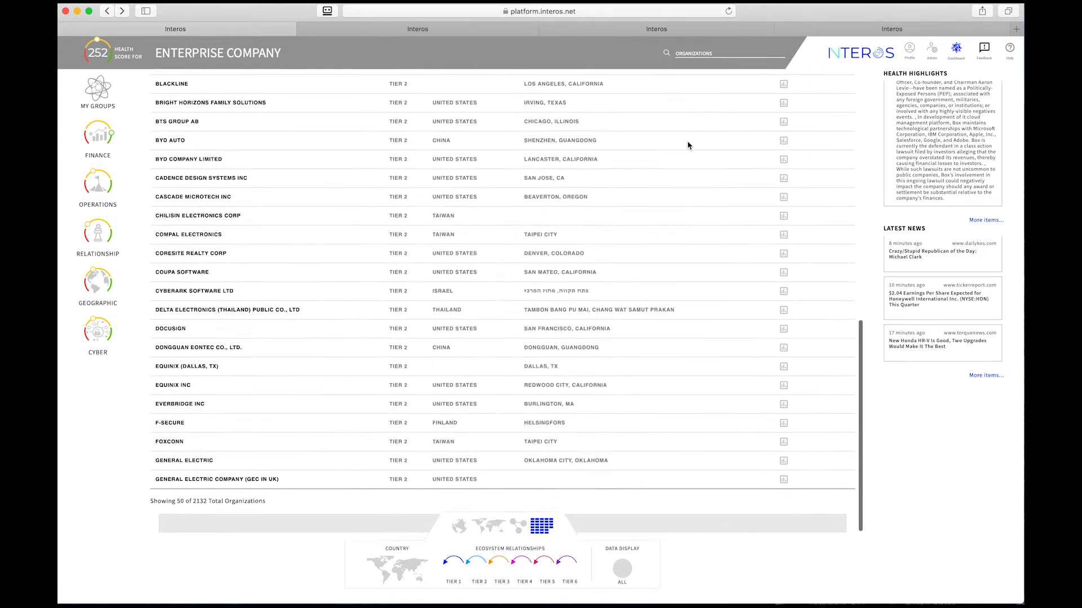
{"action": "scroll", "scroll_direction": "up", "scroll_amount": 3}
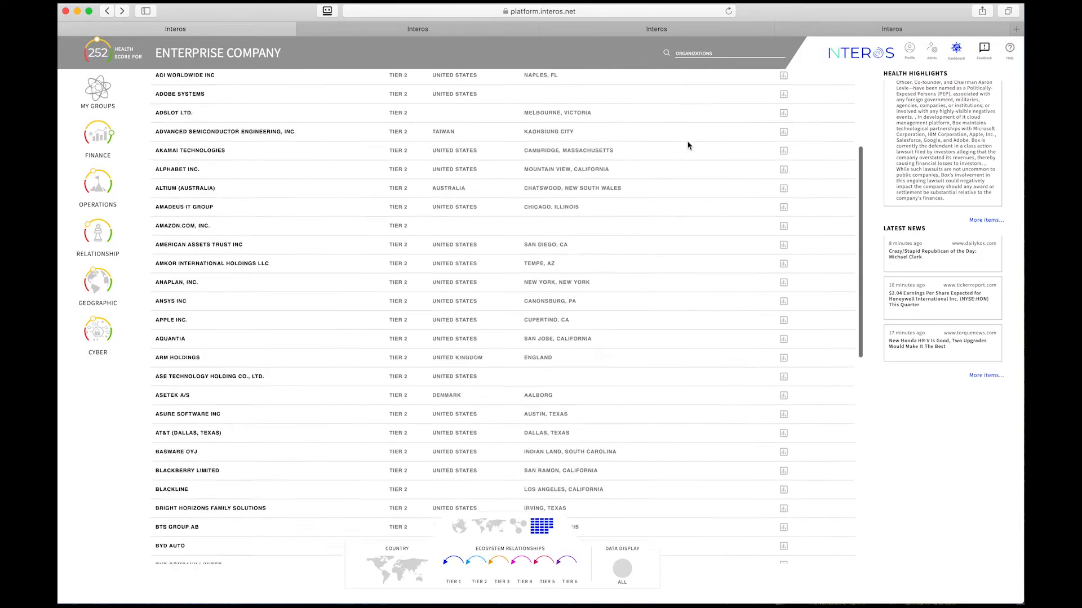
{"action": "scroll", "scroll_direction": "up", "scroll_amount": 3}
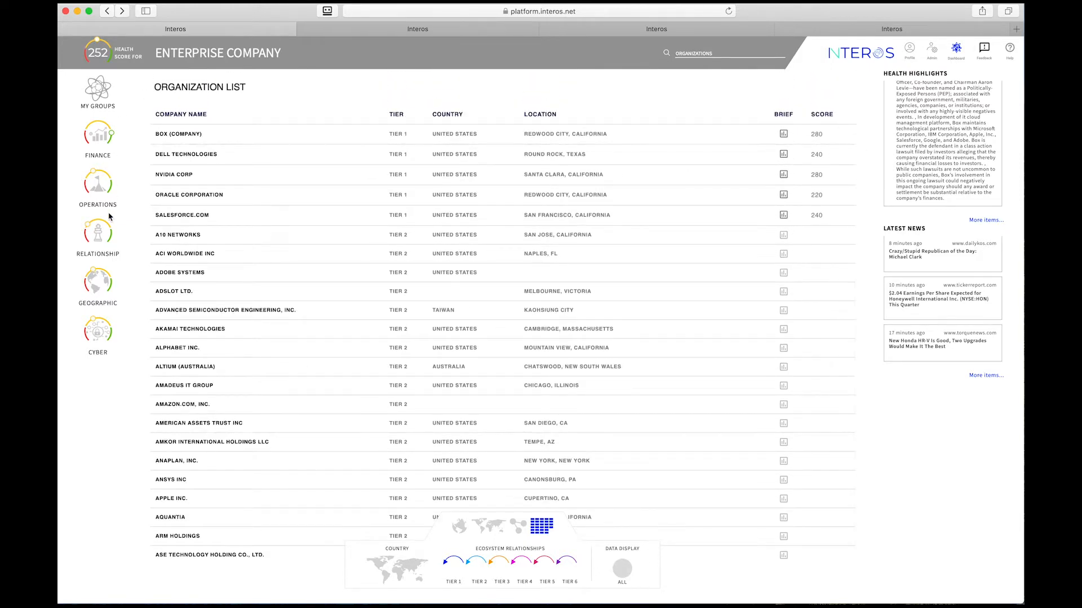
{"action": "mouse_move", "coordinate": [335, 83]}
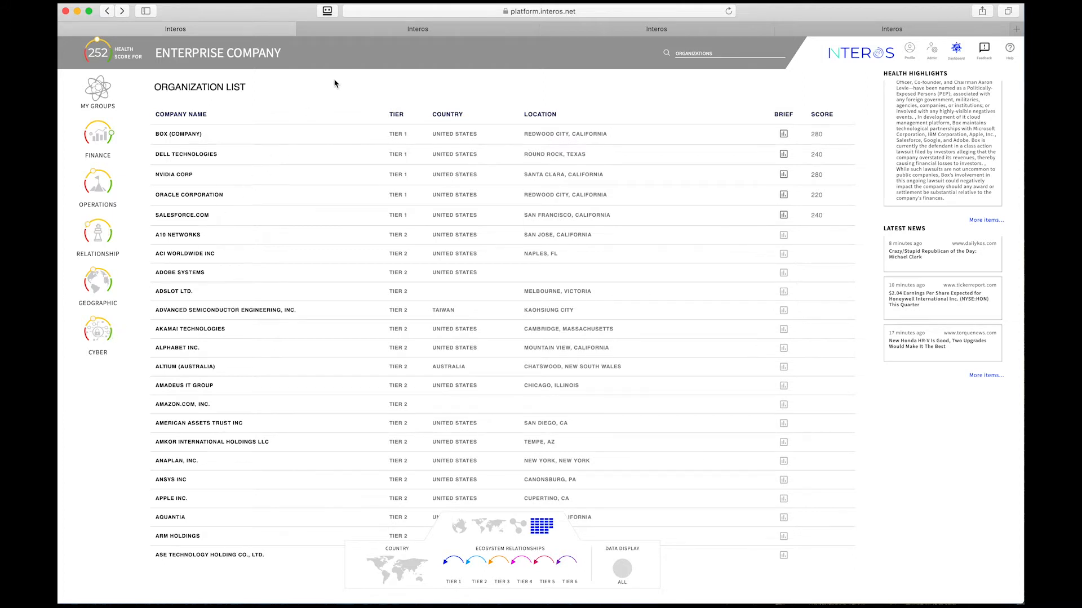
- Show the organizations on the world map with Tier 3 and Tier 4 relationships added
{"action": "left_click", "coordinate": [489, 527]}
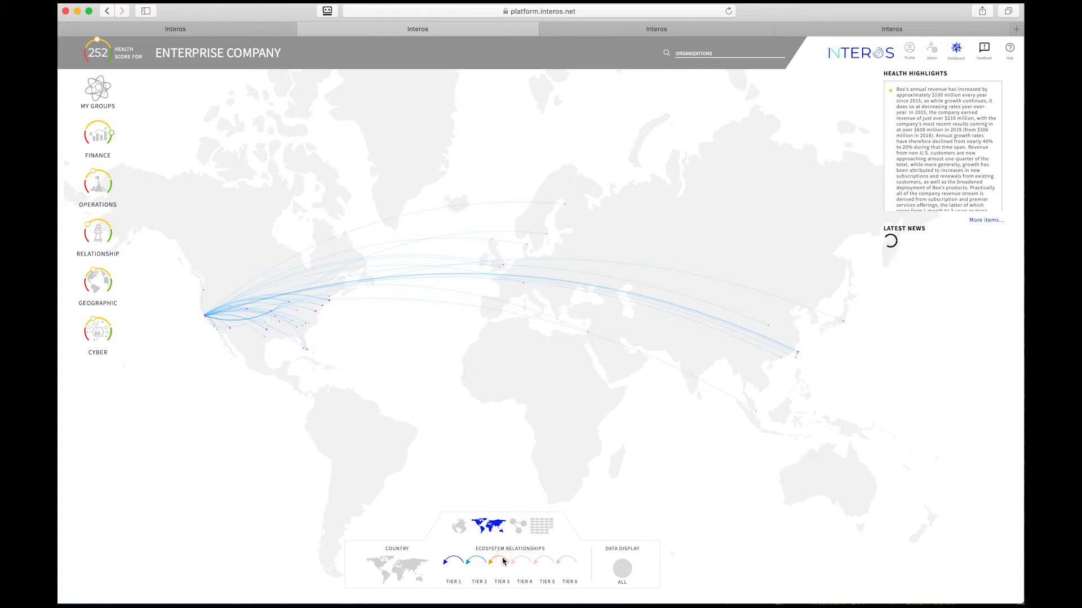
{"action": "left_click", "coordinate": [524, 560]}
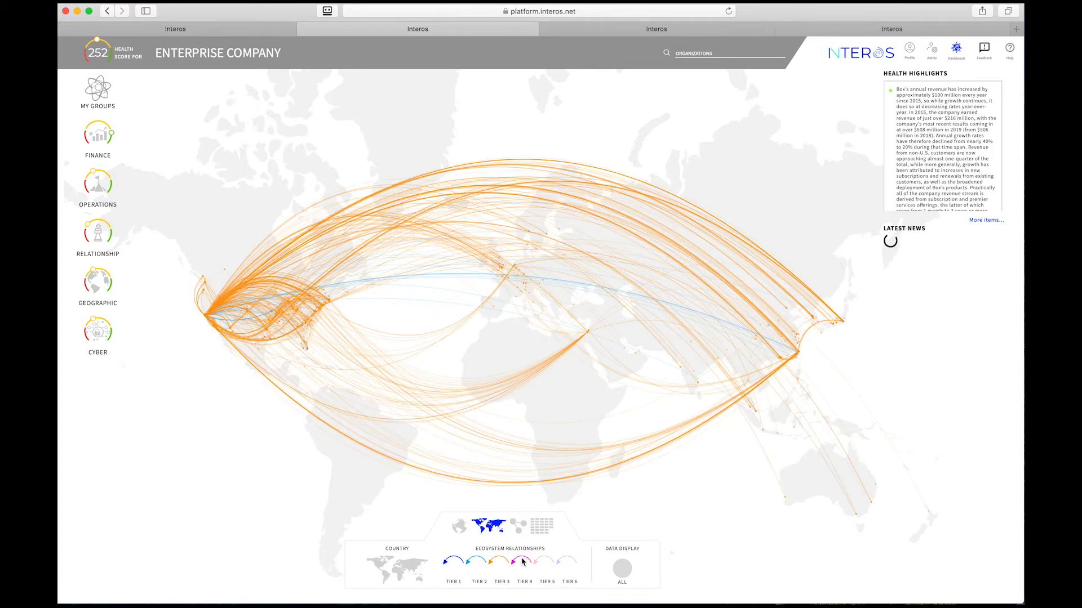
{"action": "left_click", "coordinate": [547, 560]}
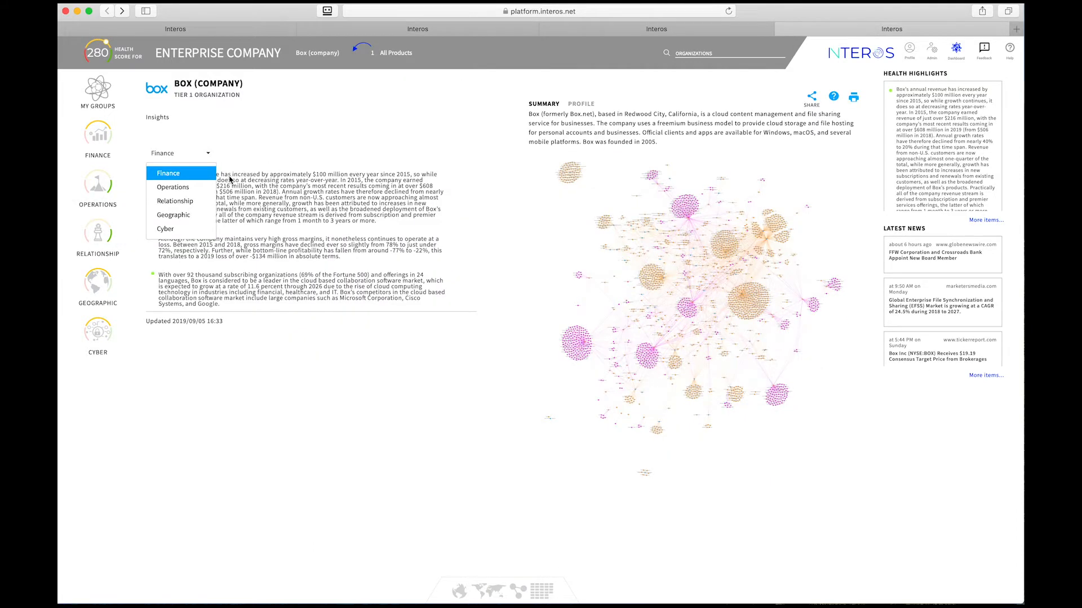
- Cycle Box's insights through Operations and Geographic, ending on Cyber with its BitSight rating
{"action": "left_click", "coordinate": [173, 187]}
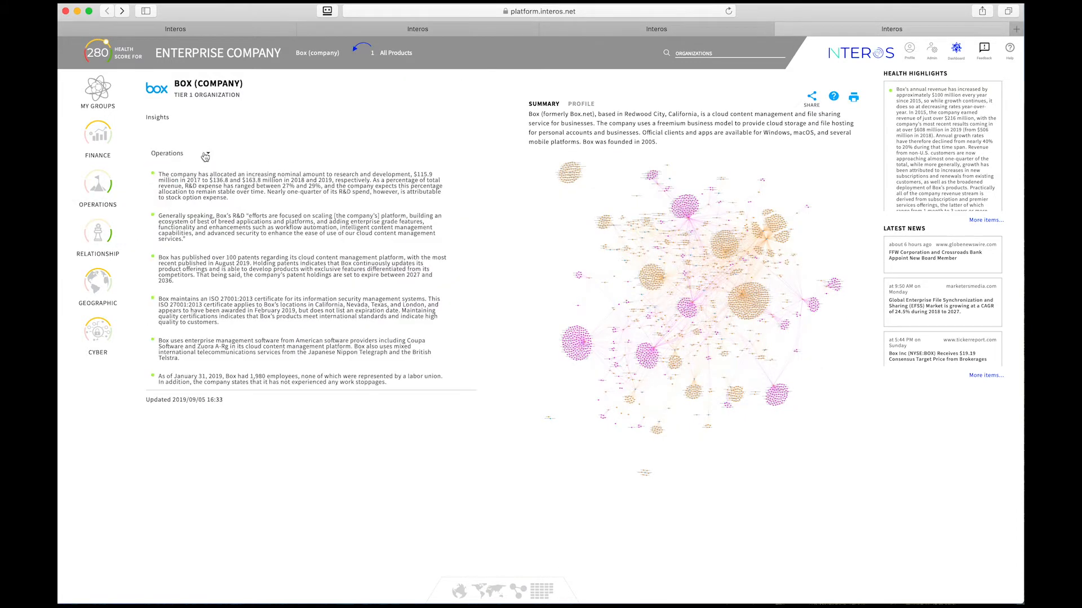
{"action": "left_click", "coordinate": [179, 153]}
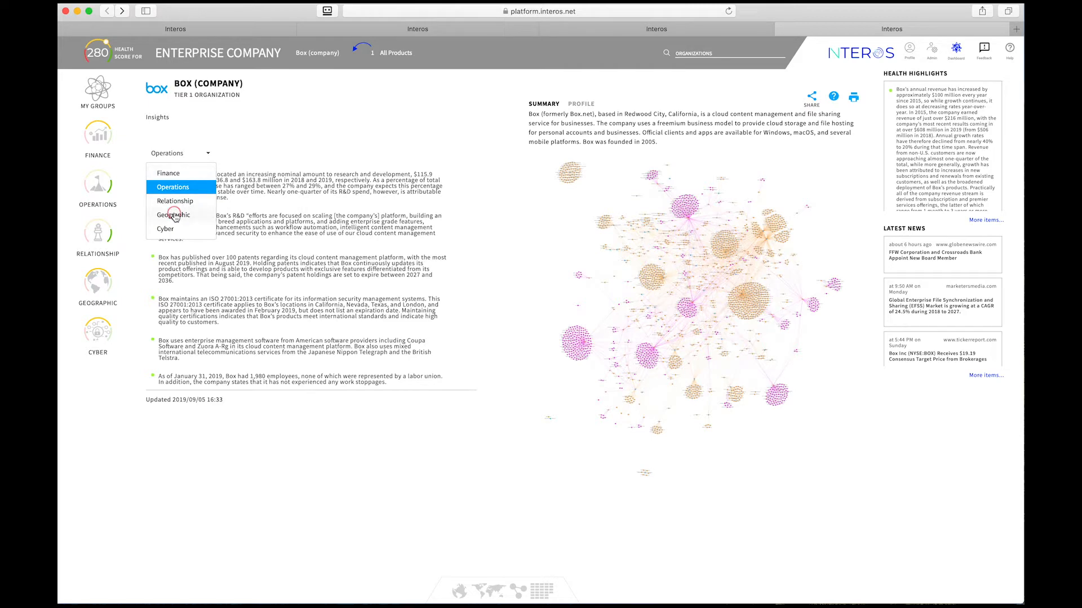
{"action": "left_click", "coordinate": [175, 215]}
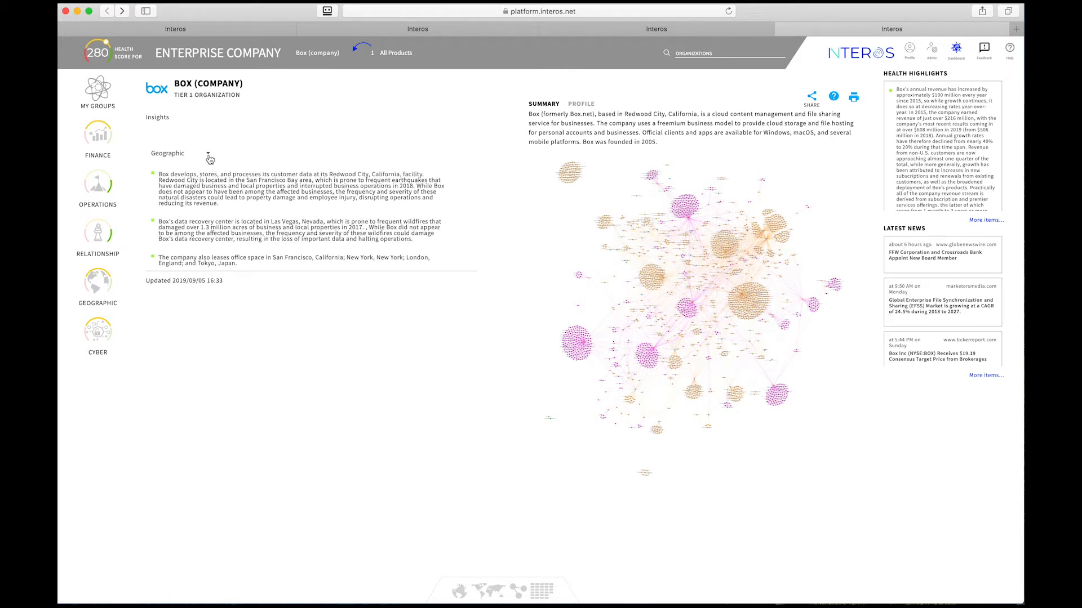
{"action": "left_click", "coordinate": [180, 153]}
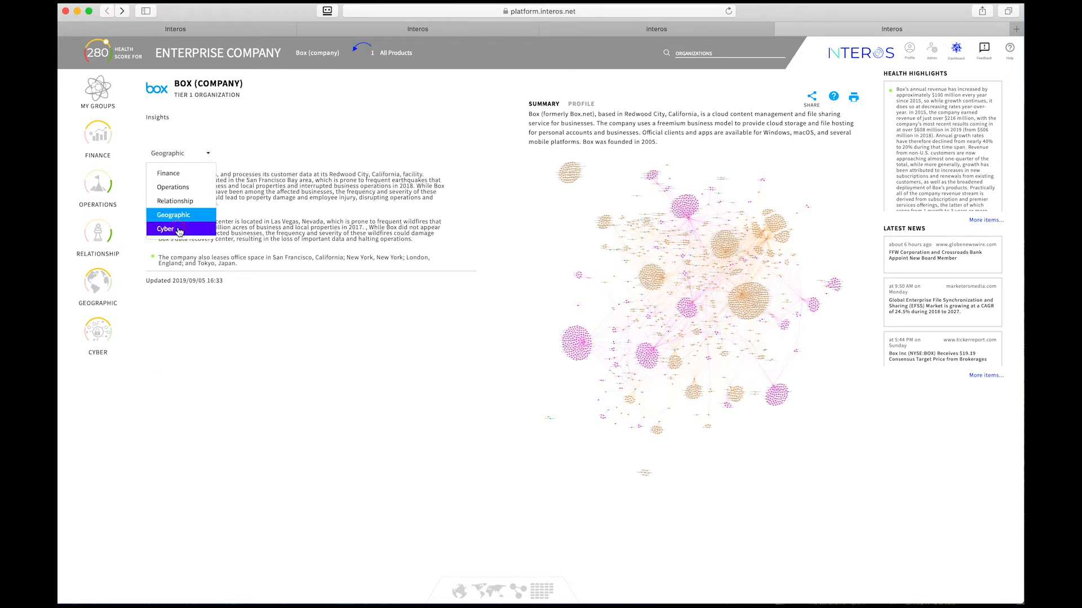
{"action": "left_click", "coordinate": [166, 230]}
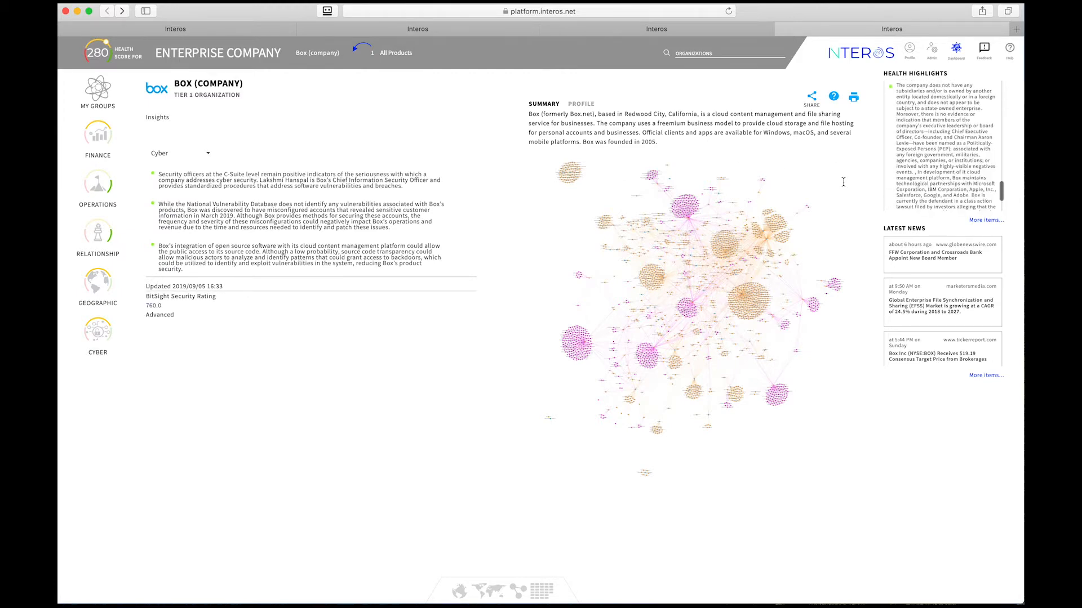
{"action": "mouse_move", "coordinate": [726, 229]}
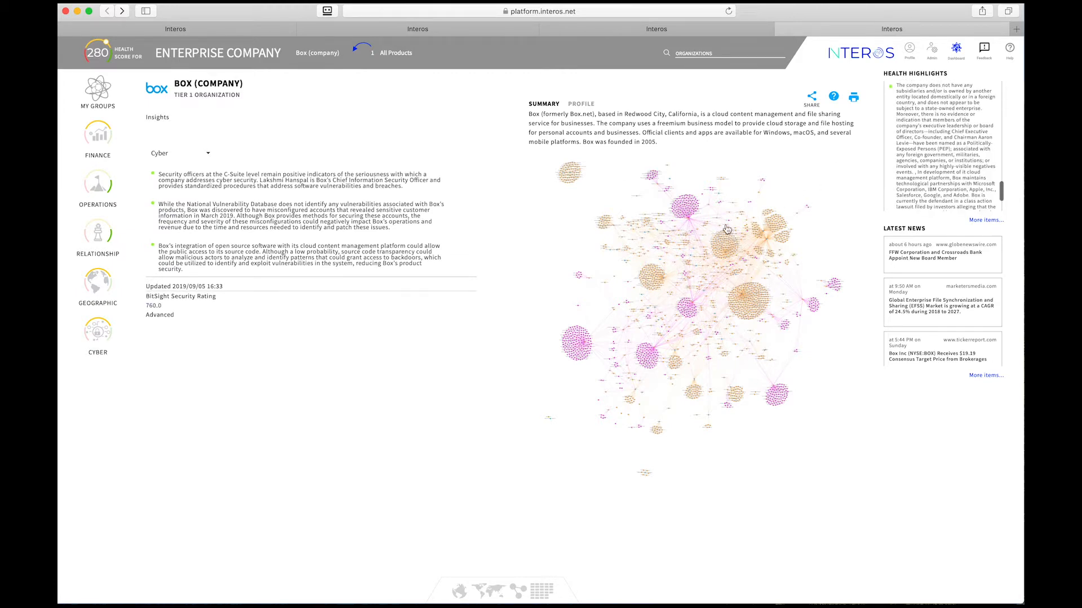
- Show the ecosystem relationship map and expand supplier branches of Box (company) and another vendor
{"action": "left_click", "coordinate": [517, 523]}
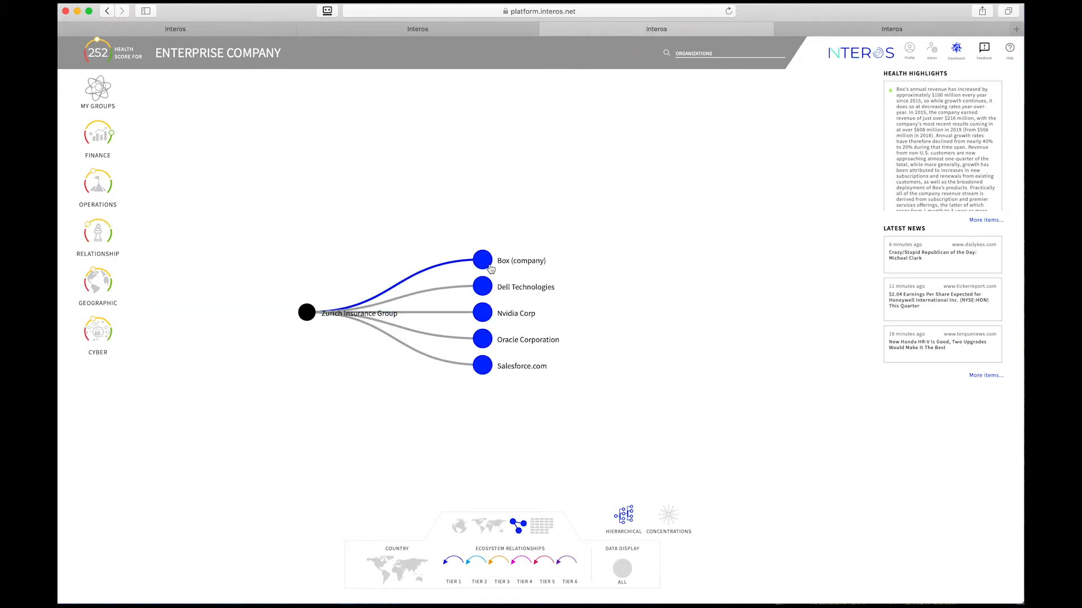
{"action": "left_click", "coordinate": [482, 261]}
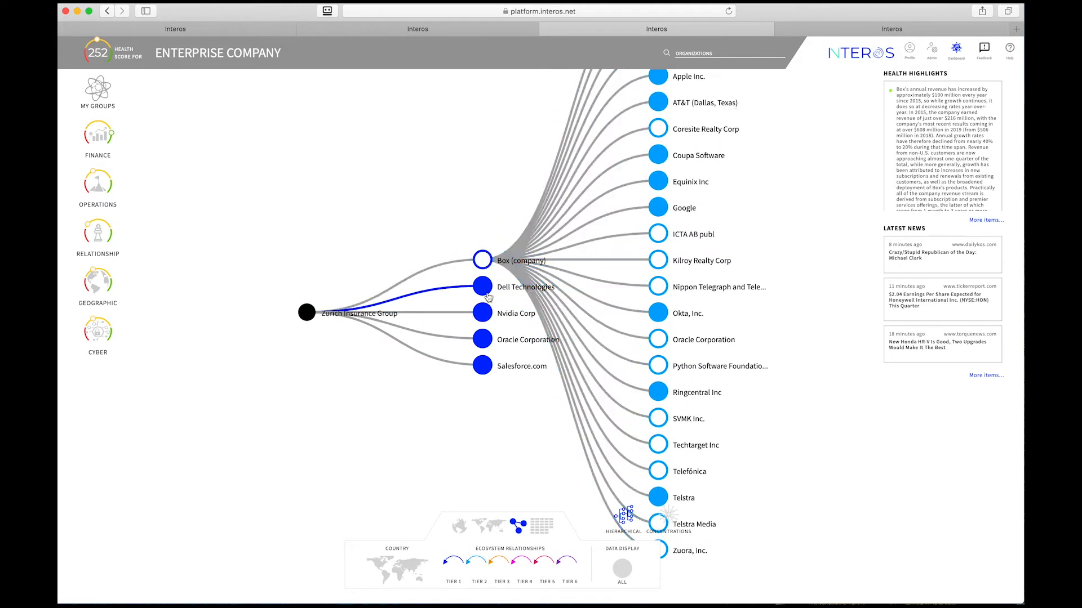
{"action": "left_click", "coordinate": [483, 286]}
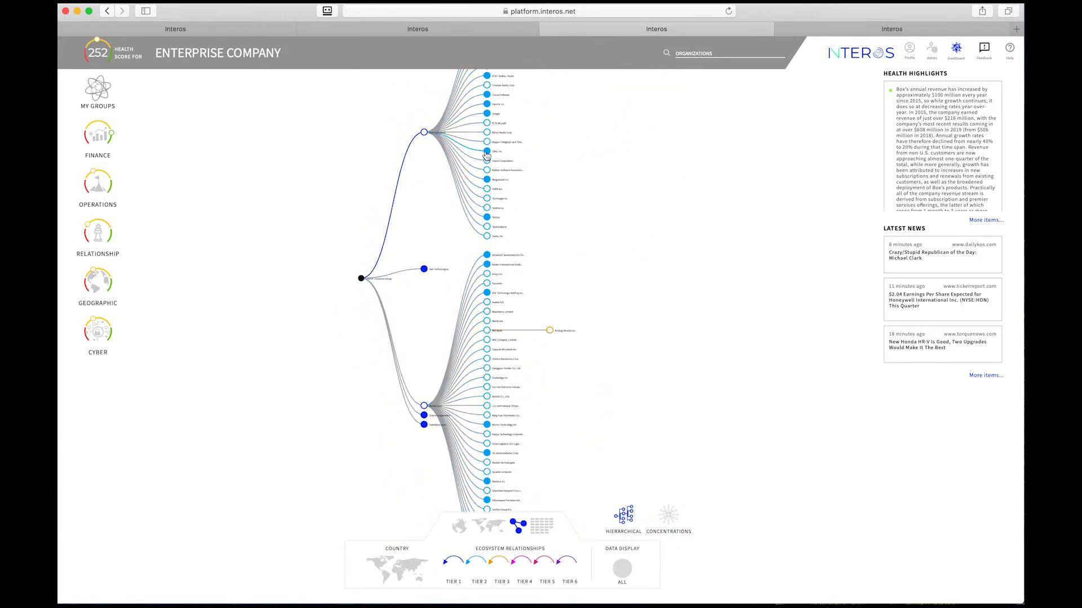
{"action": "left_click", "coordinate": [489, 151]}
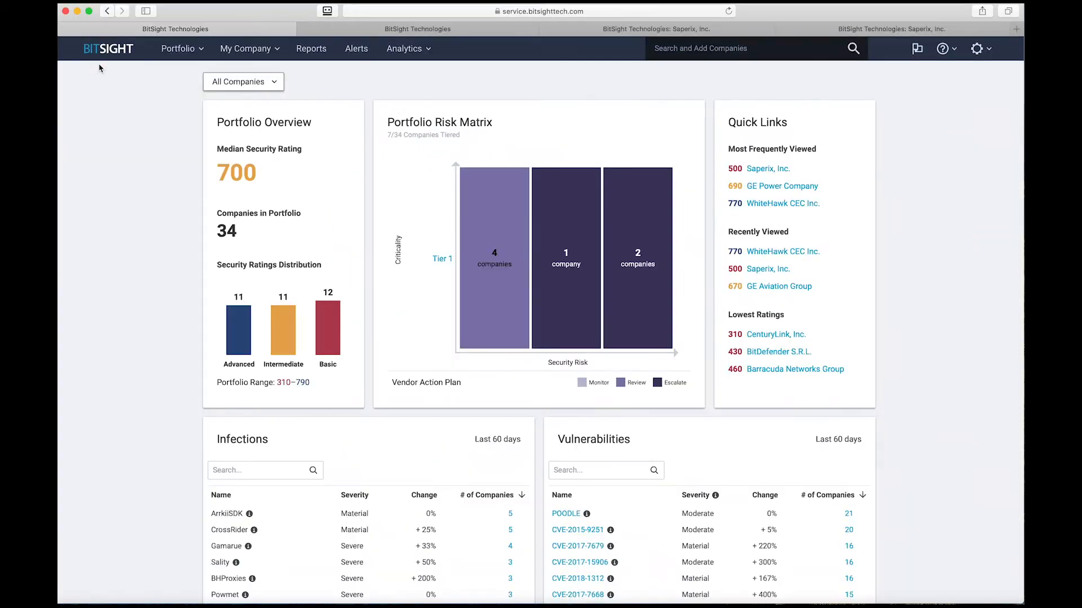
- Open the My Company menu and scroll through the BitSight portfolio dashboard
{"action": "left_click", "coordinate": [178, 48]}
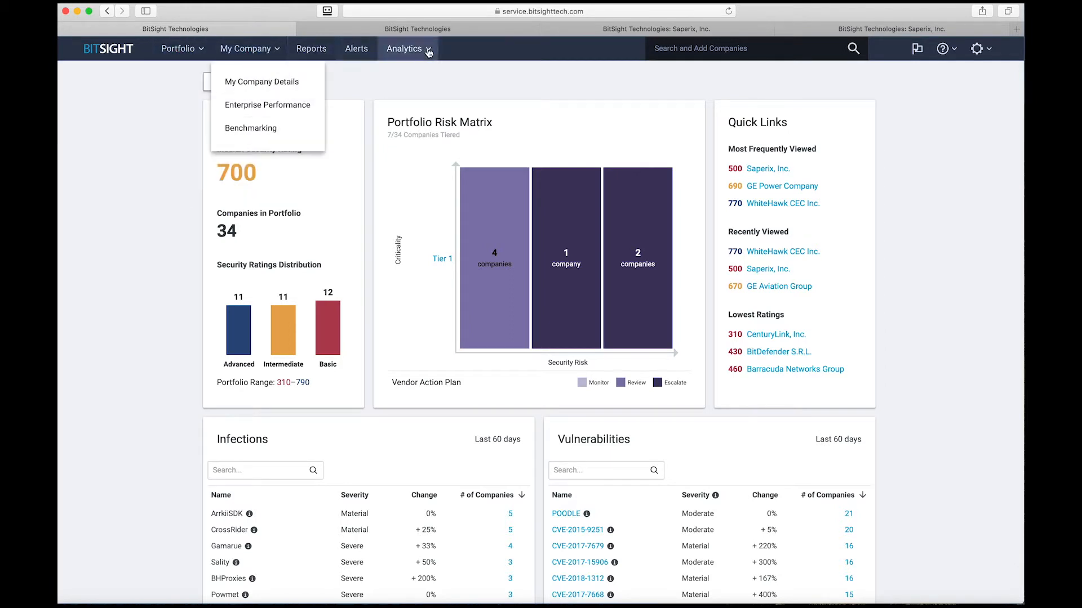
{"action": "scroll", "scroll_direction": "down", "scroll_amount": 3}
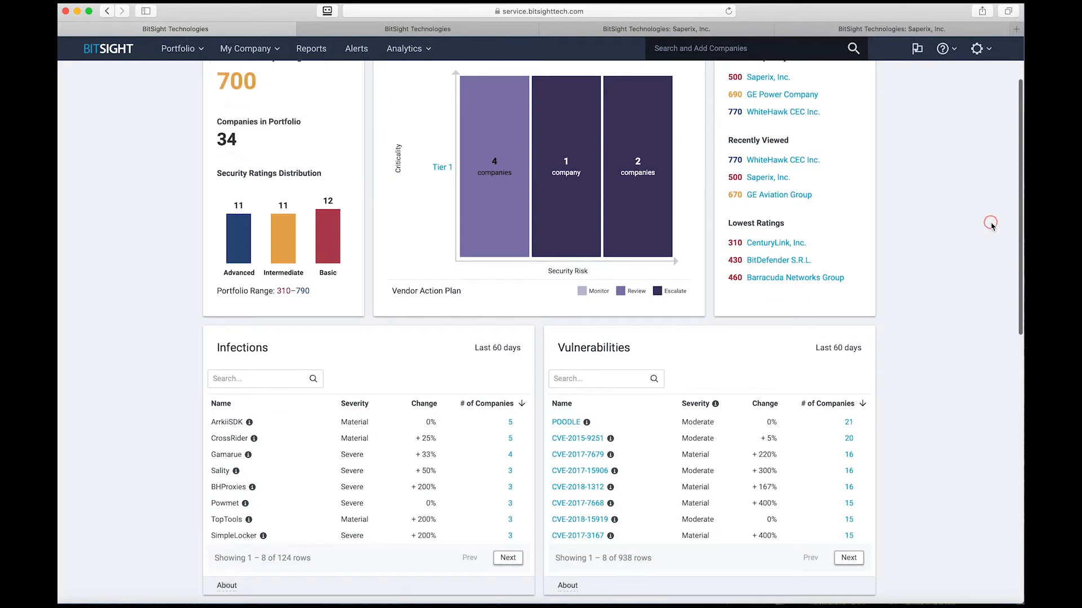
{"action": "scroll", "scroll_direction": "down", "scroll_amount": 3}
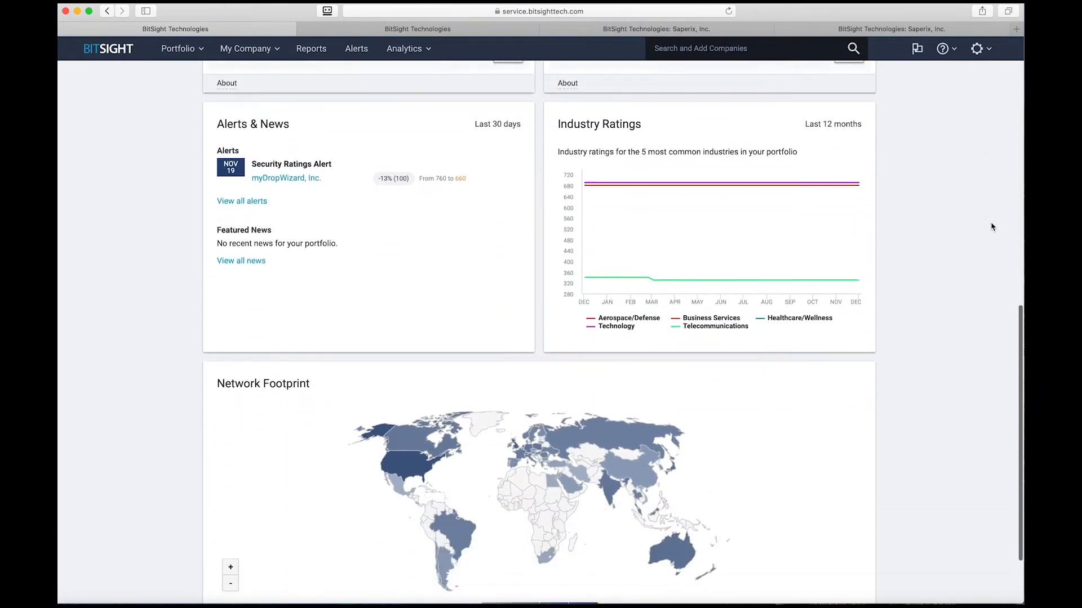
{"action": "scroll", "scroll_direction": "up", "scroll_amount": 3}
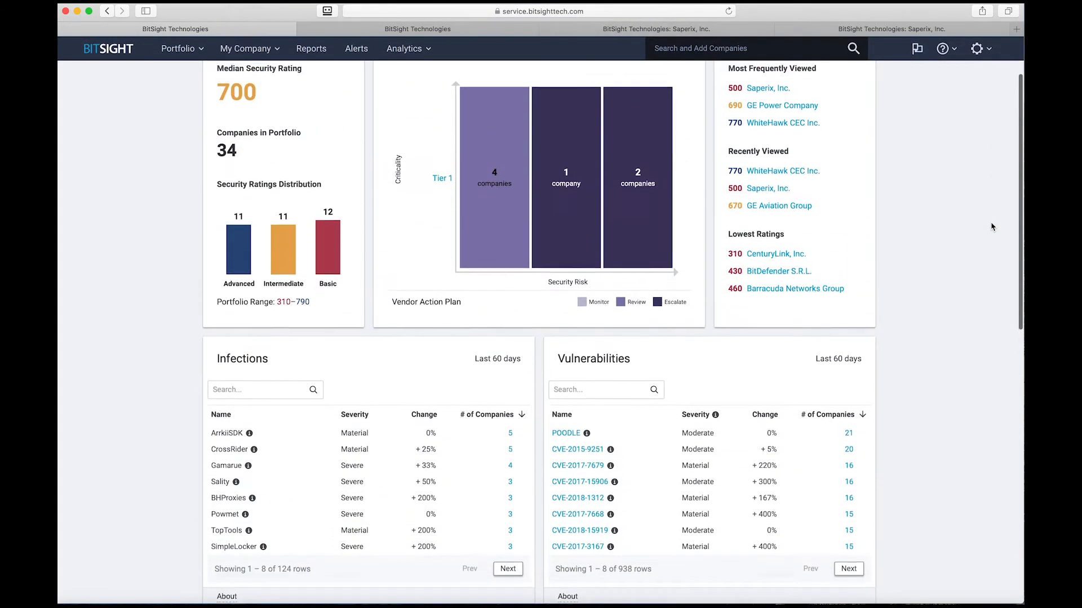
{"action": "scroll", "scroll_direction": "up", "scroll_amount": 3}
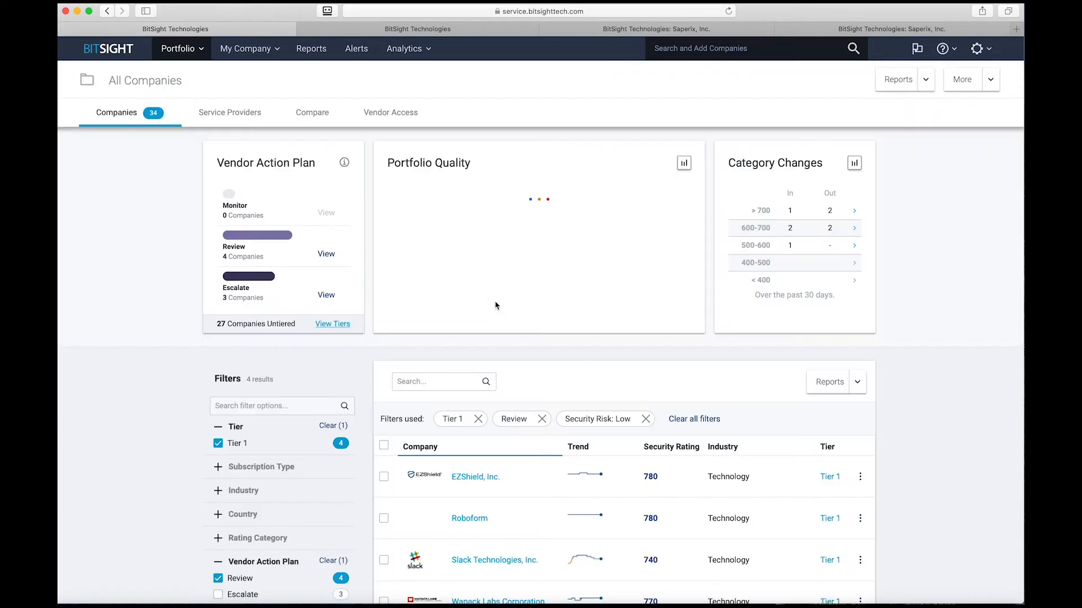
- Remove all filters from the BitSight portfolio company list
{"action": "scroll", "scroll_direction": "down", "scroll_amount": 3}
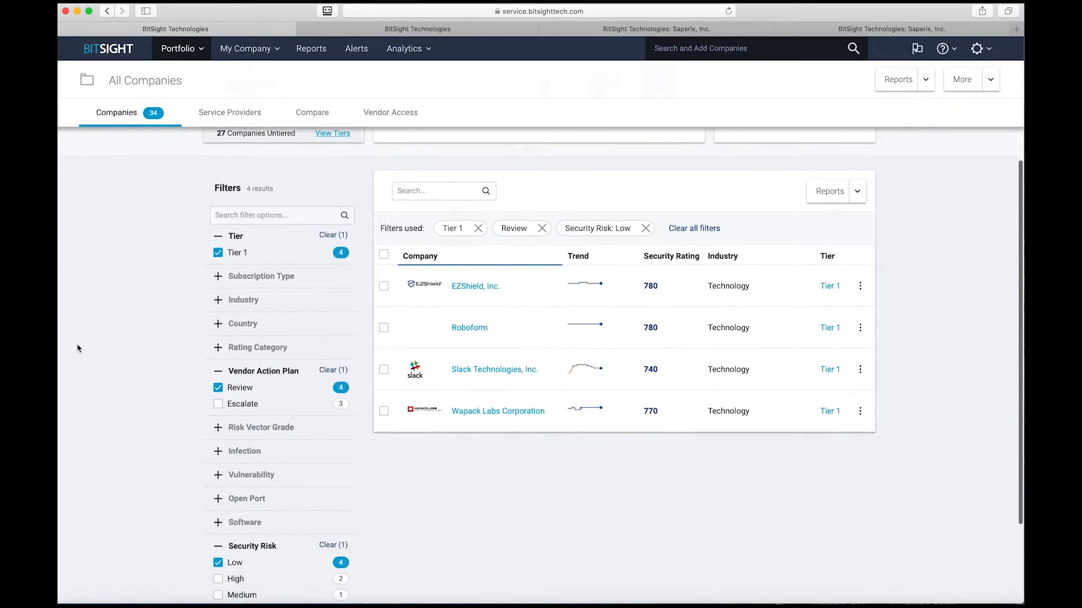
{"action": "scroll", "scroll_direction": "up", "scroll_amount": 3}
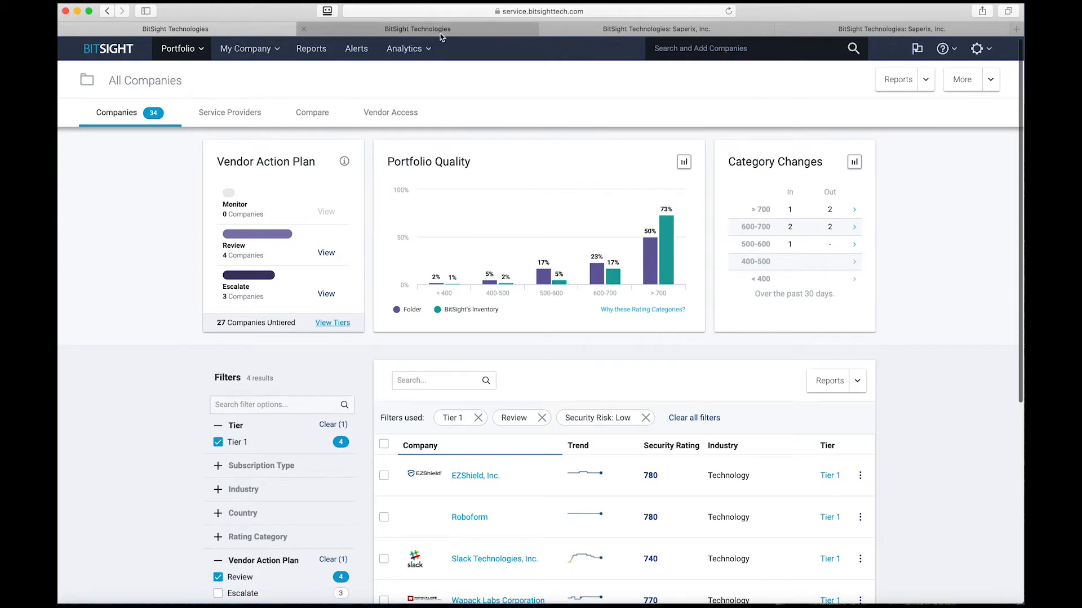
{"action": "left_click", "coordinate": [694, 417]}
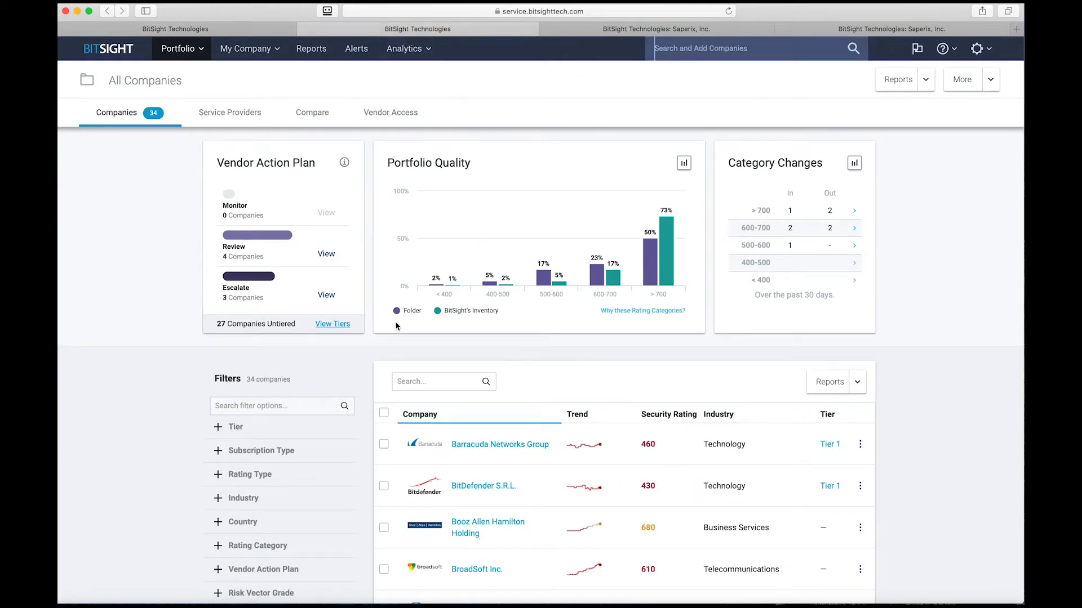
- Browse all 34 companies, open the Compare view, then Saperix, Inc.'s overview
{"action": "scroll", "scroll_direction": "down", "scroll_amount": 3}
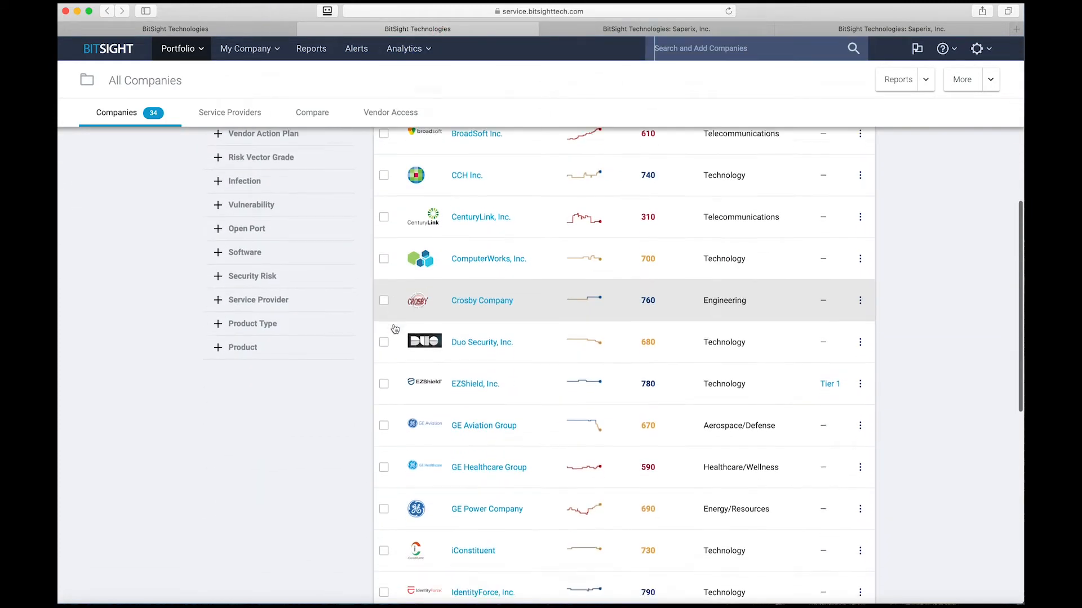
{"action": "scroll", "scroll_direction": "down", "scroll_amount": 3}
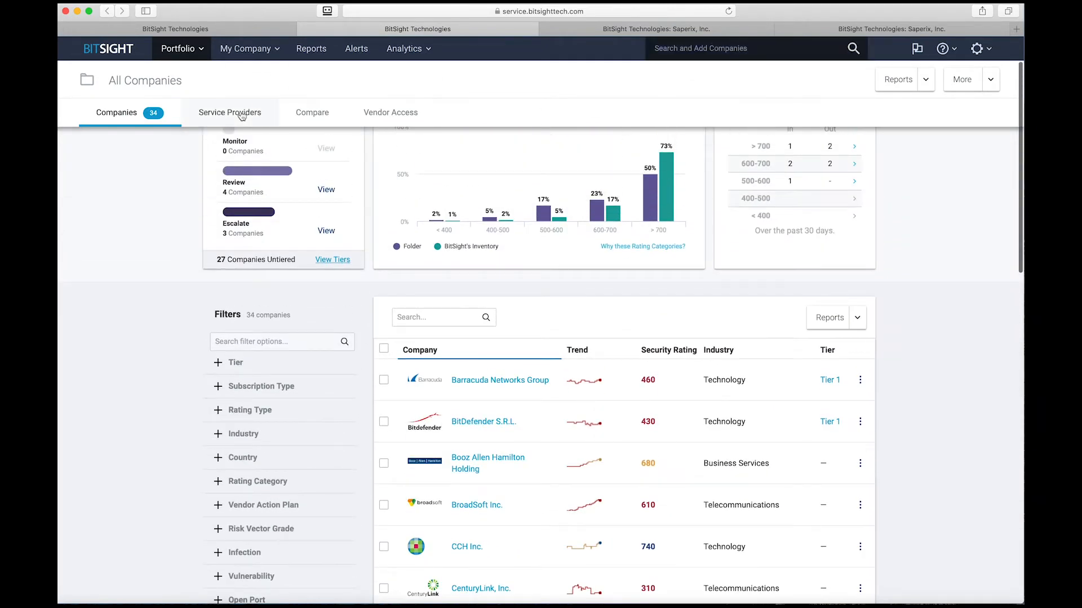
{"action": "left_click", "coordinate": [311, 113]}
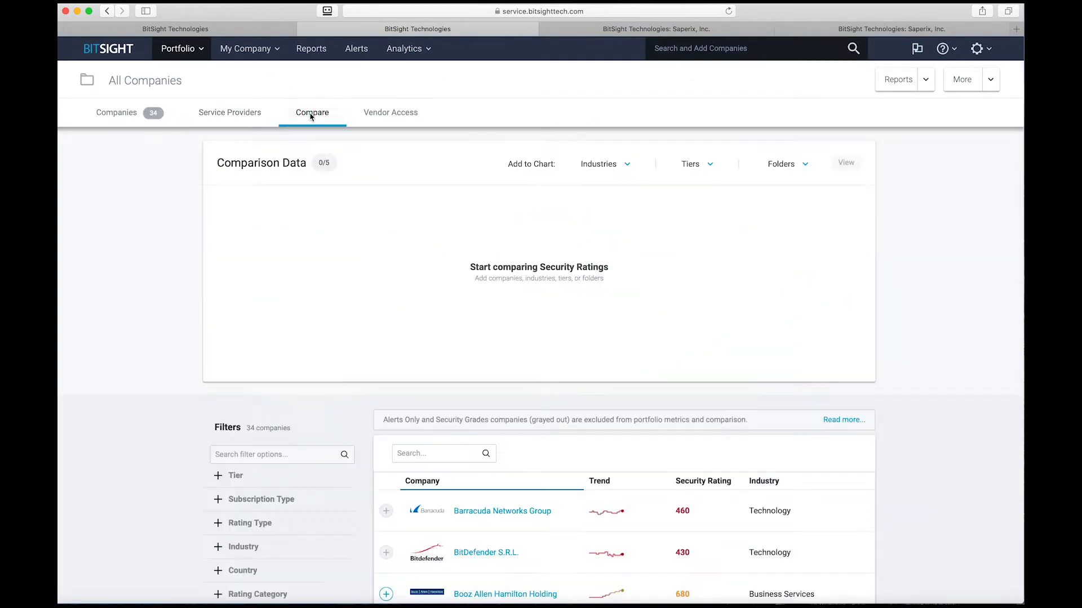
{"action": "left_click", "coordinate": [655, 29]}
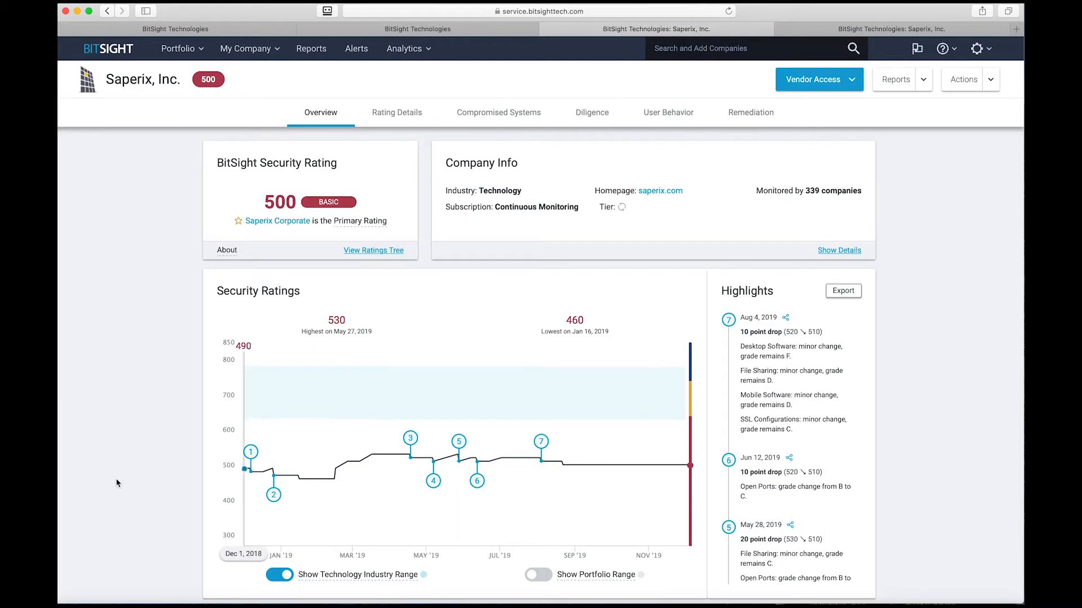
- Scroll through Saperix's ratings history, risk vectors, vulnerabilities and diligence charts
{"action": "scroll", "scroll_direction": "down", "scroll_amount": 3}
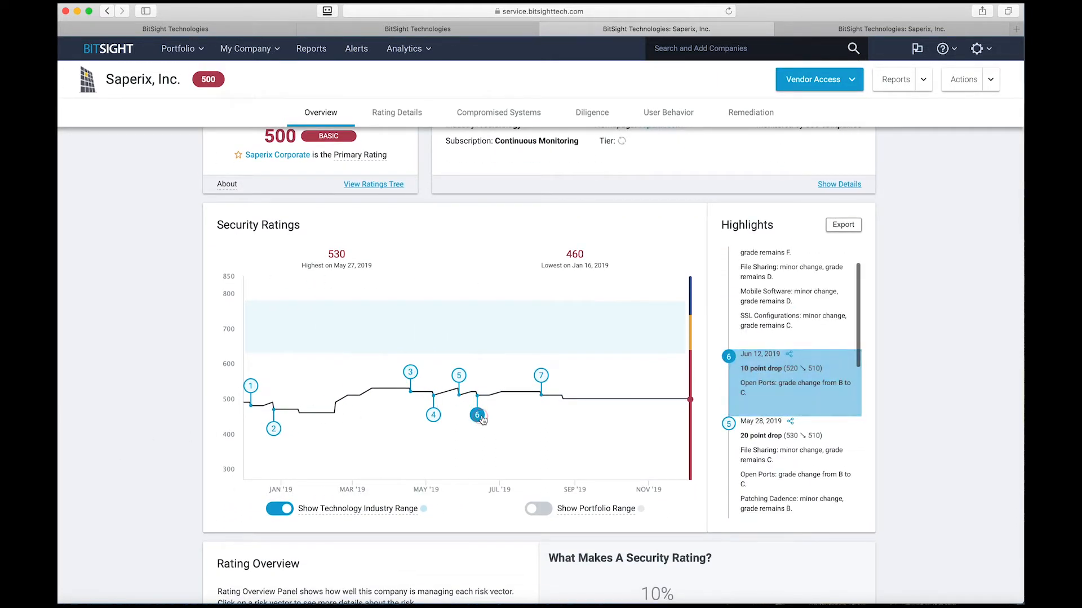
{"action": "scroll", "scroll_direction": "down", "scroll_amount": 3}
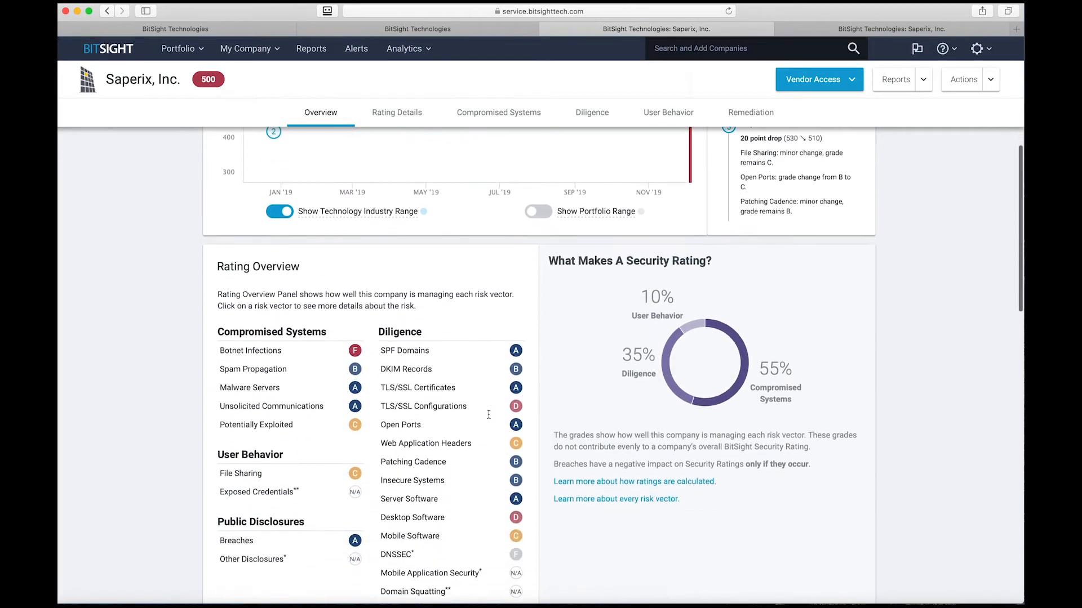
{"action": "scroll", "scroll_direction": "down", "scroll_amount": 3}
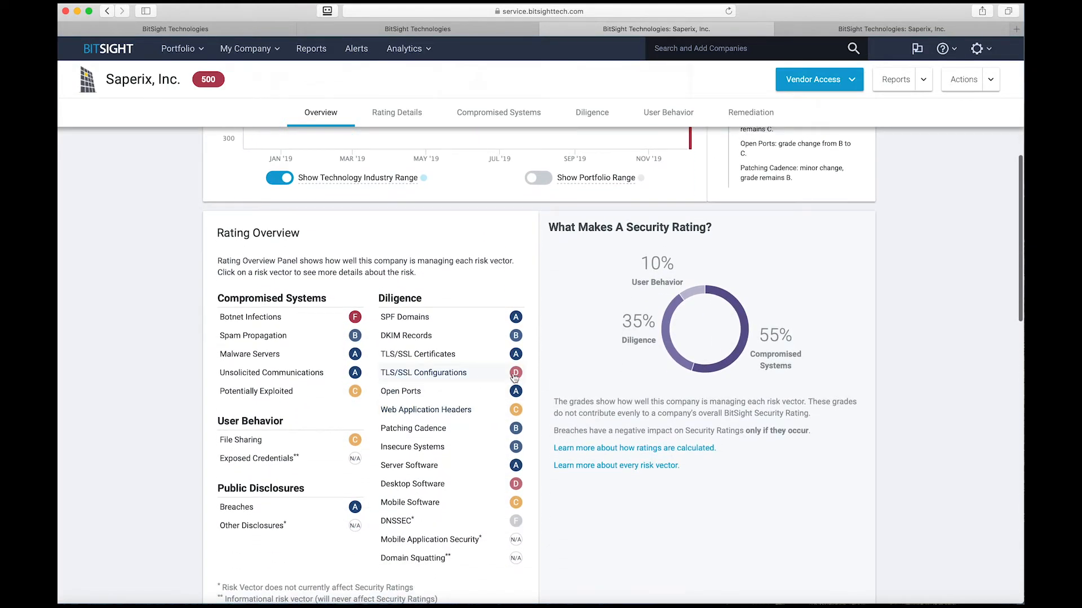
{"action": "scroll", "scroll_direction": "down", "scroll_amount": 3}
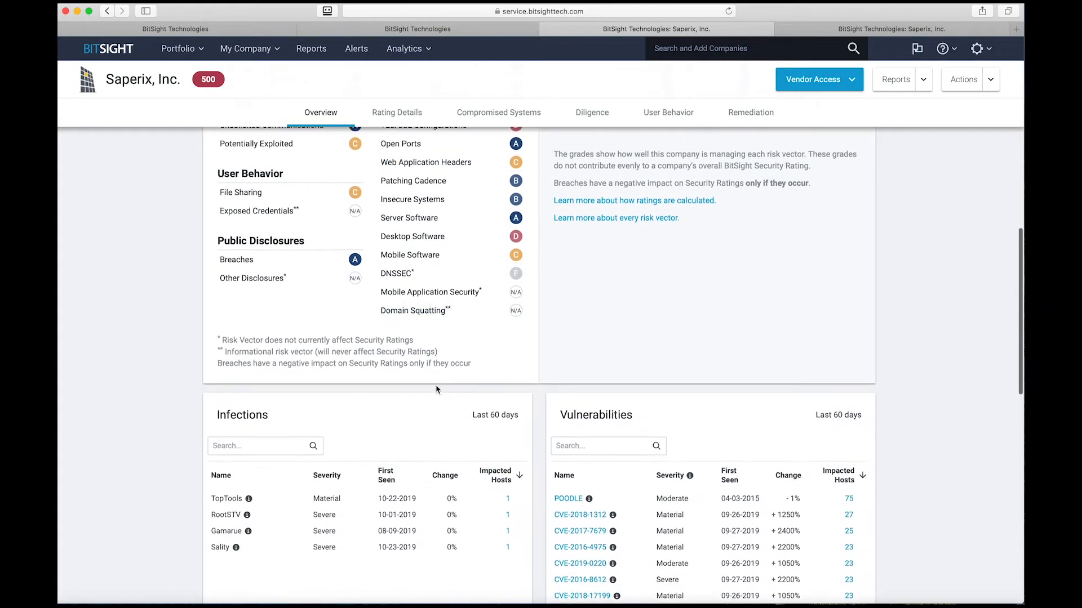
{"action": "scroll", "scroll_direction": "down", "scroll_amount": 3}
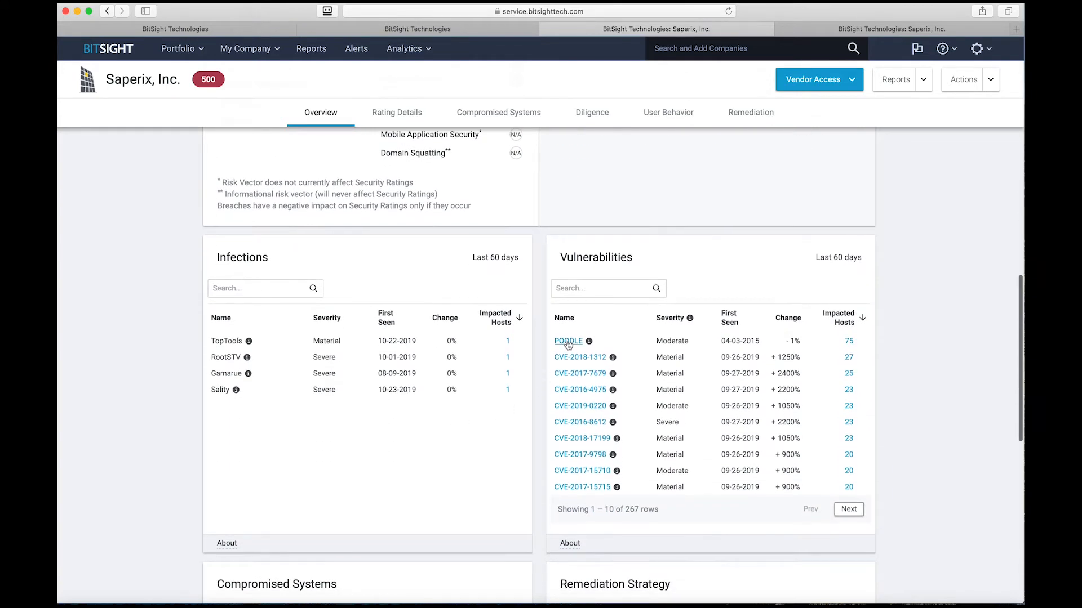
{"action": "scroll", "scroll_direction": "down", "scroll_amount": 3}
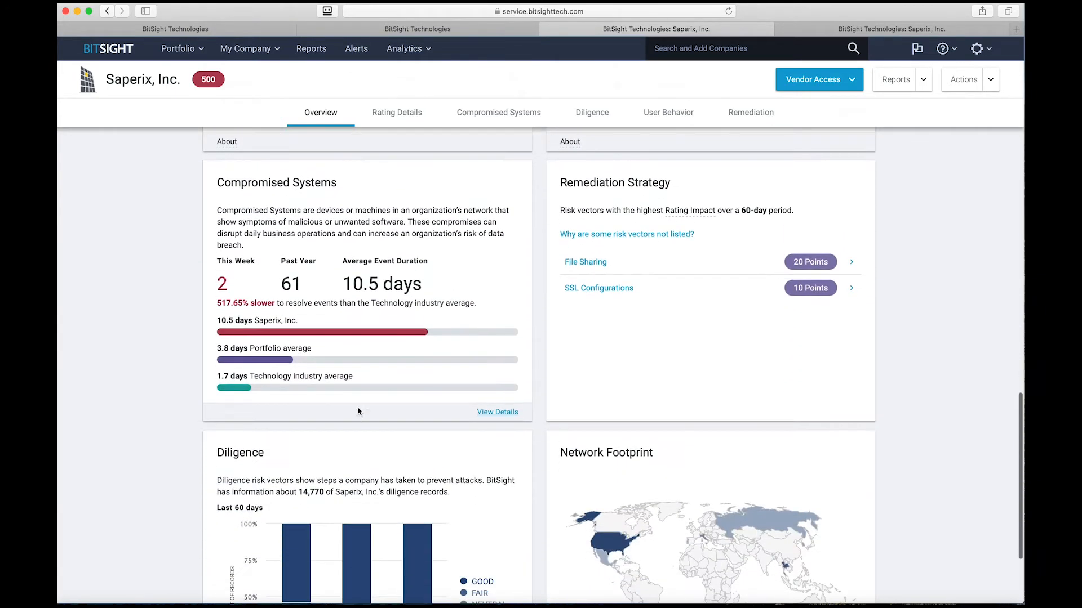
{"action": "scroll", "scroll_direction": "down", "scroll_amount": 3}
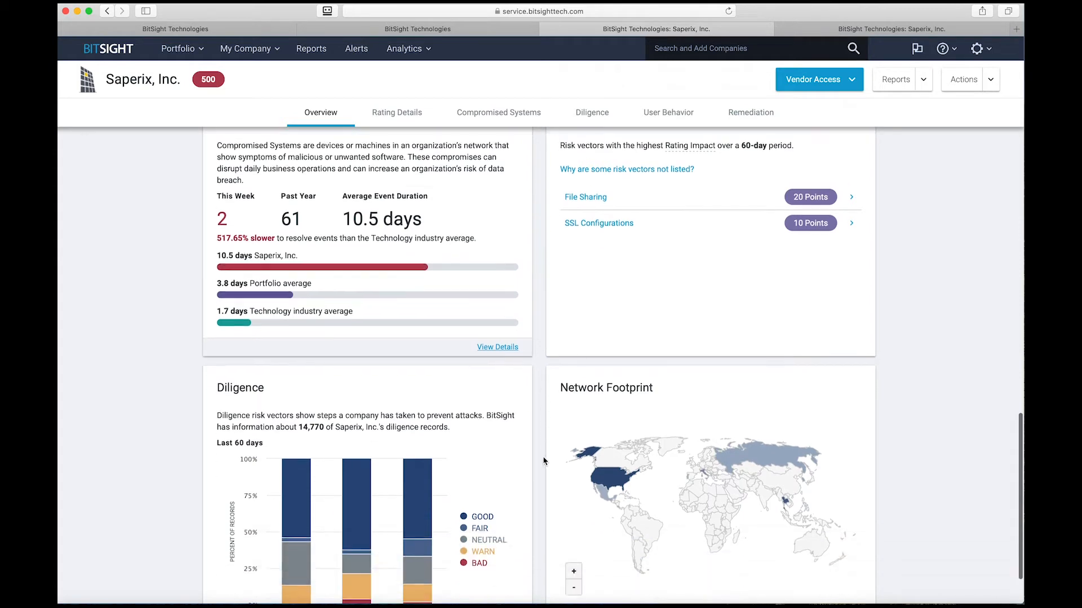
{"action": "scroll", "scroll_direction": "down", "scroll_amount": 3}
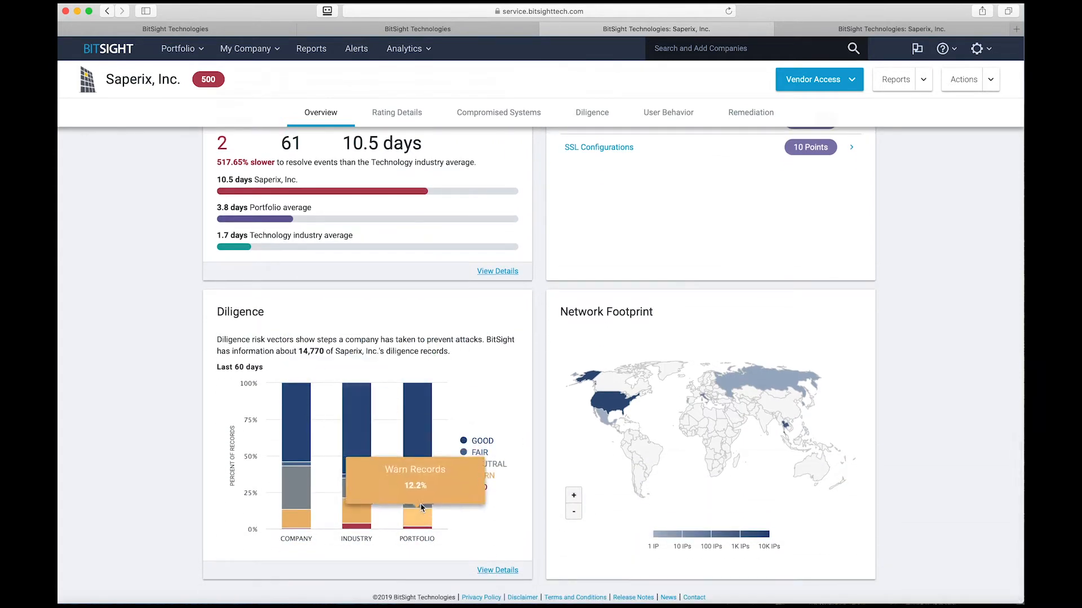
{"action": "scroll", "scroll_direction": "up", "scroll_amount": 3}
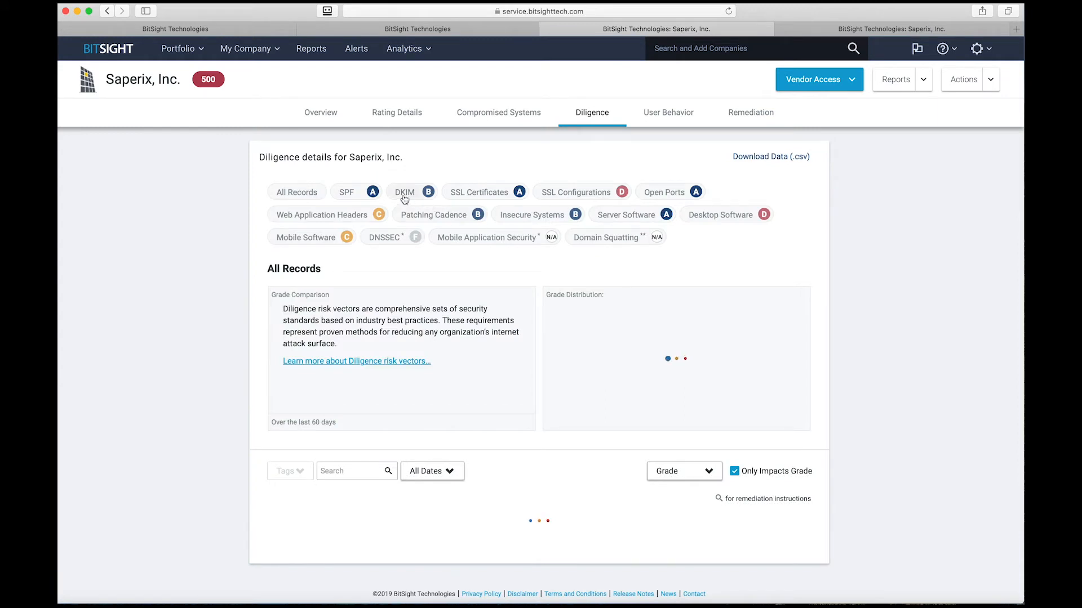
{"action": "mouse_move", "coordinate": [572, 197]}
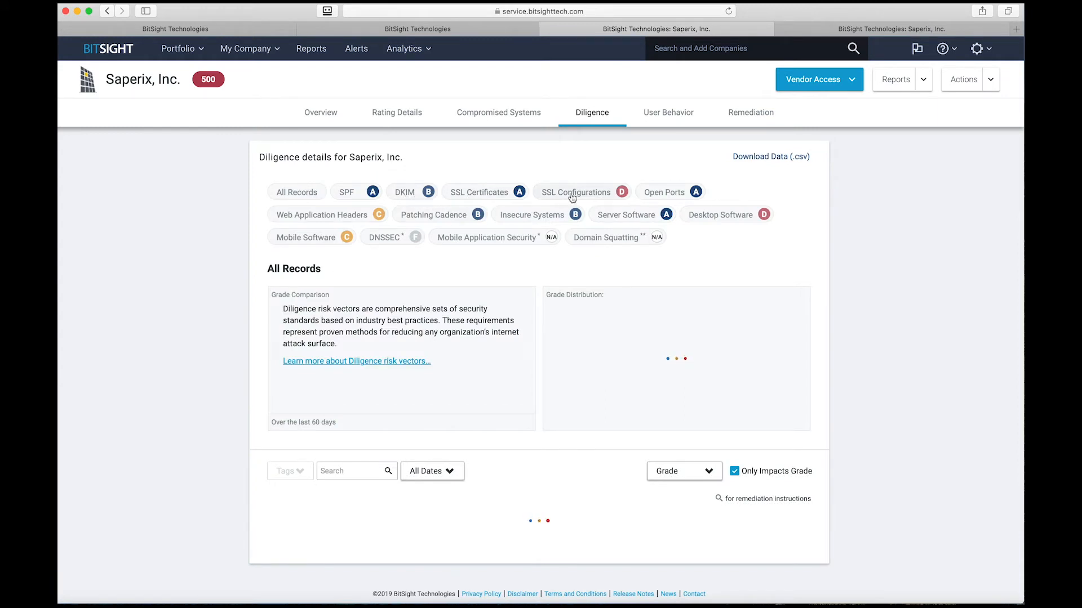
- Filter diligence to SSL Configurations, then view Saperix's Rating Details and compromised systems chart
{"action": "left_click", "coordinate": [578, 192]}
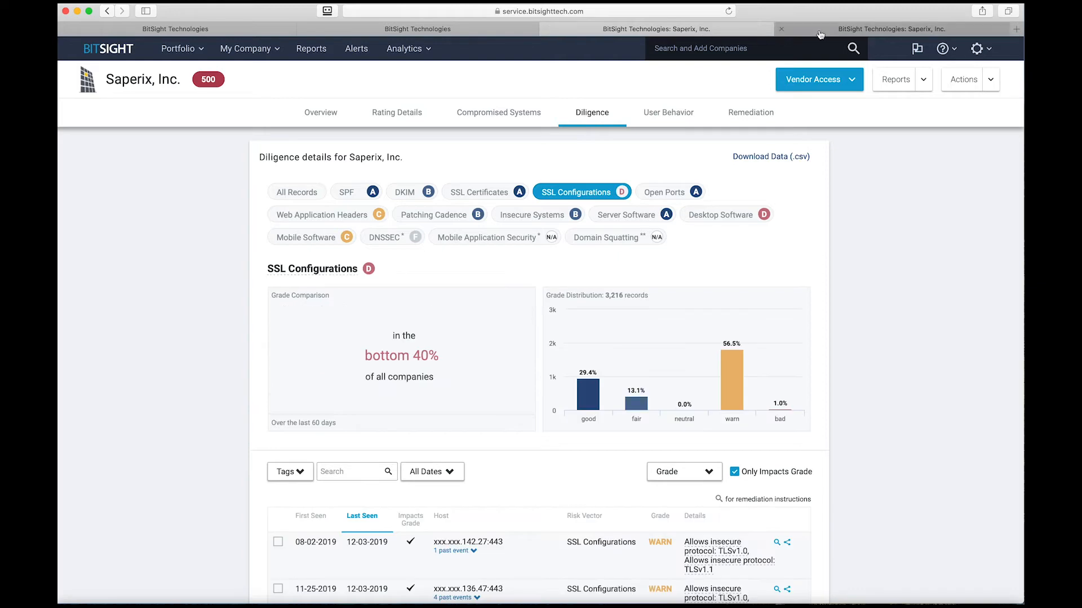
{"action": "left_click", "coordinate": [396, 112]}
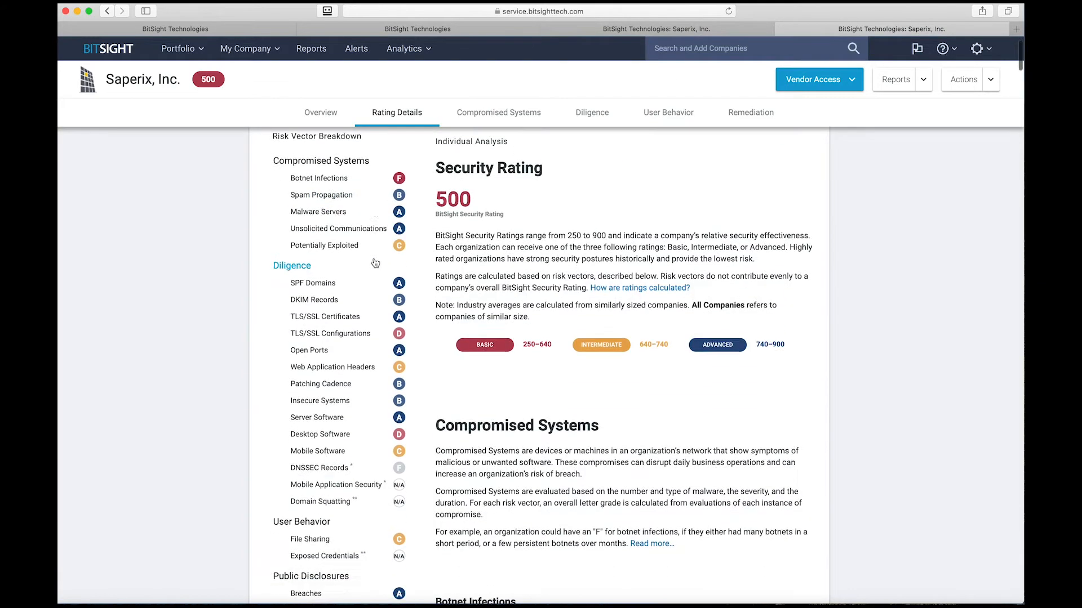
{"action": "scroll", "scroll_direction": "down", "scroll_amount": 3}
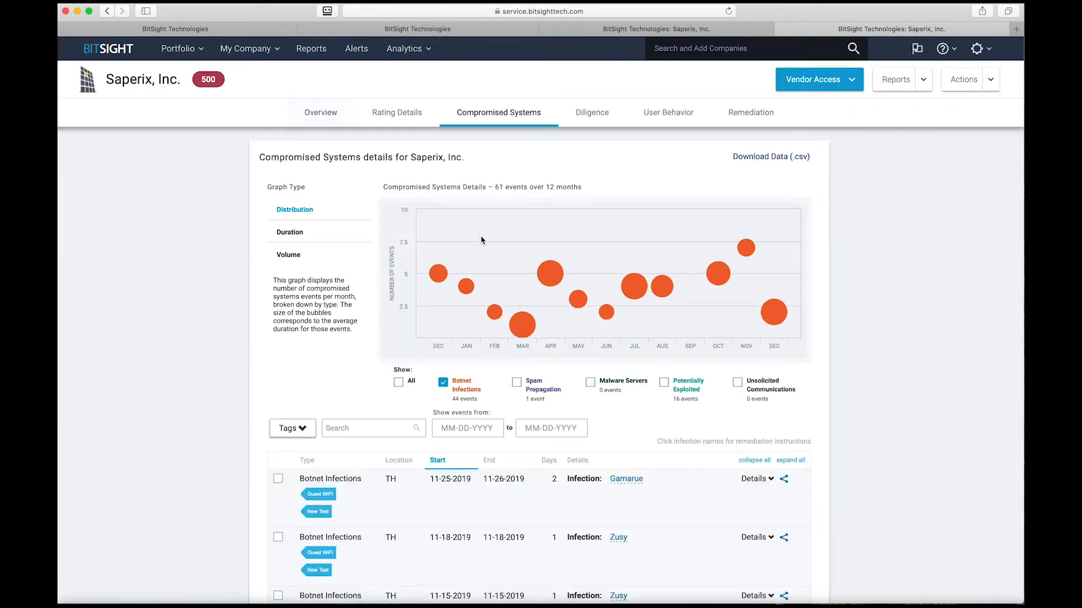
{"action": "mouse_move", "coordinate": [550, 273]}
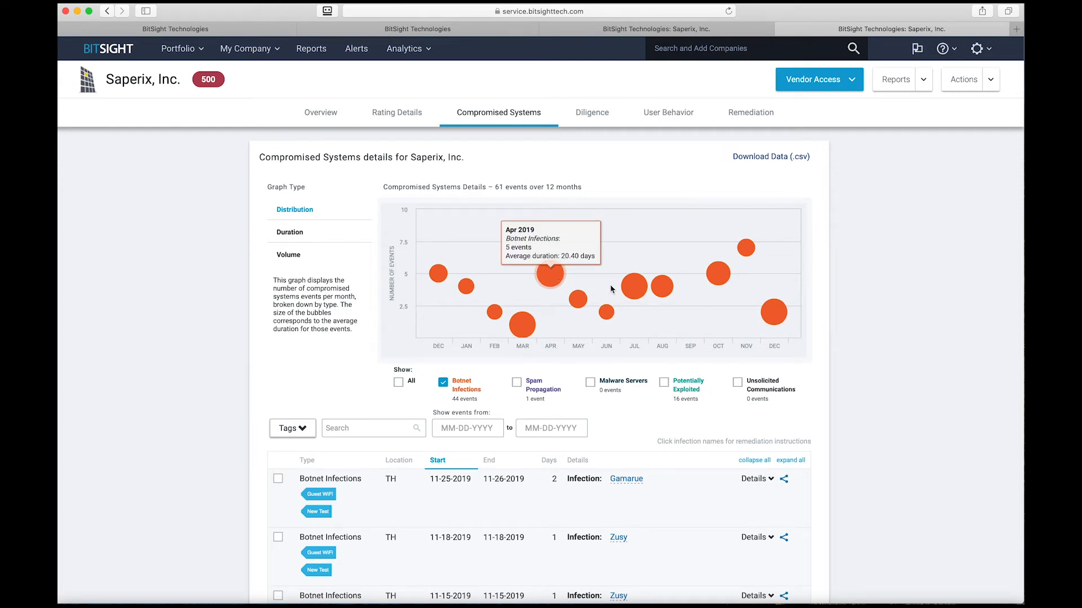
{"action": "scroll", "scroll_direction": "down", "scroll_amount": 3}
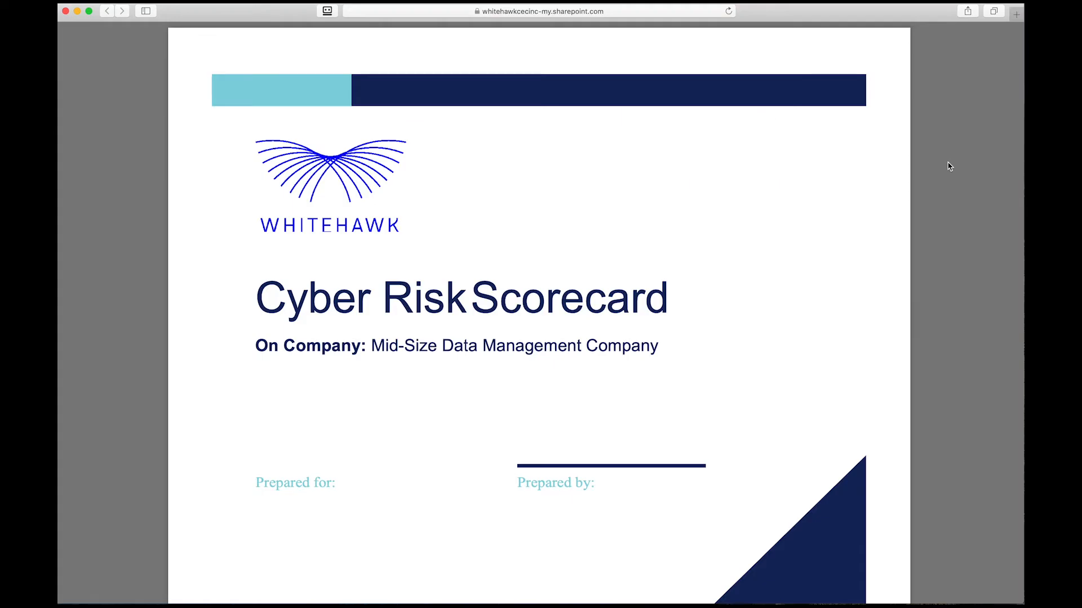
- Scroll the Cyber Risk Scorecard PDF from the cover to the Basic and Balanced Bundle pages
{"action": "scroll", "scroll_direction": "down", "scroll_amount": 3}
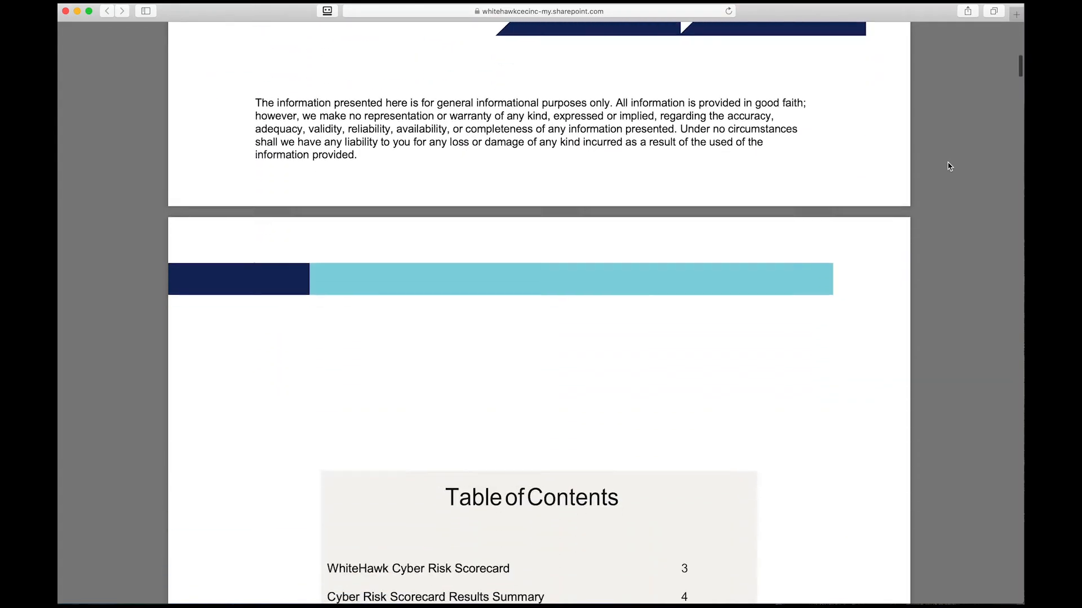
{"action": "scroll", "scroll_direction": "down", "scroll_amount": 3}
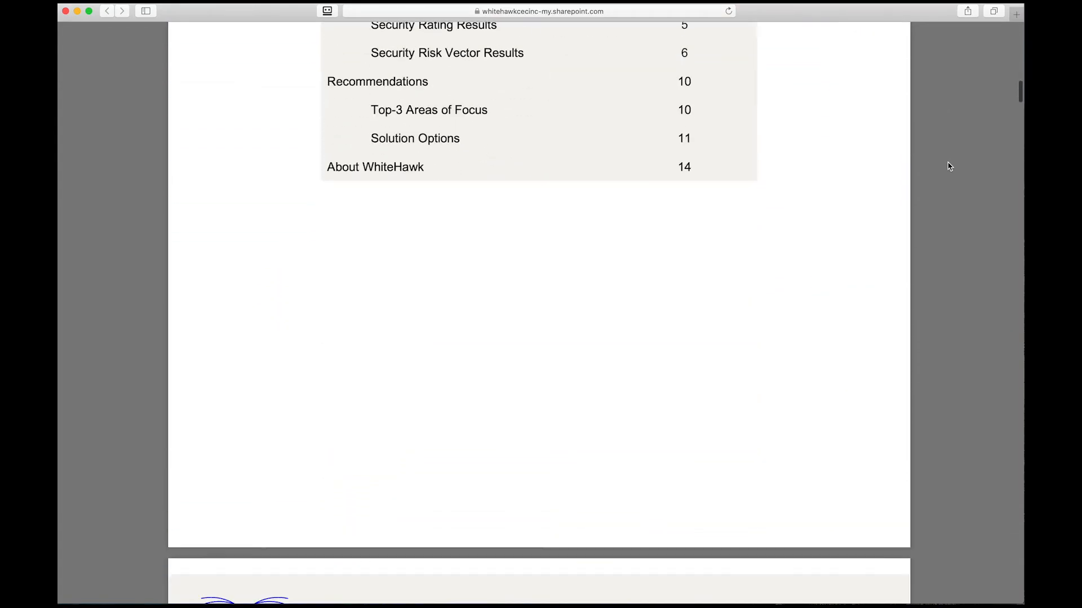
{"action": "scroll", "scroll_direction": "down", "scroll_amount": 3}
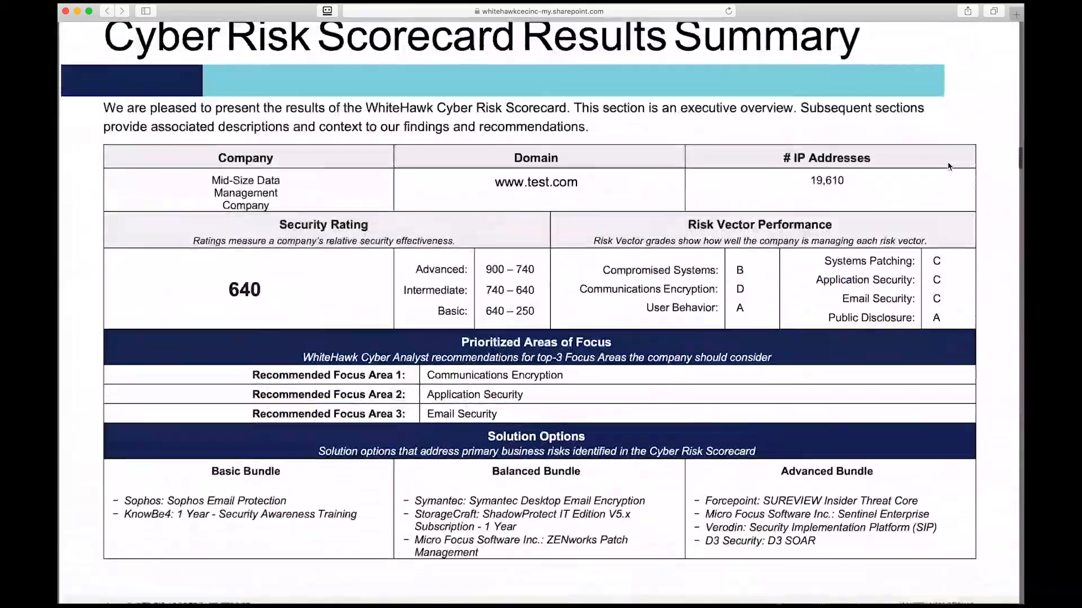
{"action": "scroll", "scroll_direction": "down", "scroll_amount": 3}
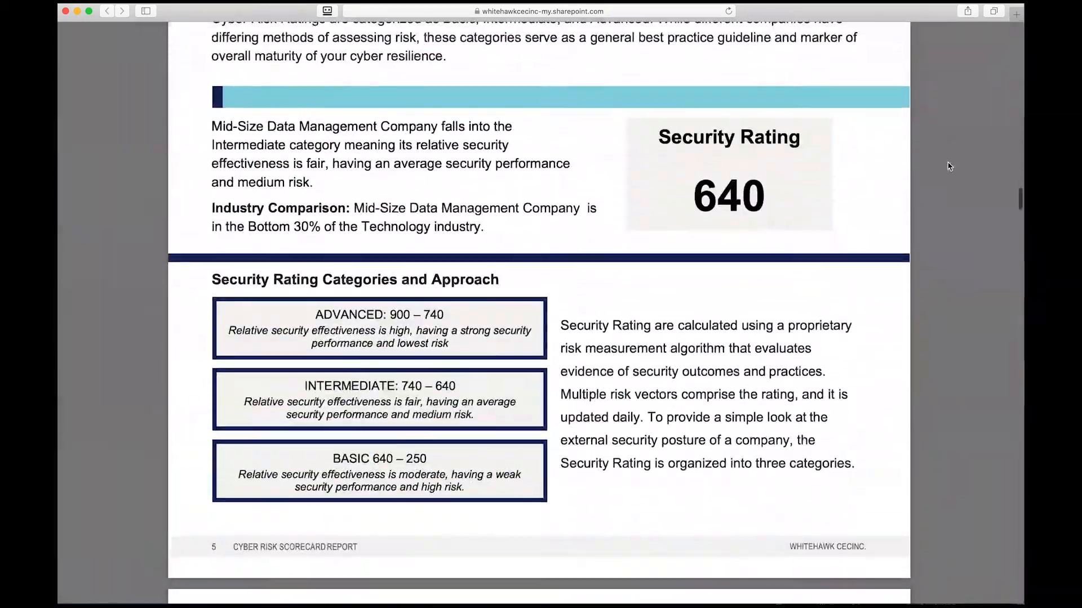
{"action": "scroll", "scroll_direction": "down", "scroll_amount": 3}
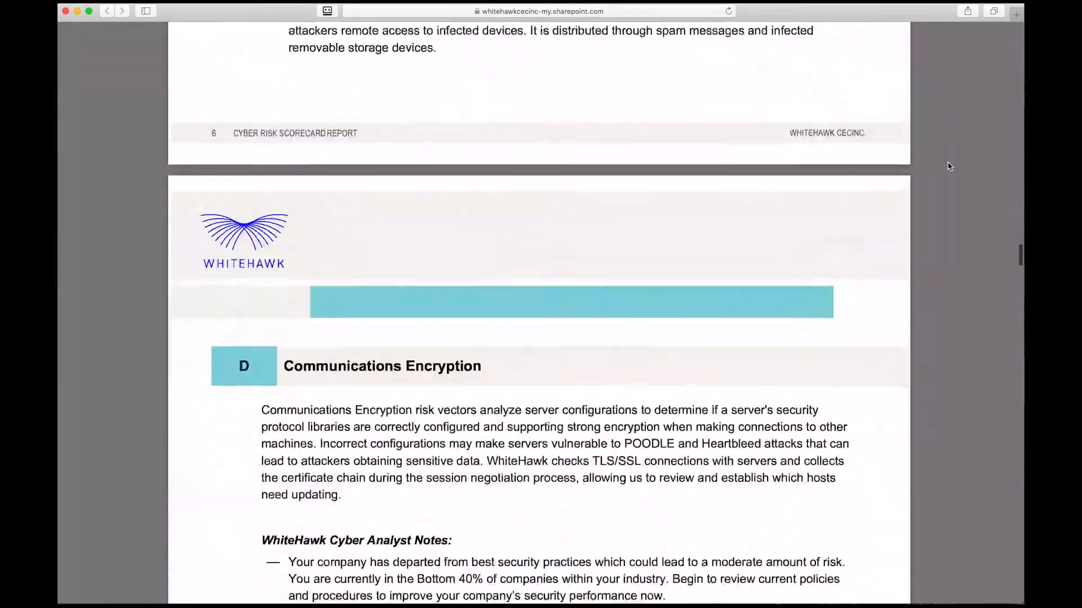
{"action": "scroll", "scroll_direction": "down", "scroll_amount": 3}
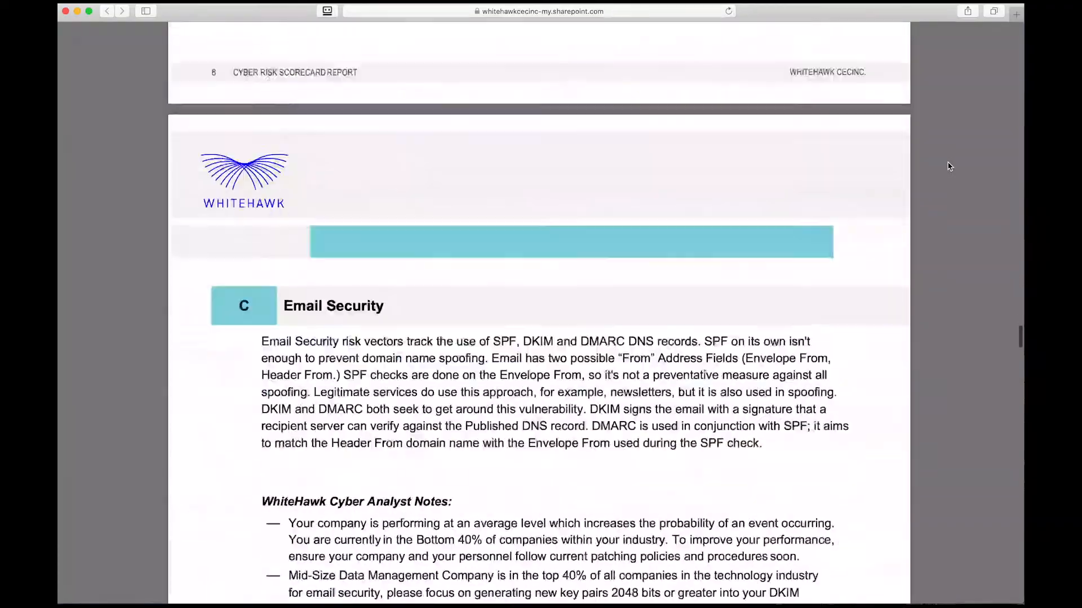
{"action": "scroll", "scroll_direction": "down", "scroll_amount": 3}
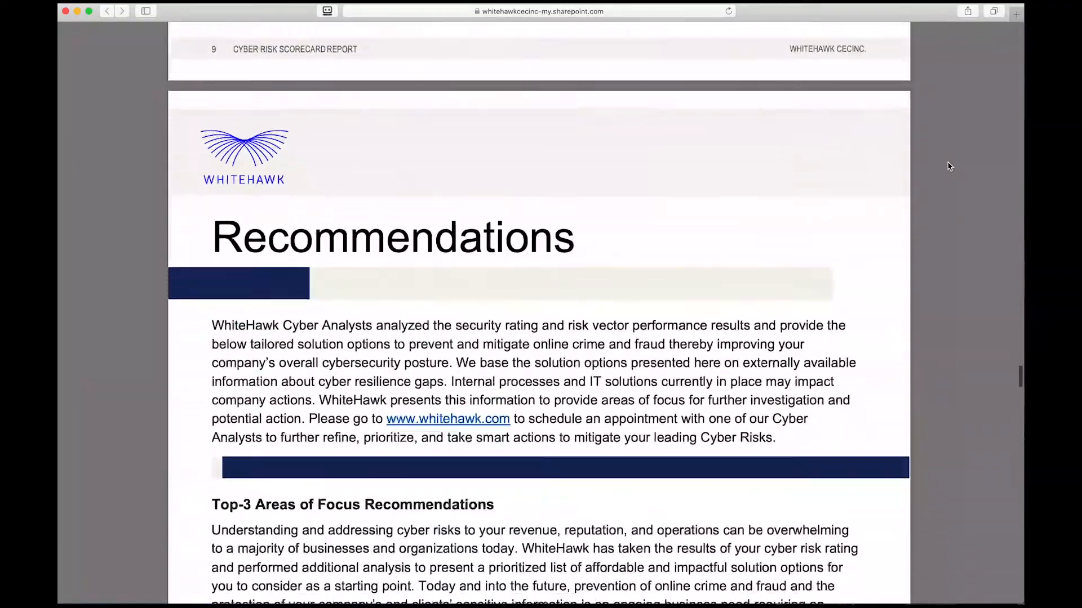
{"action": "scroll", "scroll_direction": "down", "scroll_amount": 3}
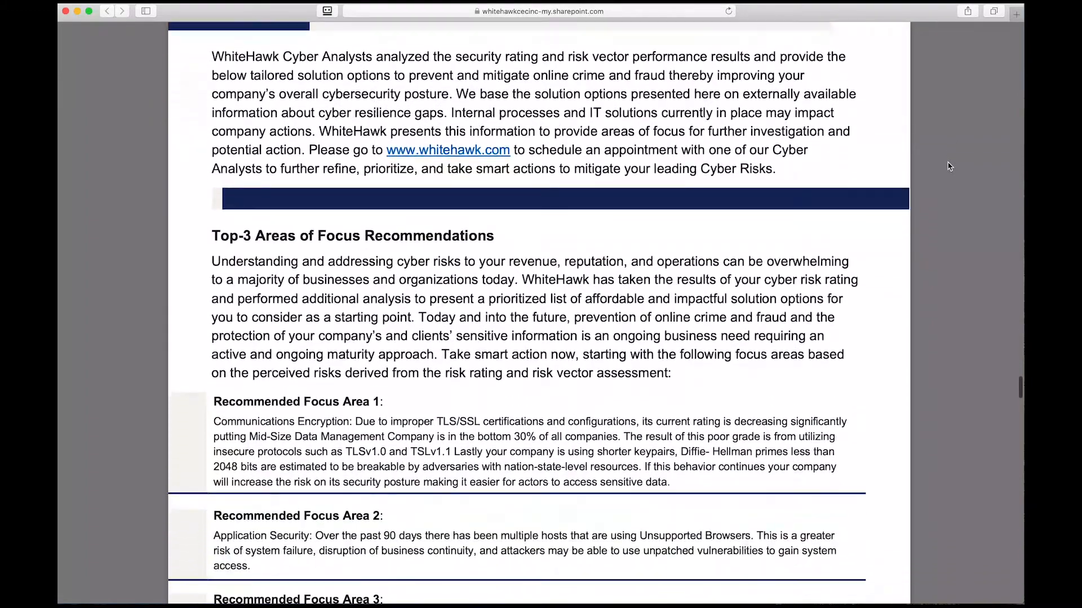
{"action": "scroll", "scroll_direction": "down", "scroll_amount": 3}
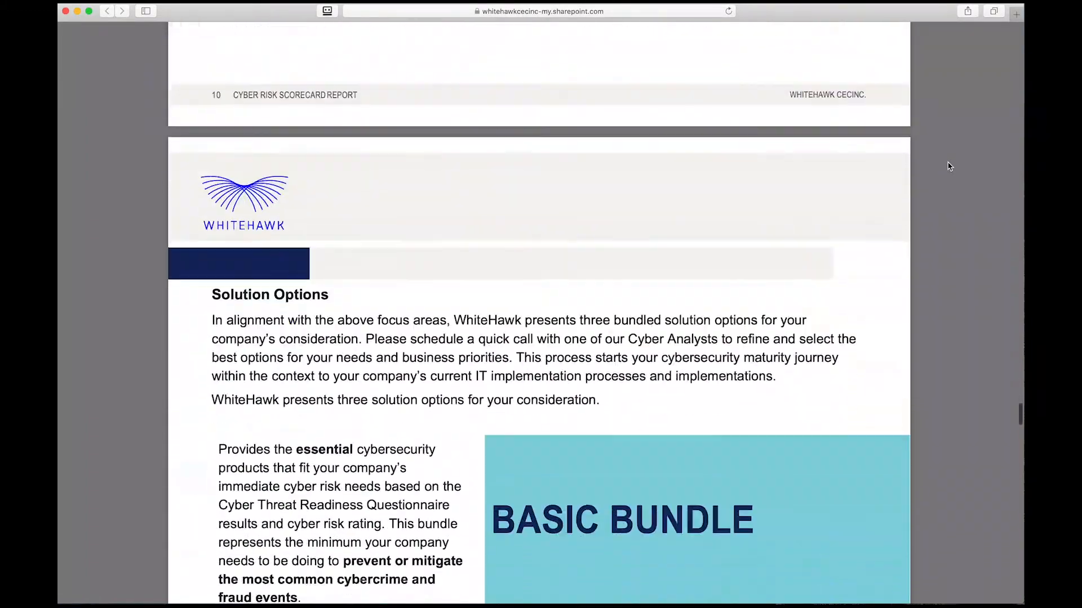
{"action": "scroll", "scroll_direction": "down", "scroll_amount": 3}
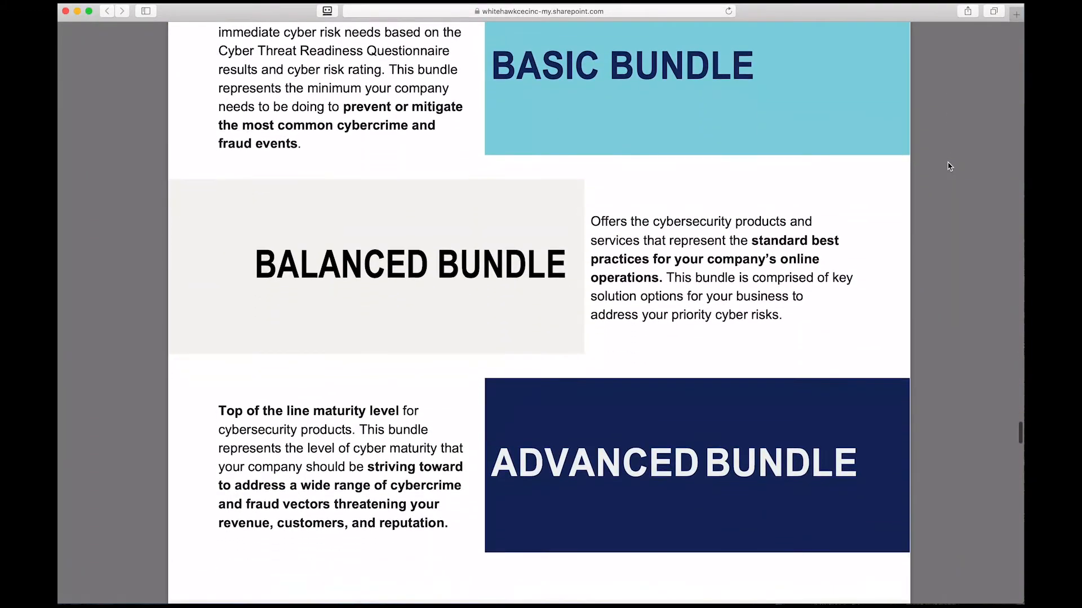
{"action": "scroll", "scroll_direction": "down", "scroll_amount": 3}
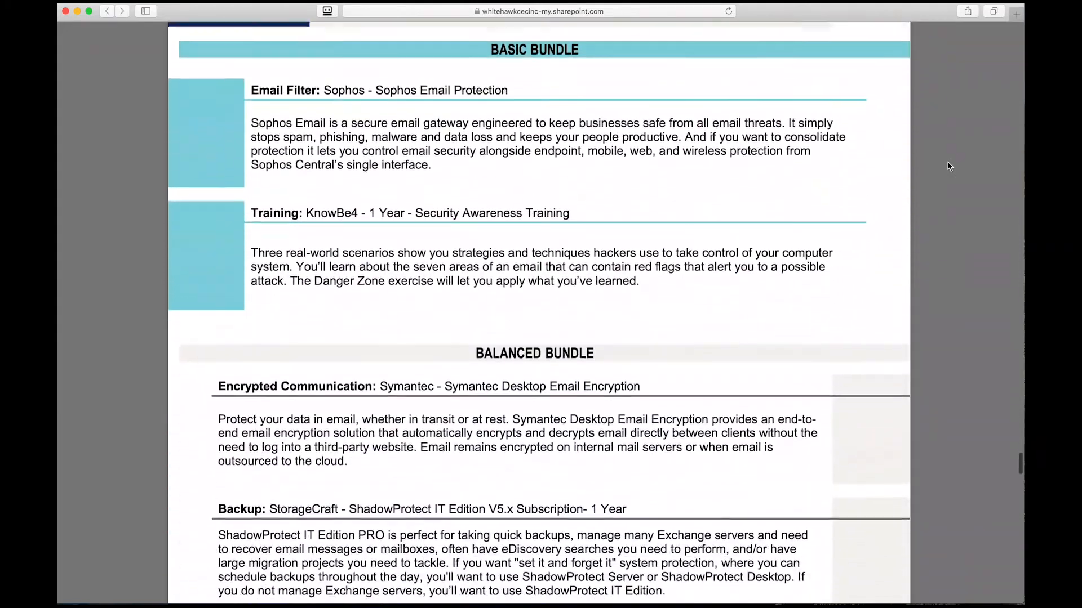
{"action": "scroll", "scroll_direction": "down", "scroll_amount": 3}
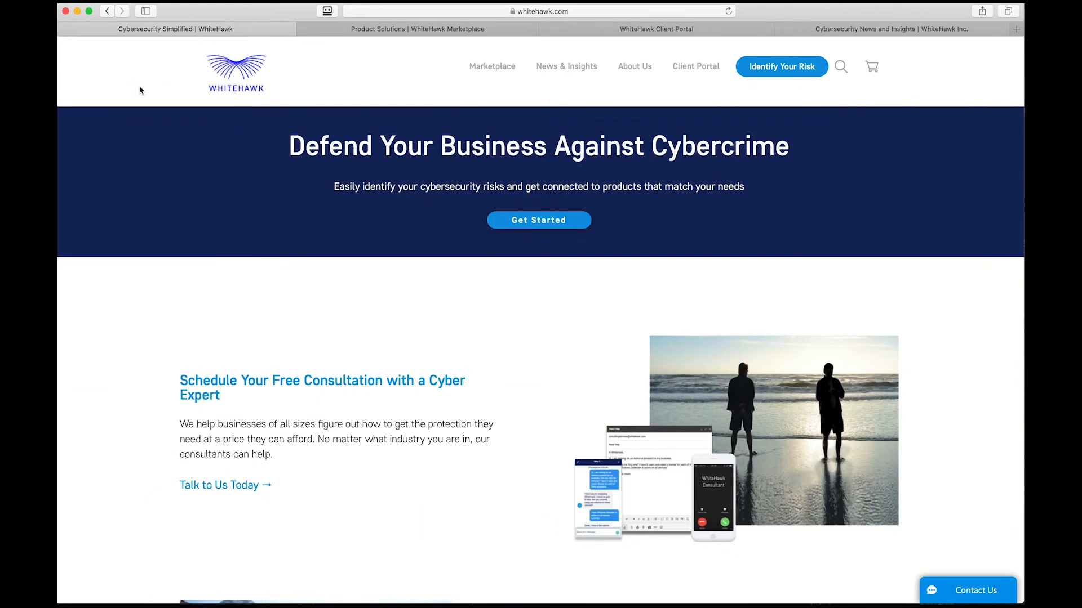
{"action": "mouse_move", "coordinate": [303, 80]}
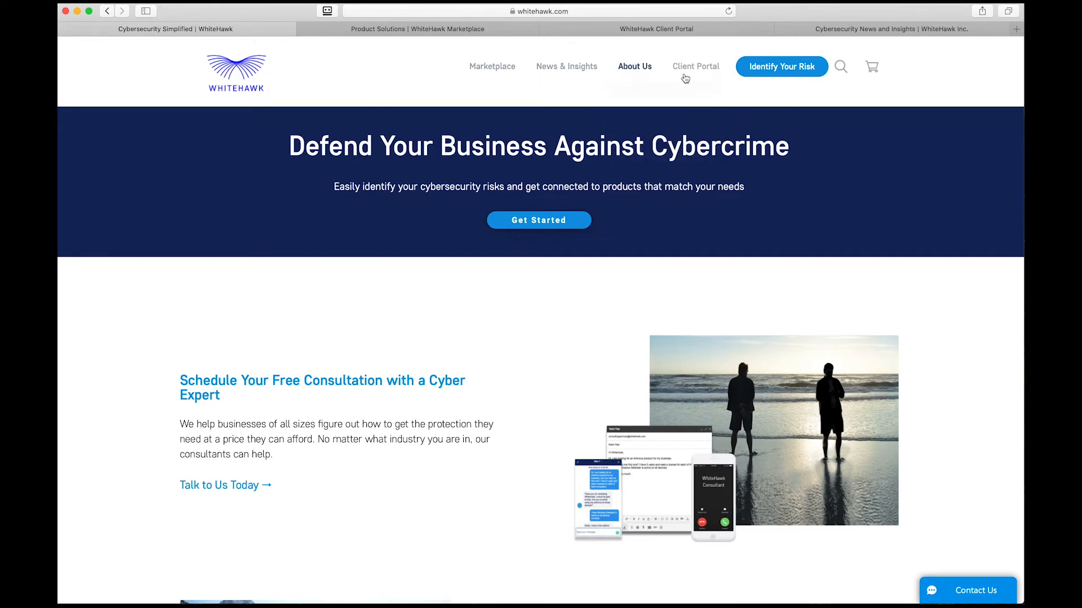
{"action": "scroll", "scroll_direction": "down", "scroll_amount": 3}
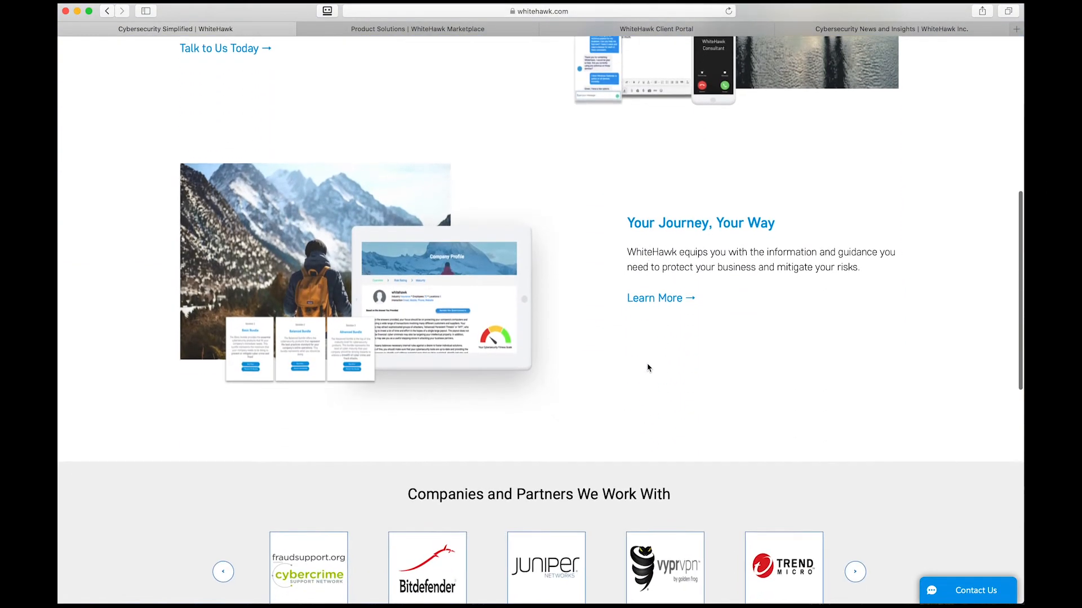
{"action": "scroll", "scroll_direction": "down", "scroll_amount": 3}
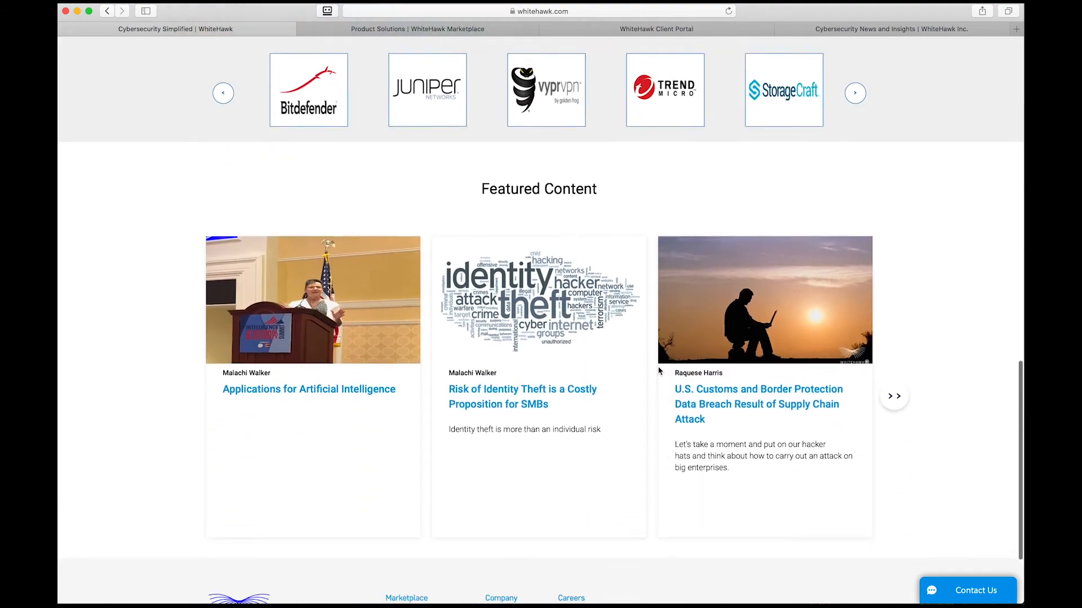
{"action": "scroll", "scroll_direction": "up", "scroll_amount": 3}
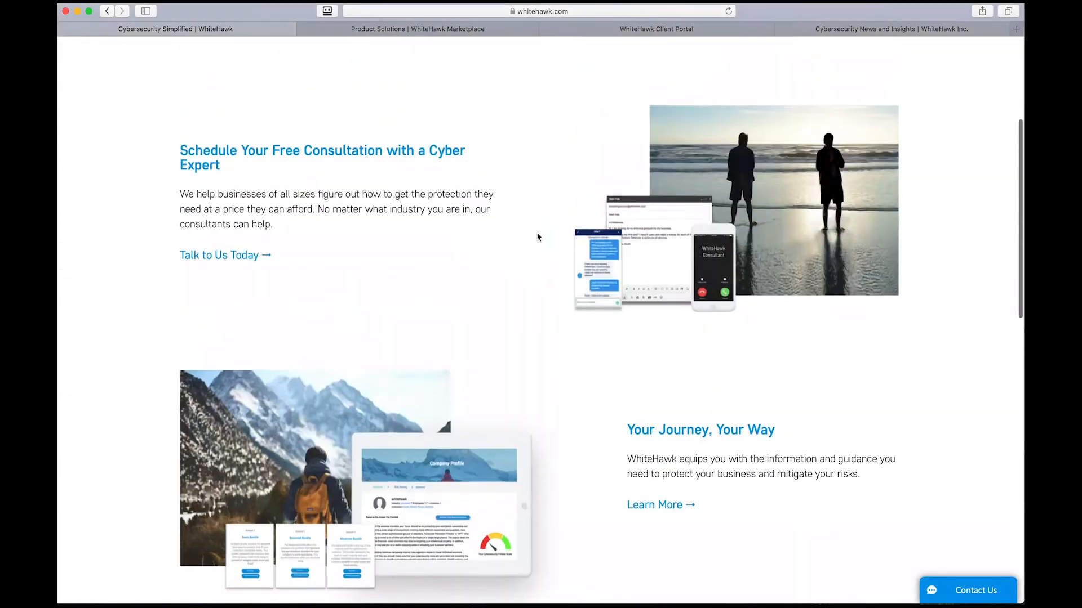
{"action": "scroll", "scroll_direction": "up", "scroll_amount": 3}
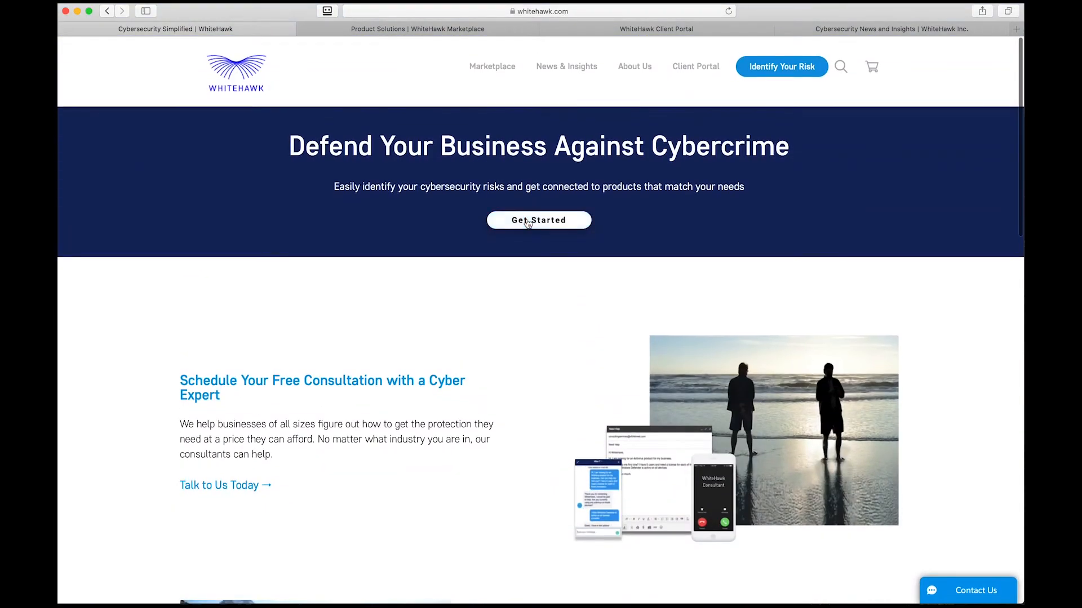
- Open the WhiteHawk Marketplace catalogue and browse the vendor list
{"action": "left_click", "coordinate": [492, 66]}
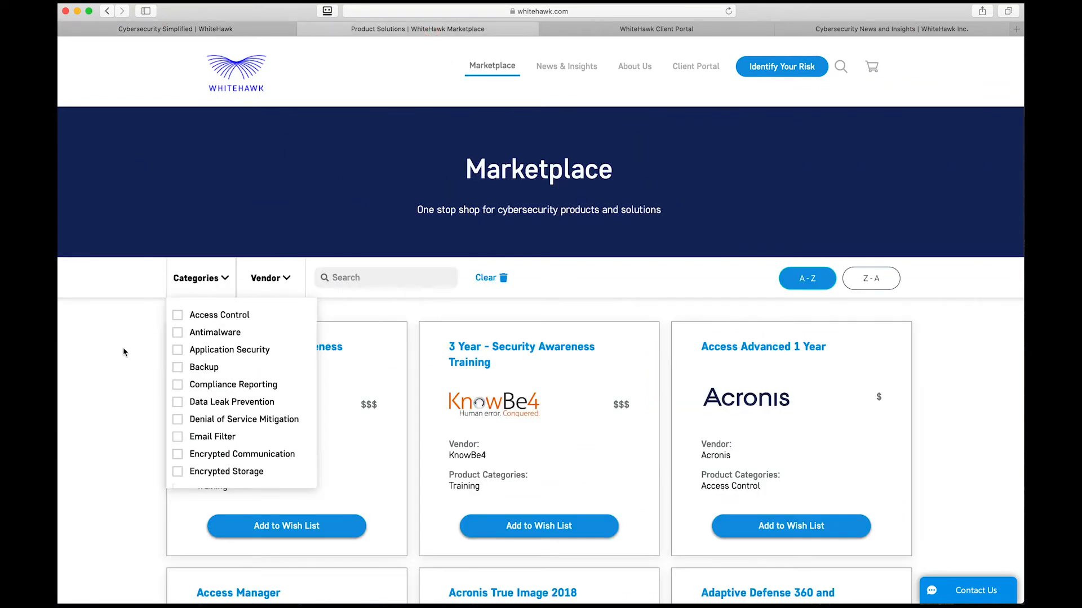
{"action": "left_click", "coordinate": [267, 277]}
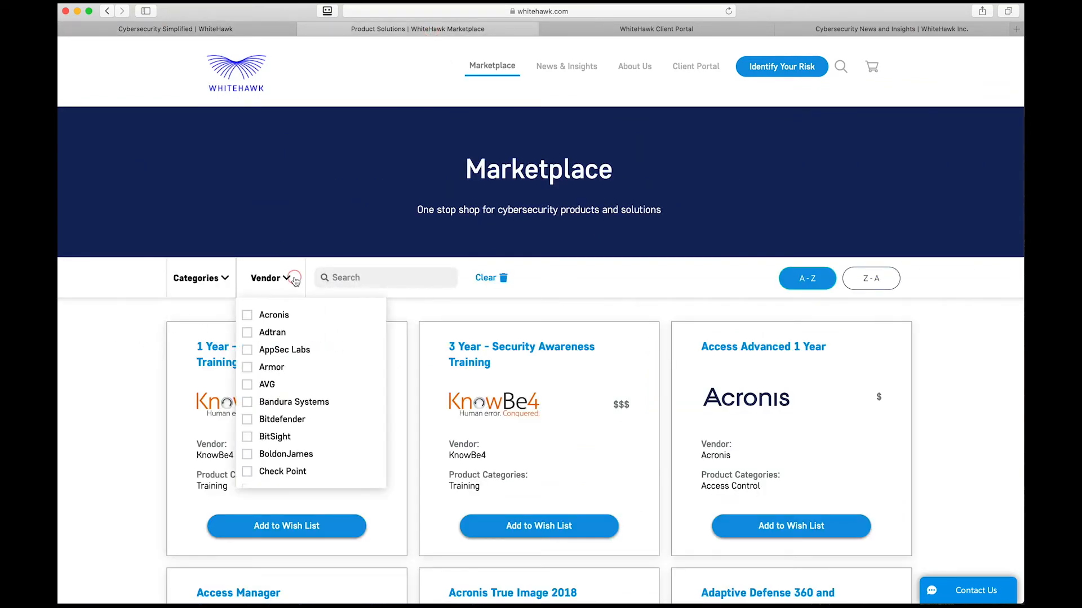
{"action": "scroll", "scroll_direction": "down", "scroll_amount": 3}
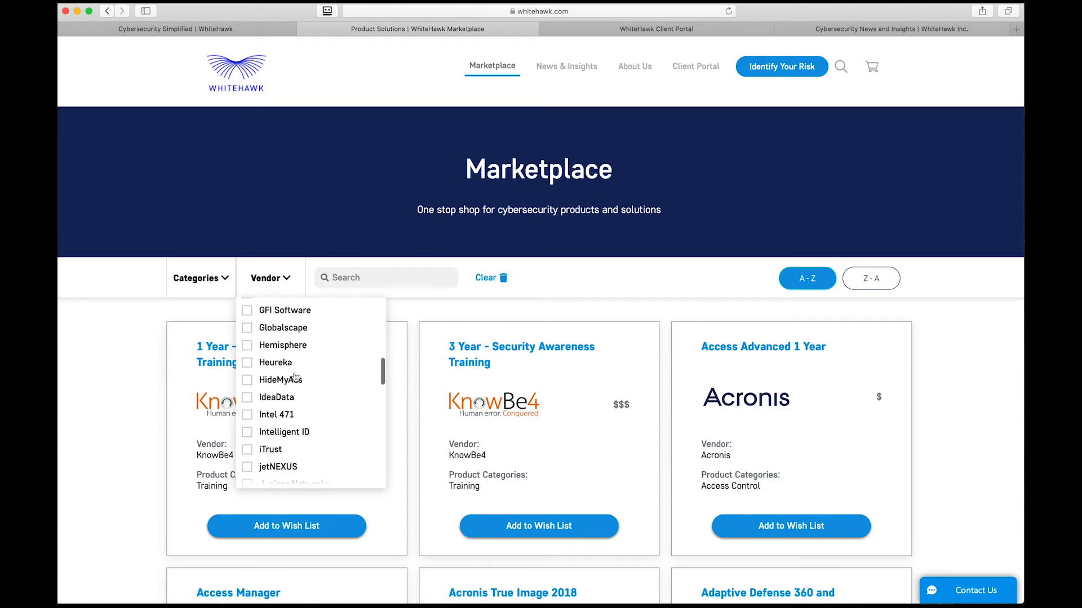
{"action": "scroll", "scroll_direction": "down", "scroll_amount": 3}
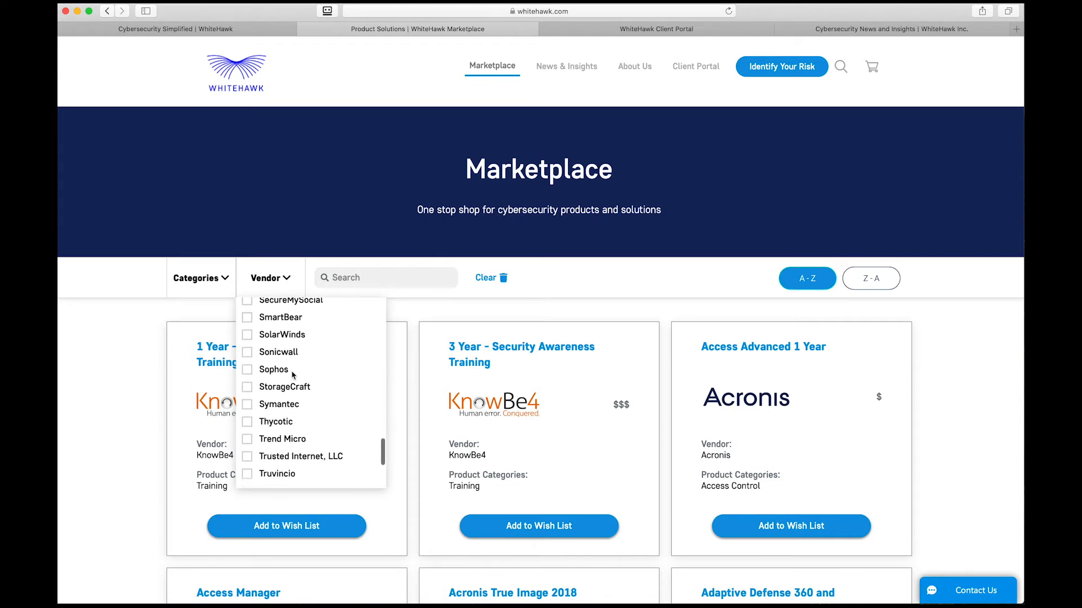
- Filter the catalogue to the Vulnerability Assessment category and scroll through the results
{"action": "left_click", "coordinate": [200, 277]}
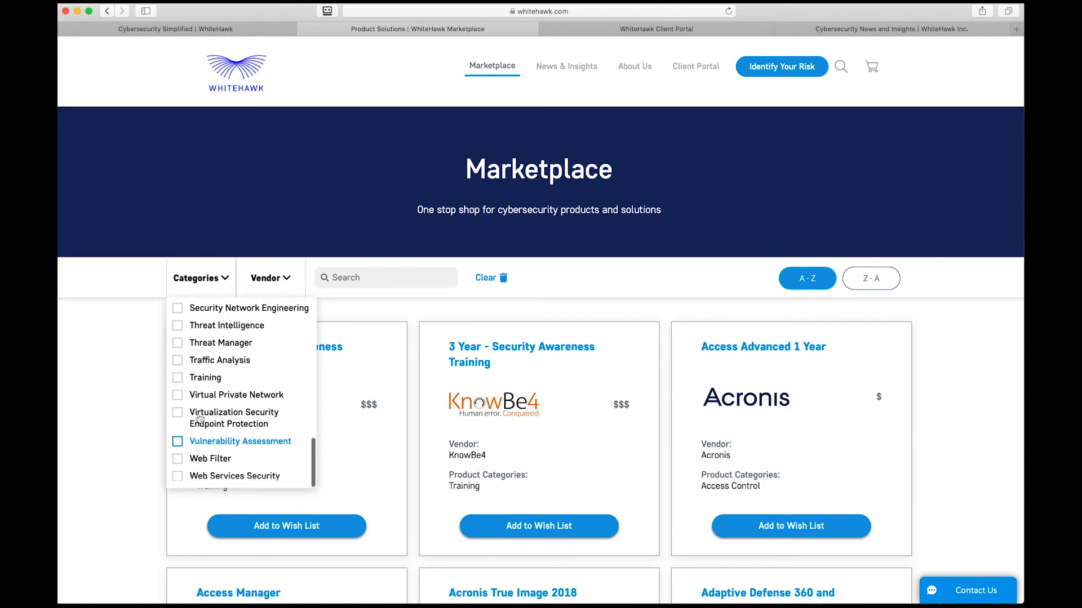
{"action": "left_click", "coordinate": [178, 442]}
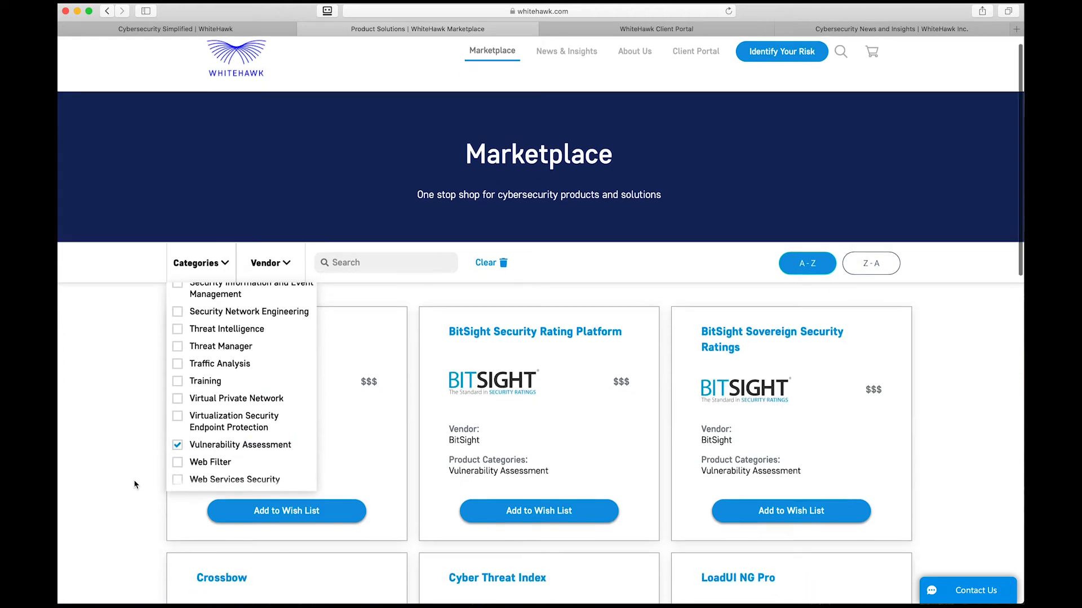
{"action": "scroll", "scroll_direction": "down", "scroll_amount": 3}
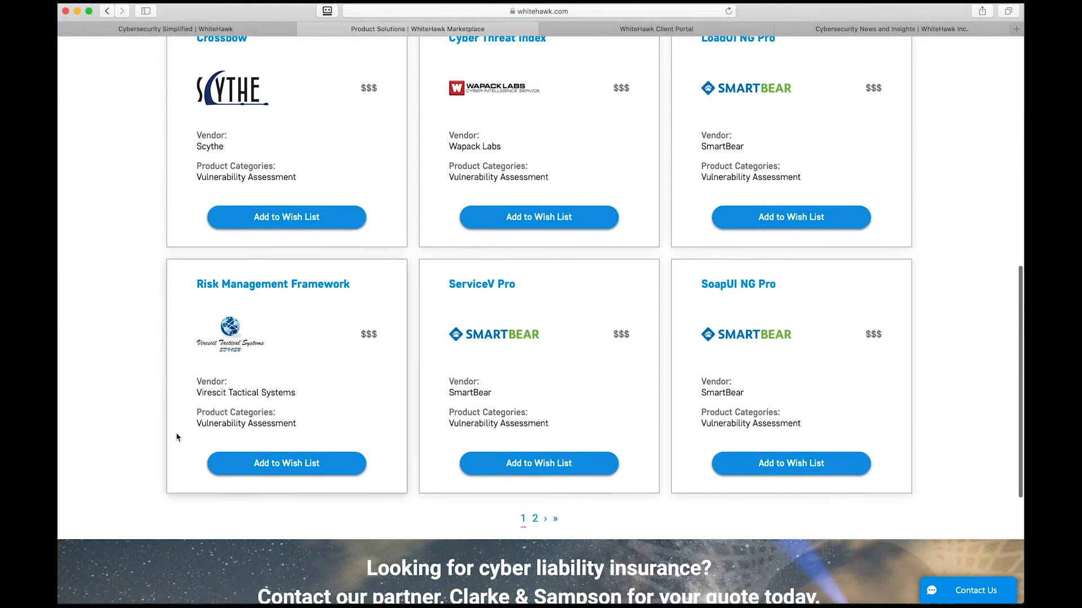
- Complete the final questionnaire items: security knowledge Moderate, networking support Substantial
{"action": "left_click", "coordinate": [655, 29]}
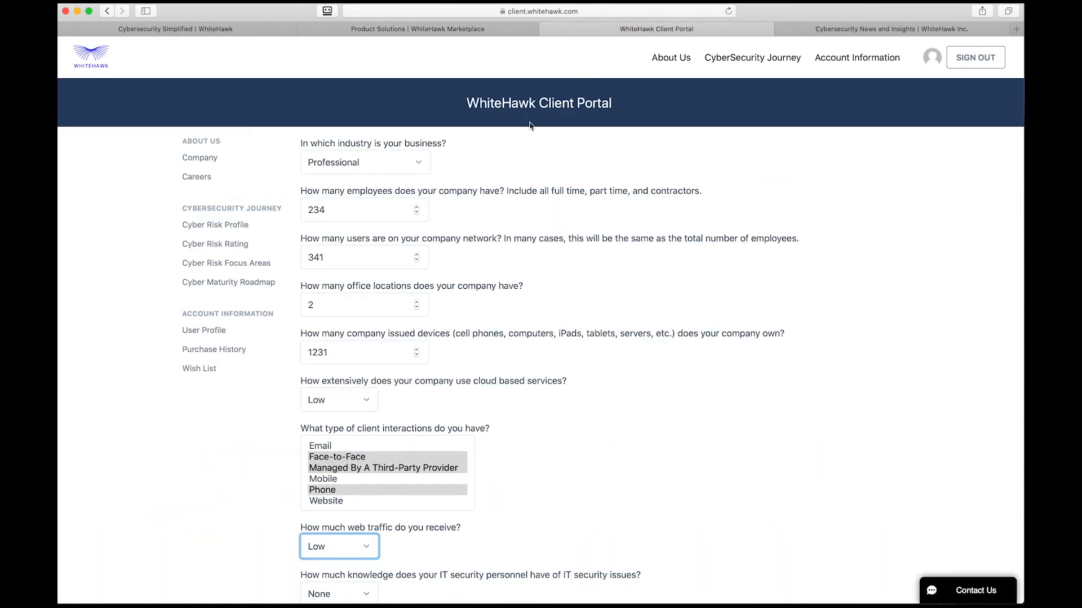
{"action": "scroll", "scroll_direction": "down", "scroll_amount": 3}
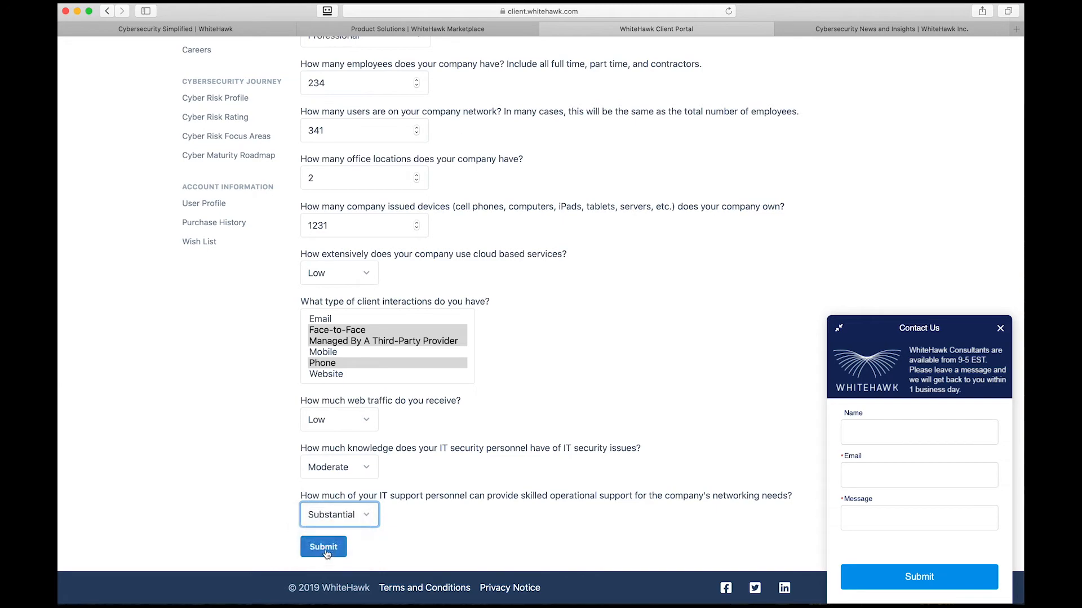
- Submit the questionnaire and dismiss the contact chat to view Saperix's poor risk profile
{"action": "left_click", "coordinate": [322, 546]}
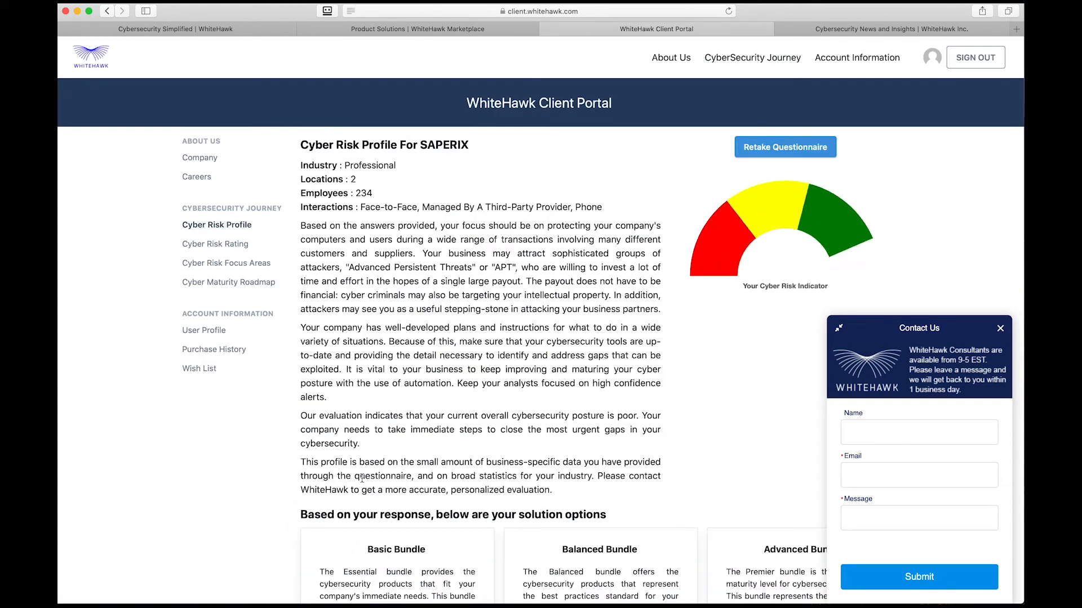
{"action": "left_click", "coordinate": [999, 328]}
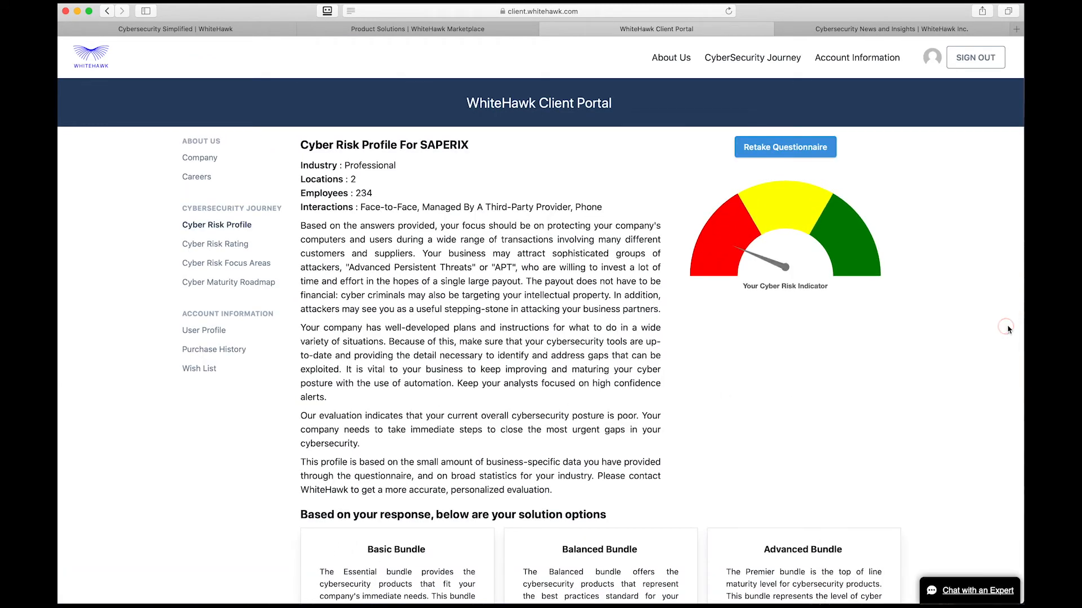
{"action": "mouse_move", "coordinate": [688, 326]}
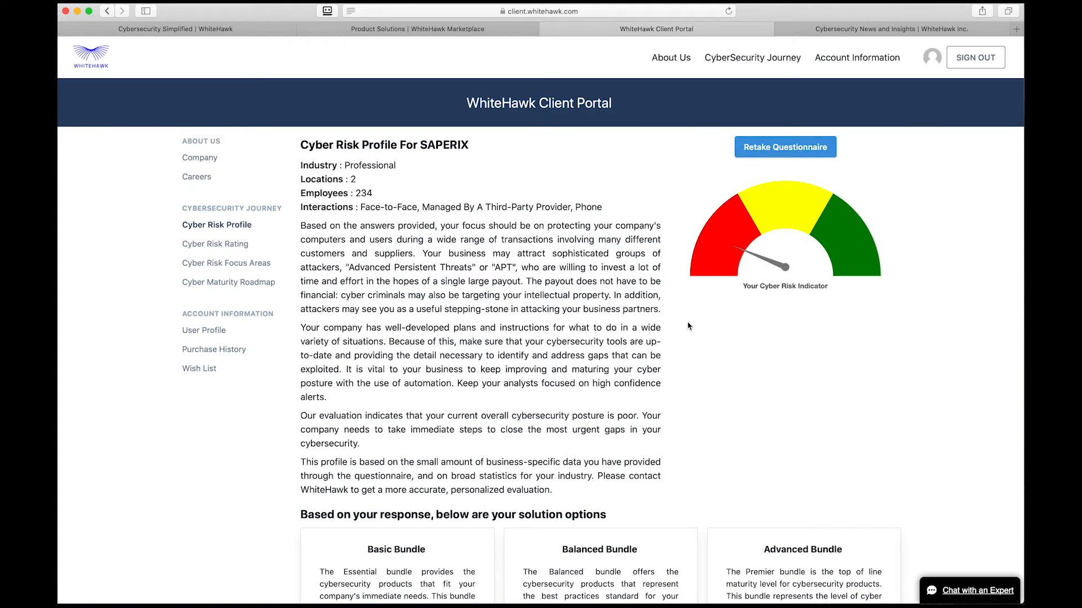
{"action": "mouse_move", "coordinate": [855, 258]}
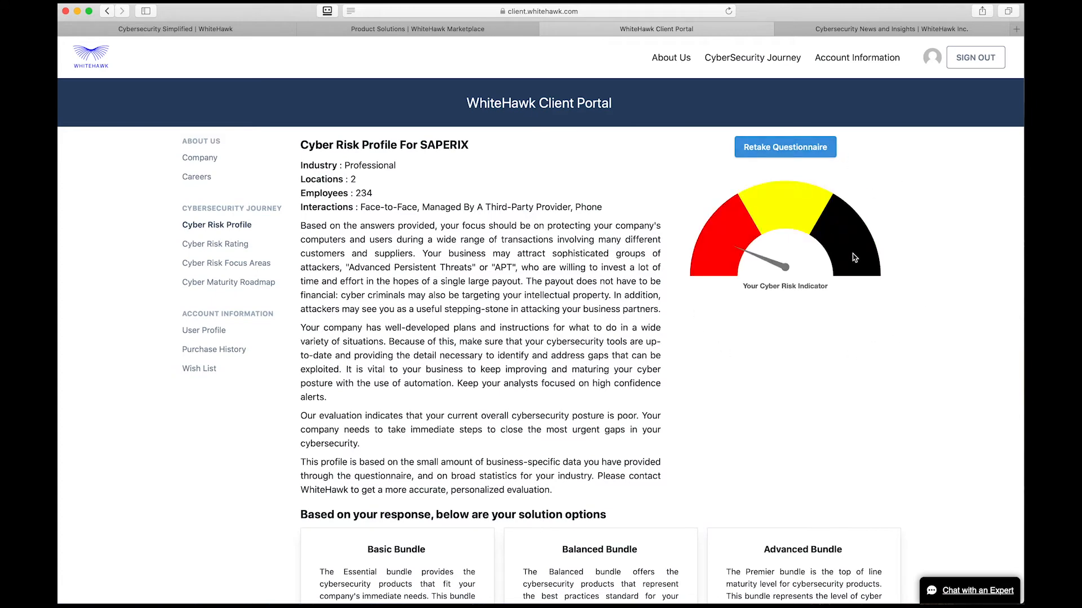
{"action": "scroll", "scroll_direction": "down", "scroll_amount": 3}
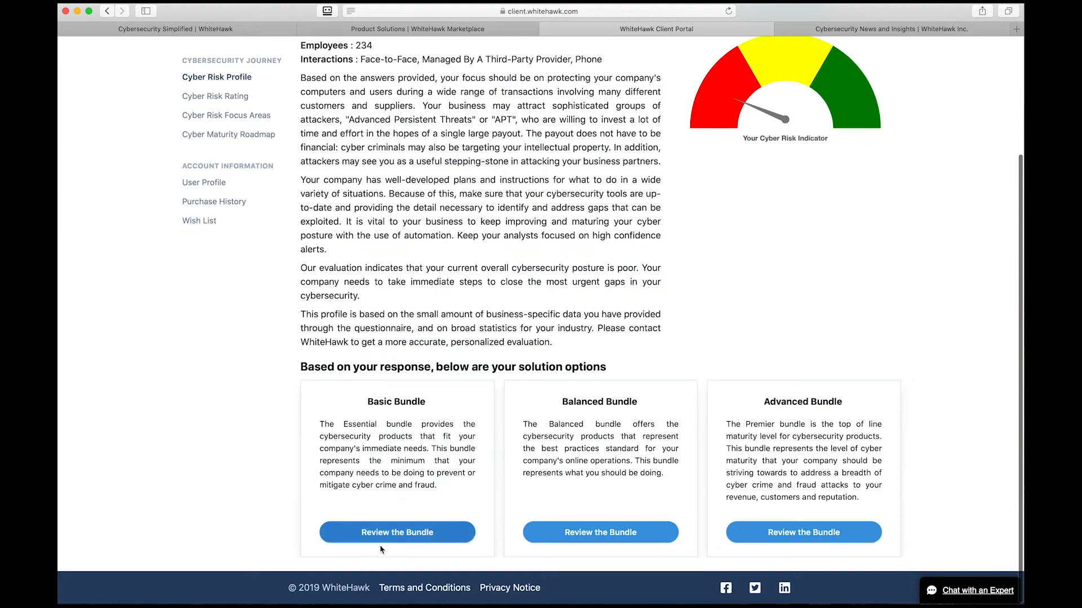
- Review the Basic Bundle and Advanced Bundle product contents
{"action": "left_click", "coordinate": [396, 532]}
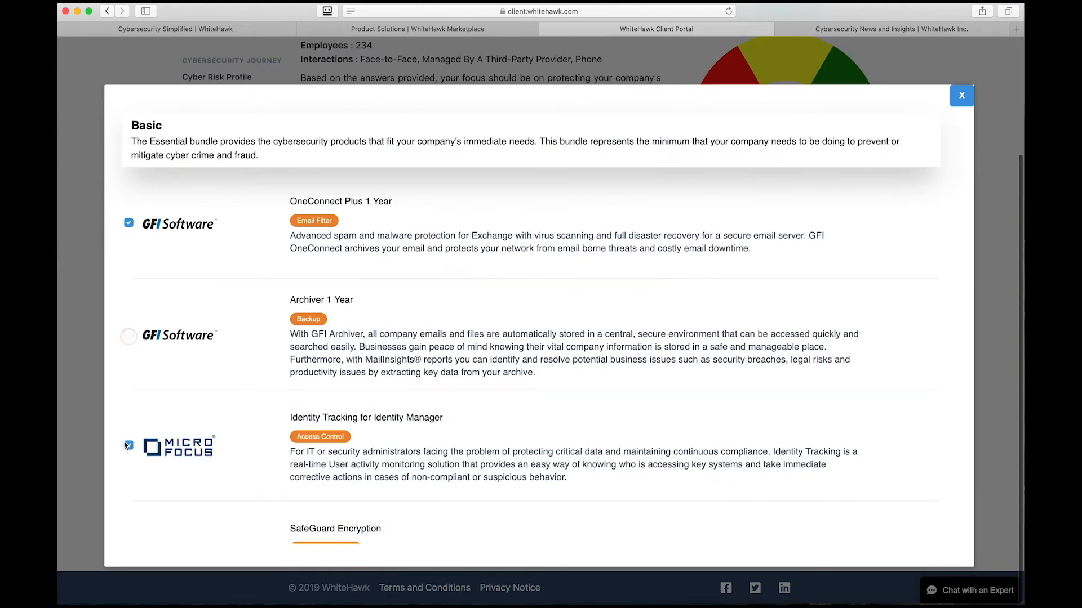
{"action": "left_click", "coordinate": [961, 94]}
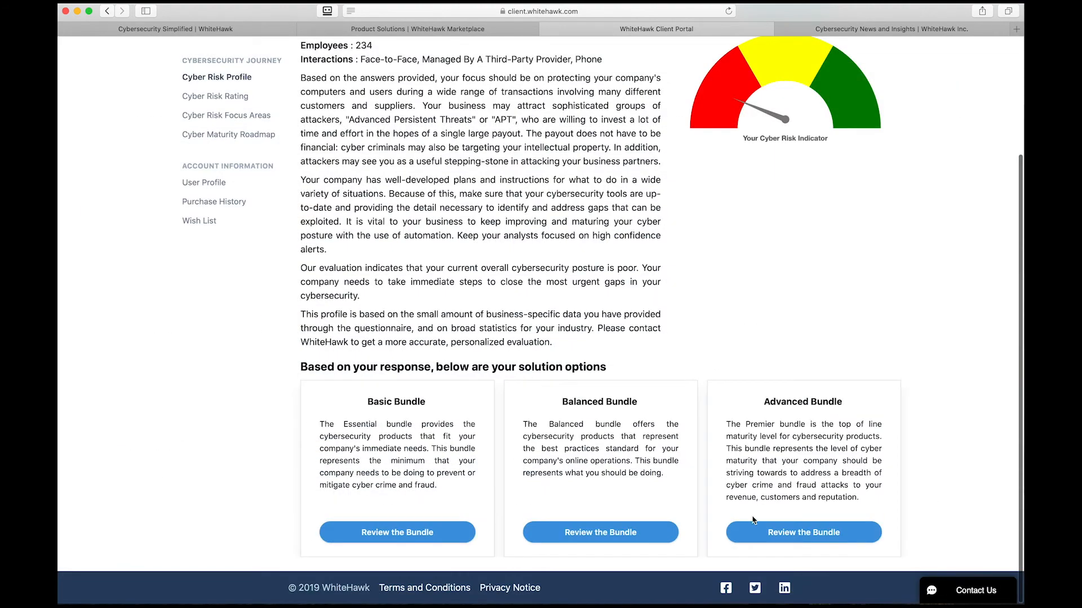
{"action": "left_click", "coordinate": [803, 532]}
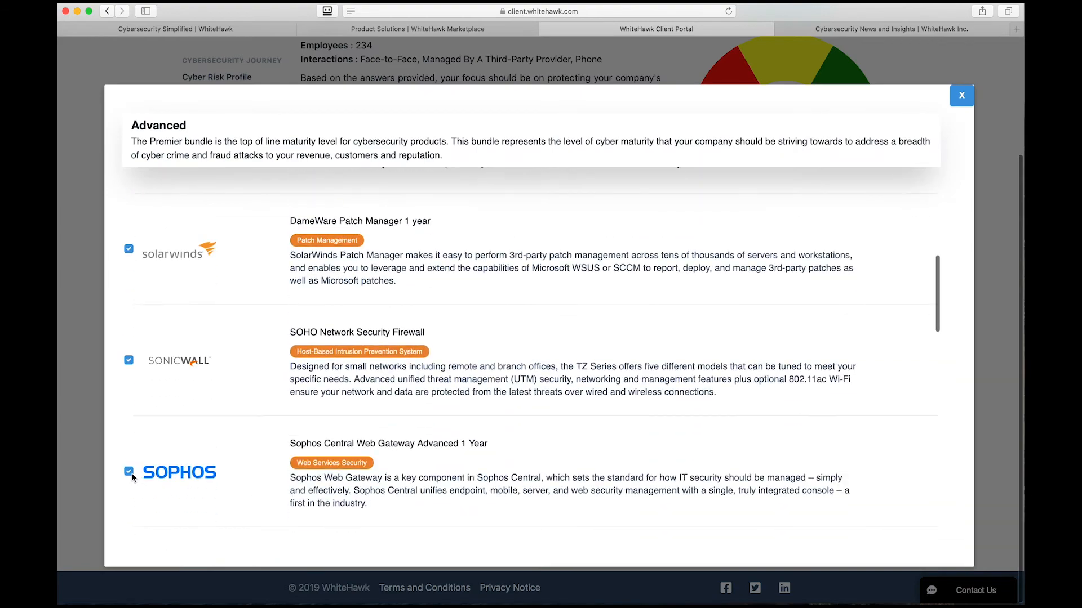
{"action": "left_click", "coordinate": [961, 96]}
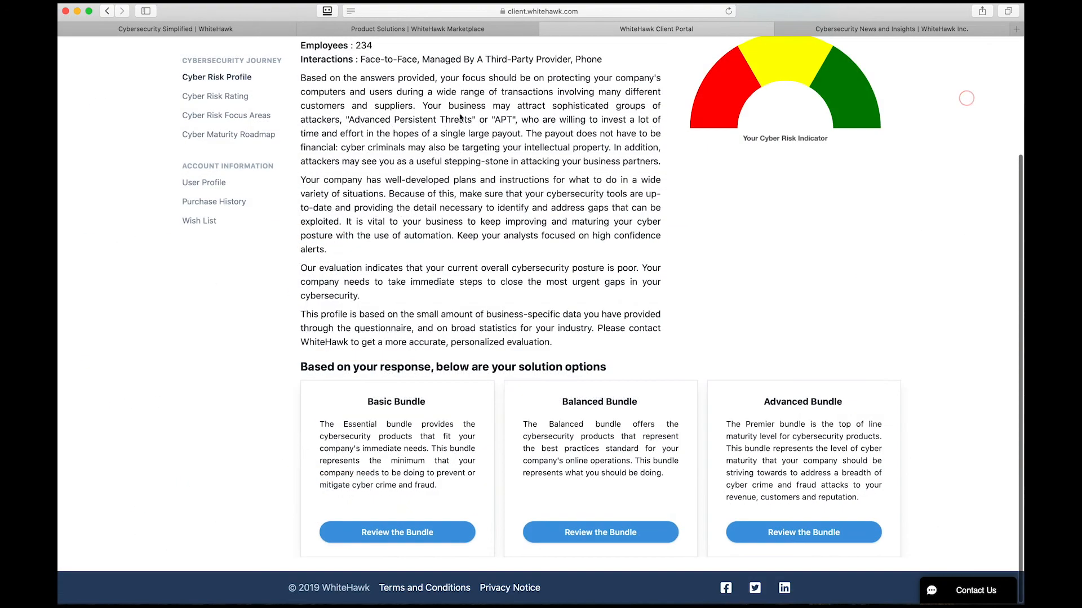
- View Saperix, Inc.'s Cyber Risk Rating of 500 and its per-vector letter grades
{"action": "left_click", "coordinate": [219, 95]}
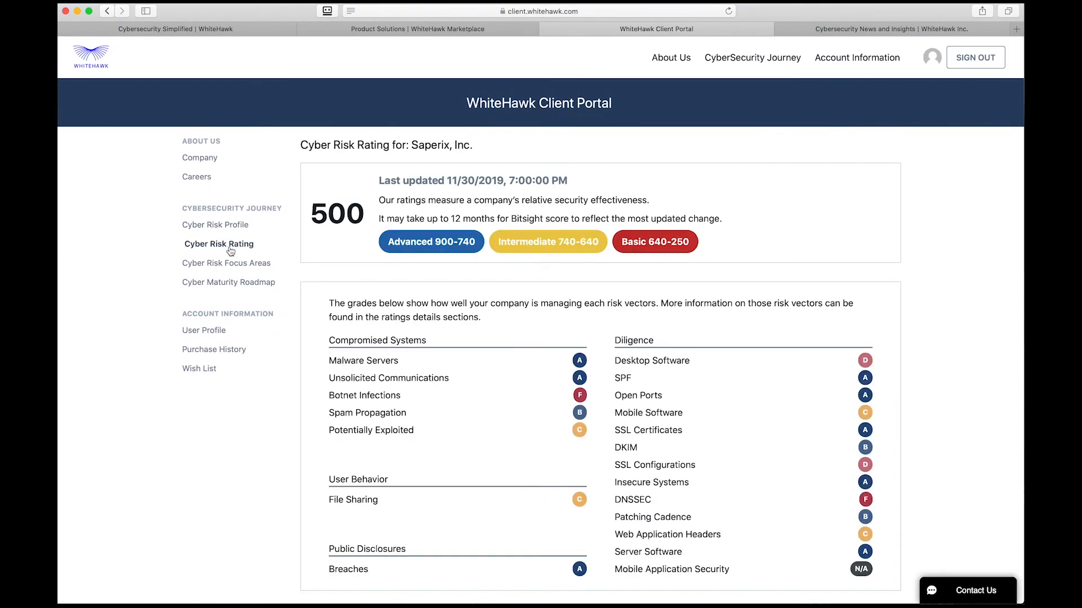
{"action": "scroll", "scroll_direction": "down", "scroll_amount": 3}
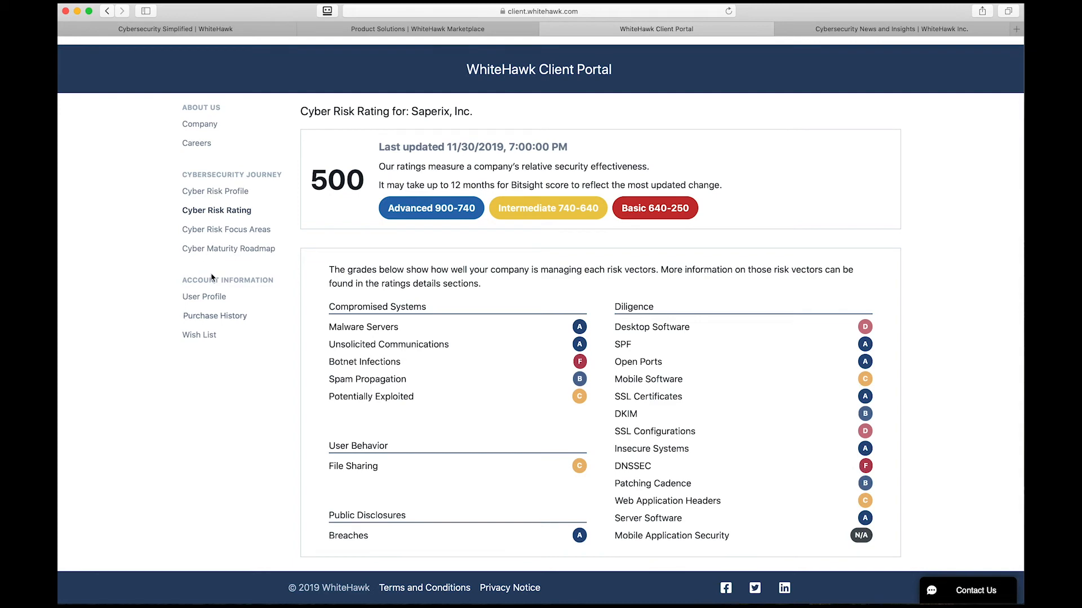
{"action": "mouse_move", "coordinate": [228, 249]}
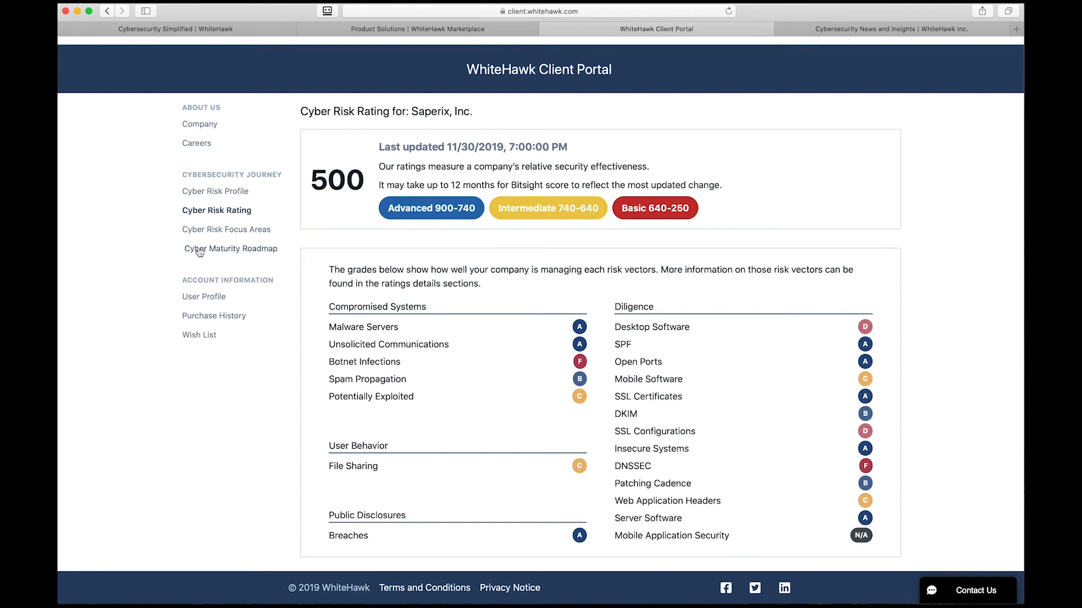
{"action": "scroll", "scroll_direction": "up", "scroll_amount": 3}
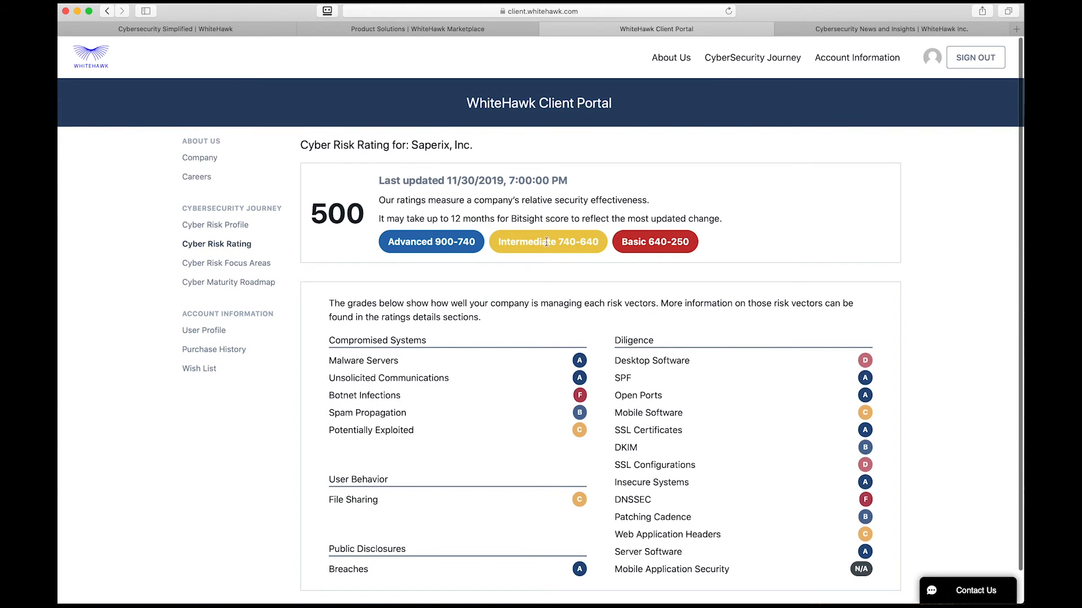
{"action": "mouse_move", "coordinate": [230, 285]}
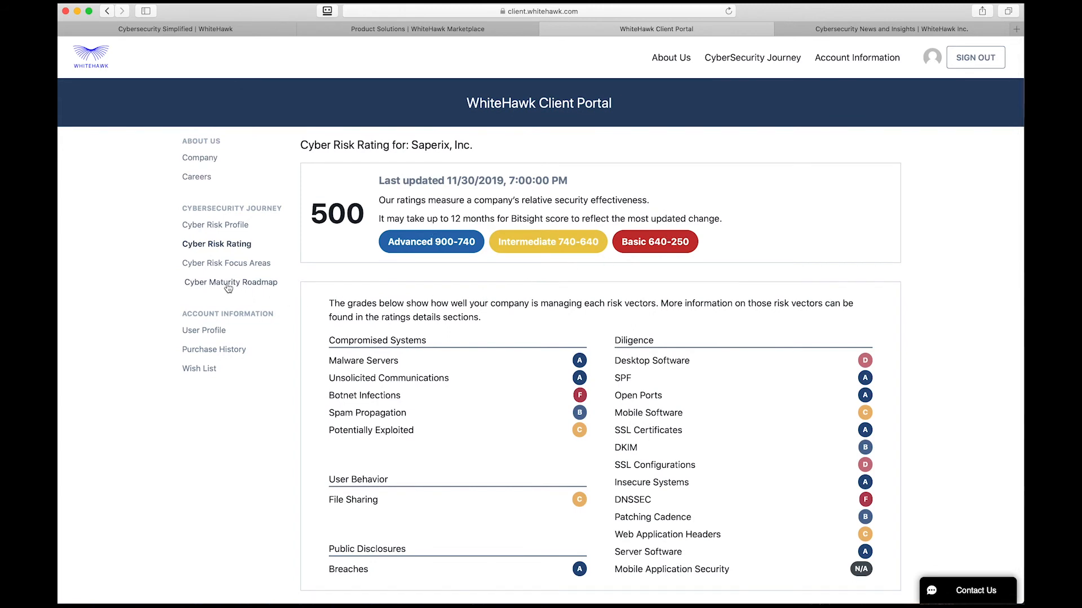
- In Foundational roadmap goals, mark Controlled Access and Data Protection as incomplete
{"action": "left_click", "coordinate": [230, 283]}
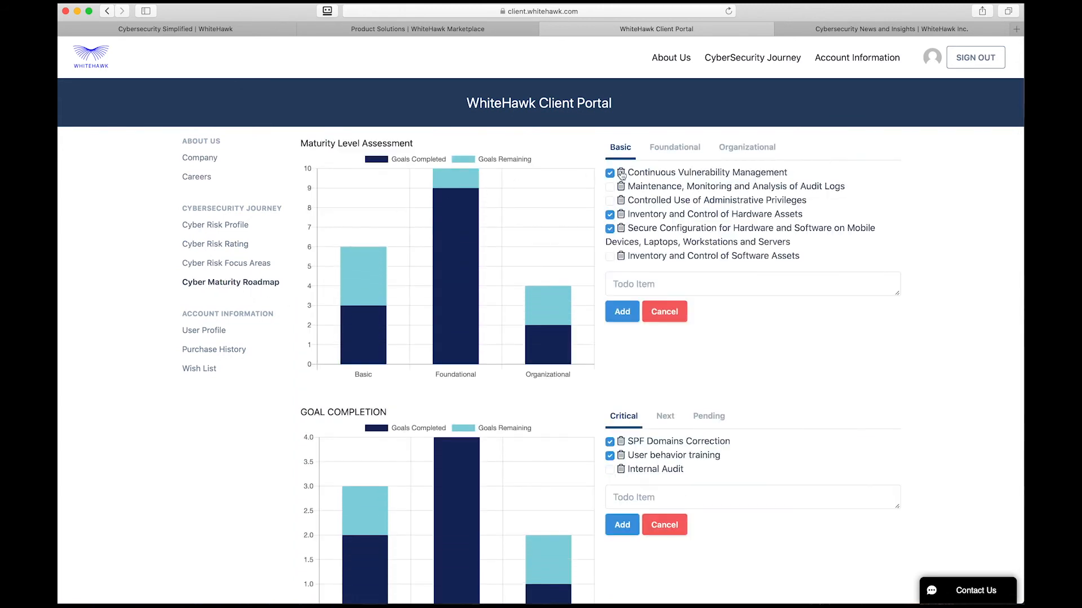
{"action": "left_click", "coordinate": [674, 147]}
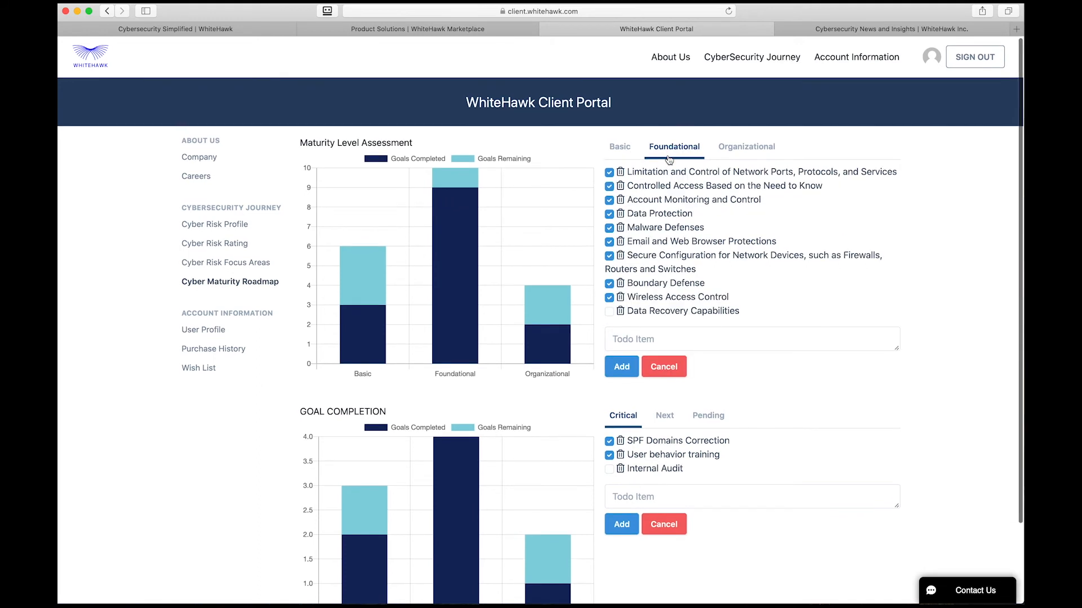
{"action": "left_click", "coordinate": [608, 185]}
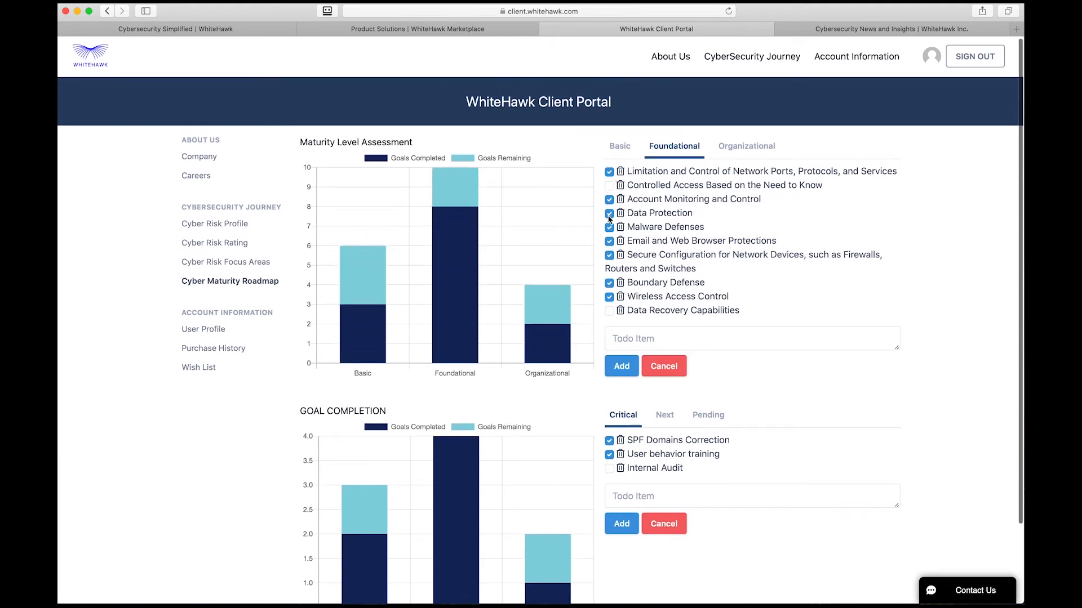
{"action": "left_click", "coordinate": [608, 213]}
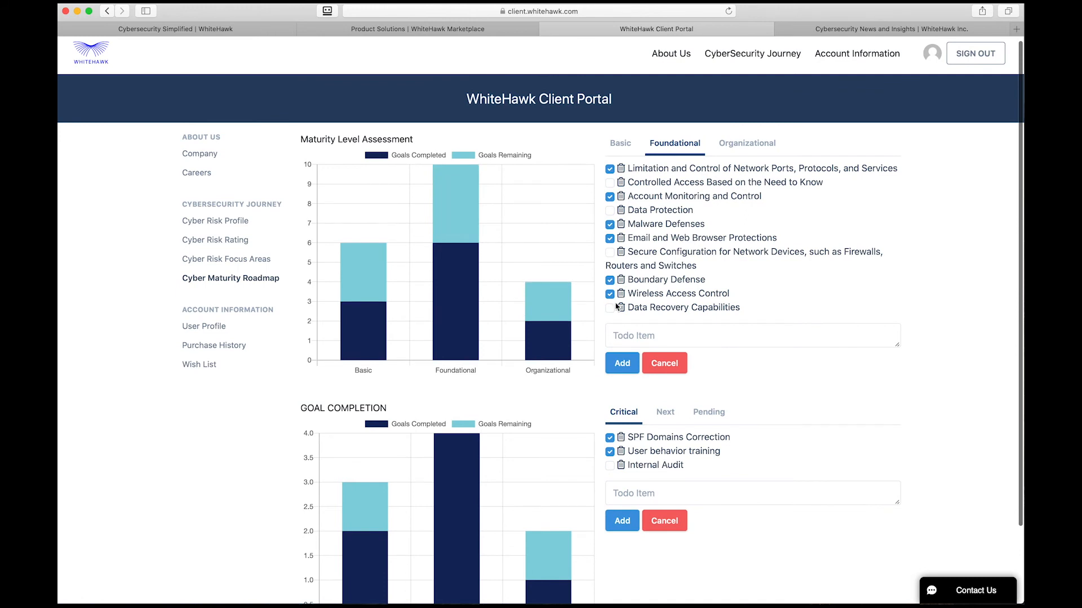
- Mark Application Software Security complete, Phishing Training incomplete, then browse cybersecurity news
{"action": "left_click", "coordinate": [747, 143]}
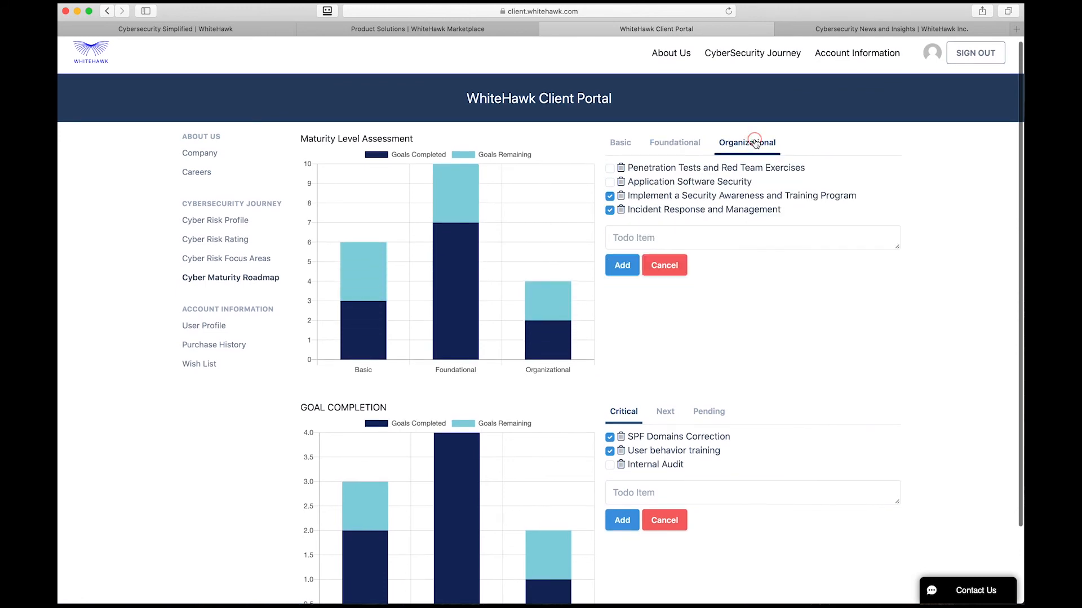
{"action": "left_click", "coordinate": [609, 184]}
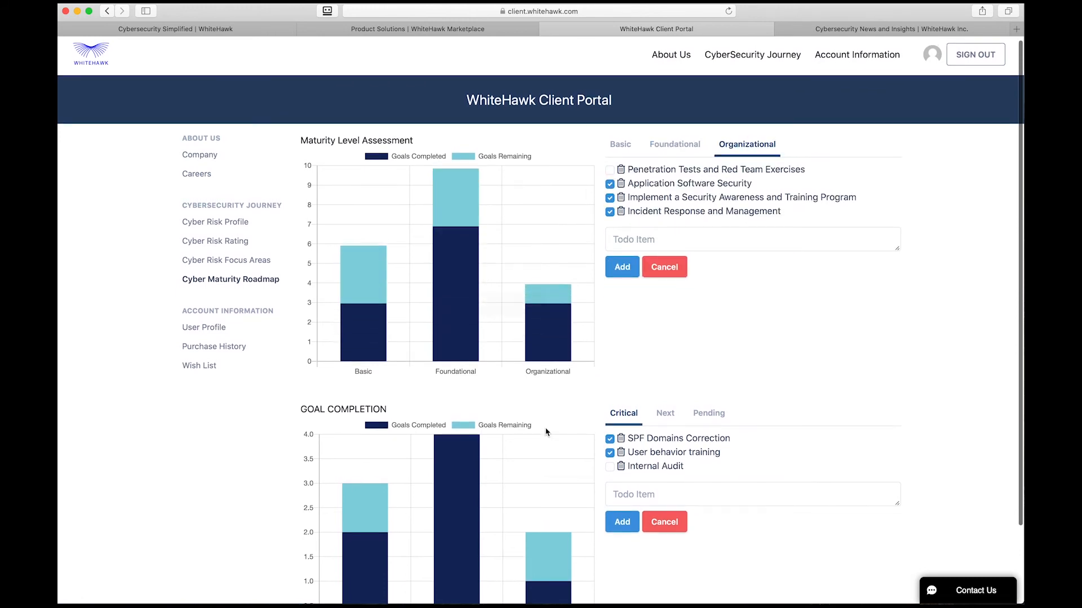
{"action": "scroll", "scroll_direction": "down", "scroll_amount": 3}
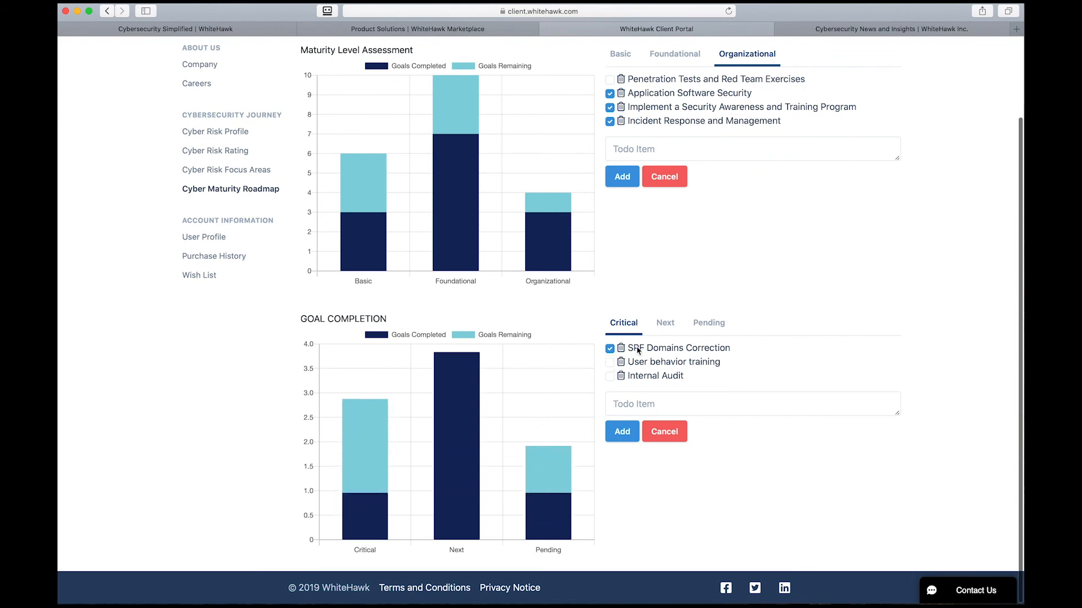
{"action": "left_click", "coordinate": [664, 323]}
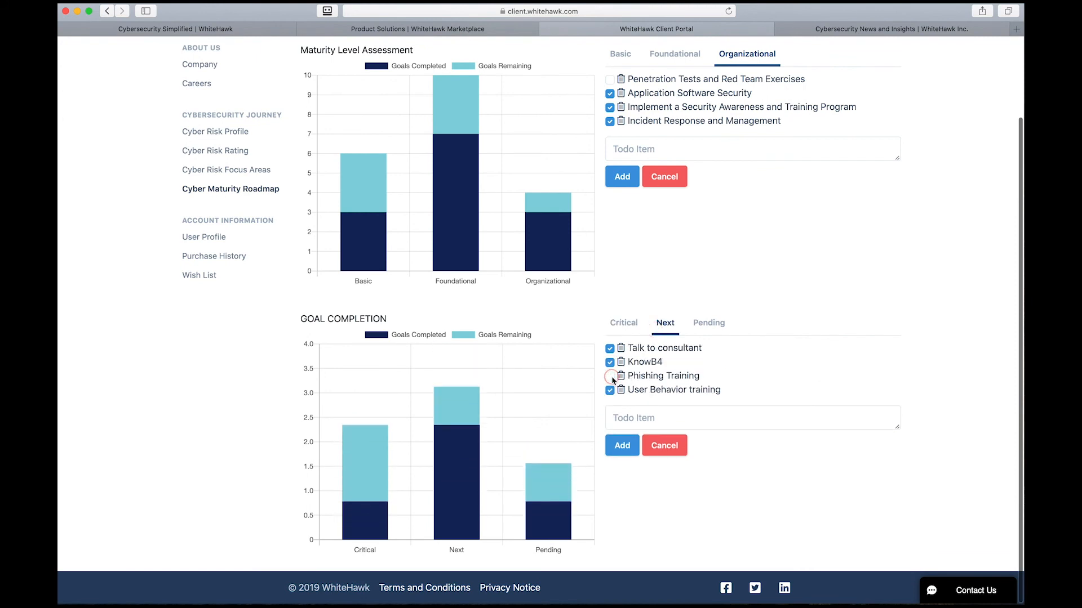
{"action": "left_click", "coordinate": [709, 323]}
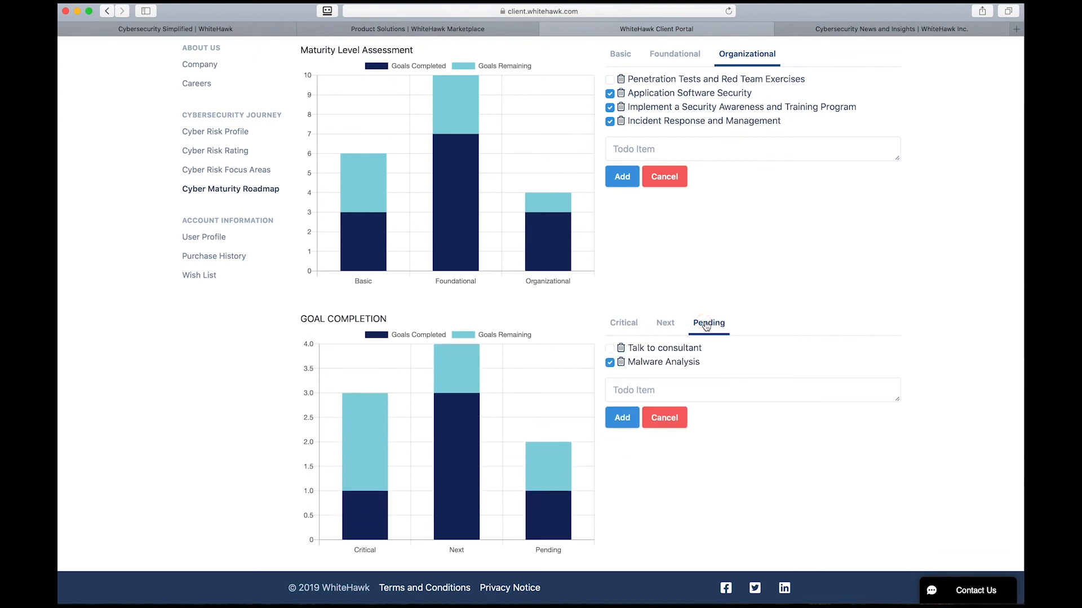
{"action": "scroll", "scroll_direction": "up", "scroll_amount": 3}
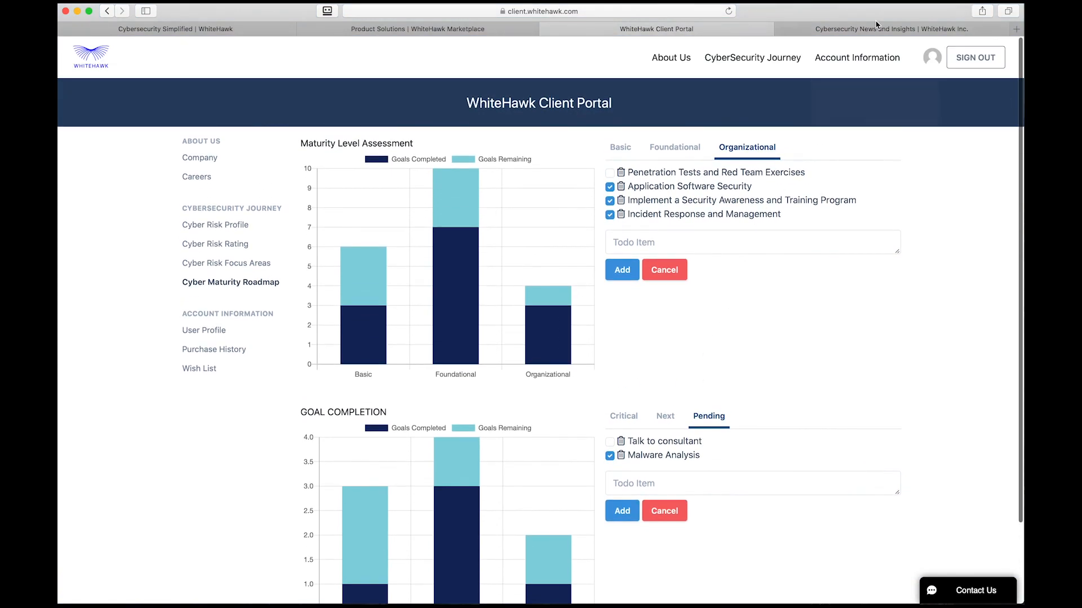
{"action": "left_click", "coordinate": [876, 29]}
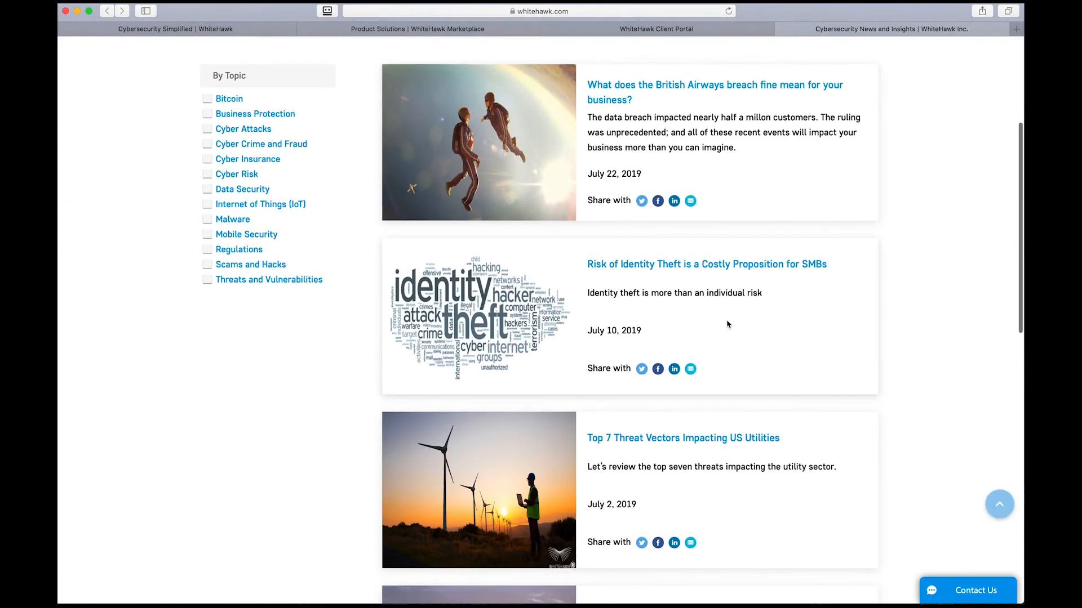
{"action": "scroll", "scroll_direction": "down", "scroll_amount": 3}
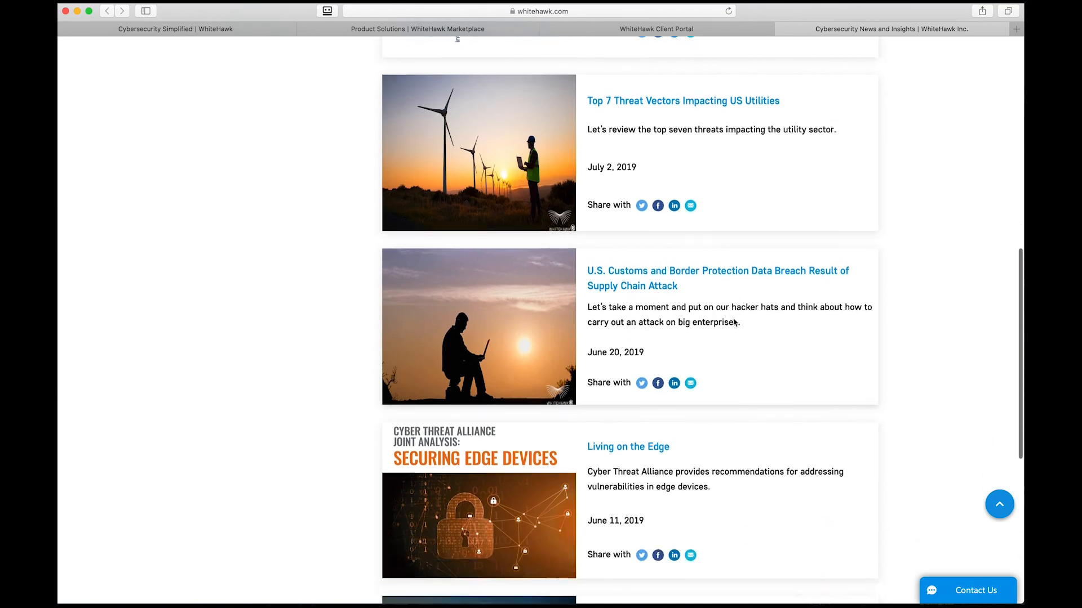